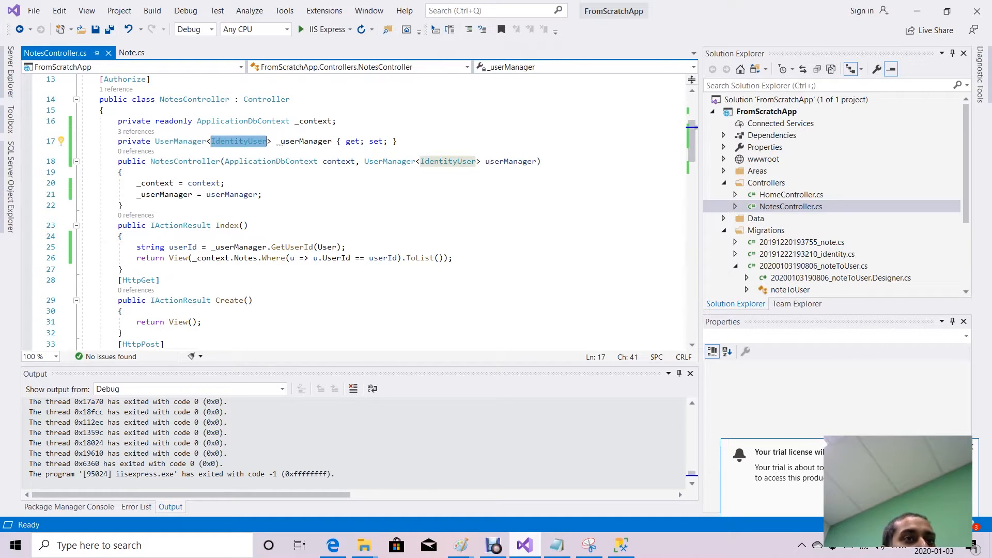
Select the Models folder in Solution Explorer to show its properties.
click(791, 206)
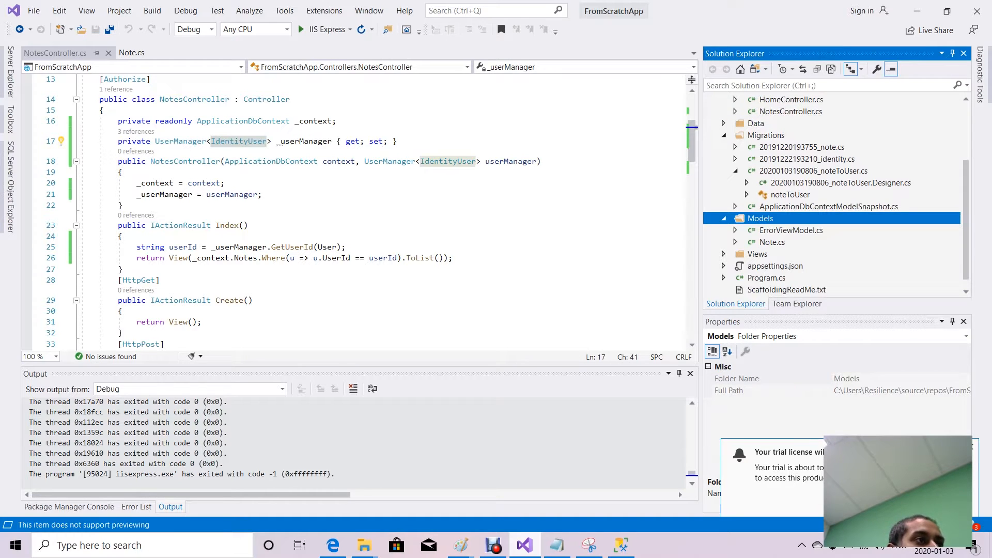
Add a new empty class named ApplicationUser to the Models folder.
right_click(759, 218)
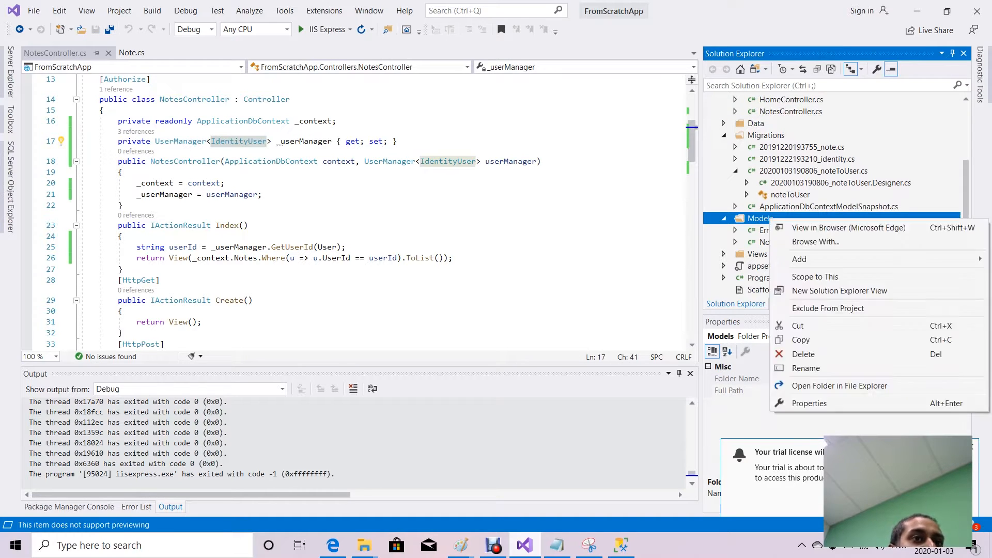
click(799, 259)
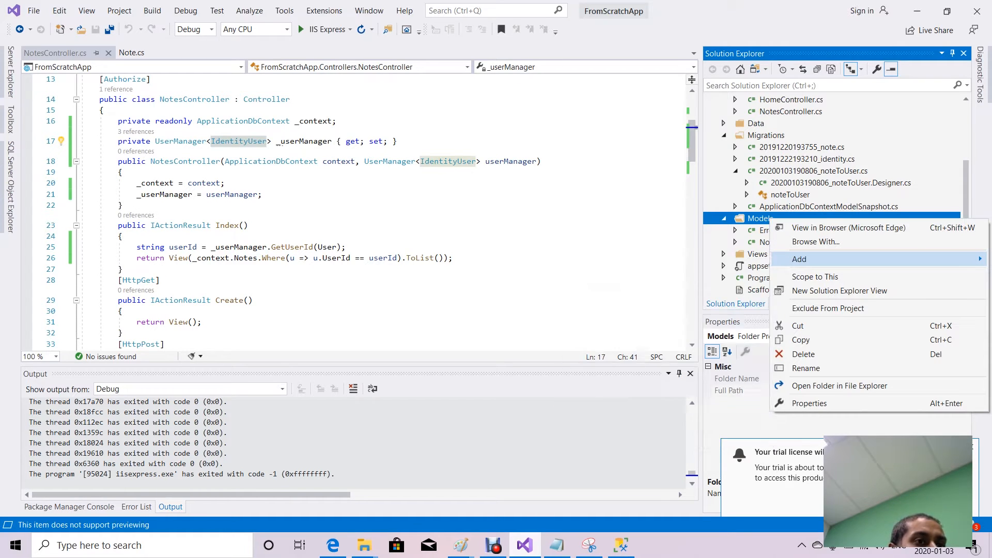
click(799, 258)
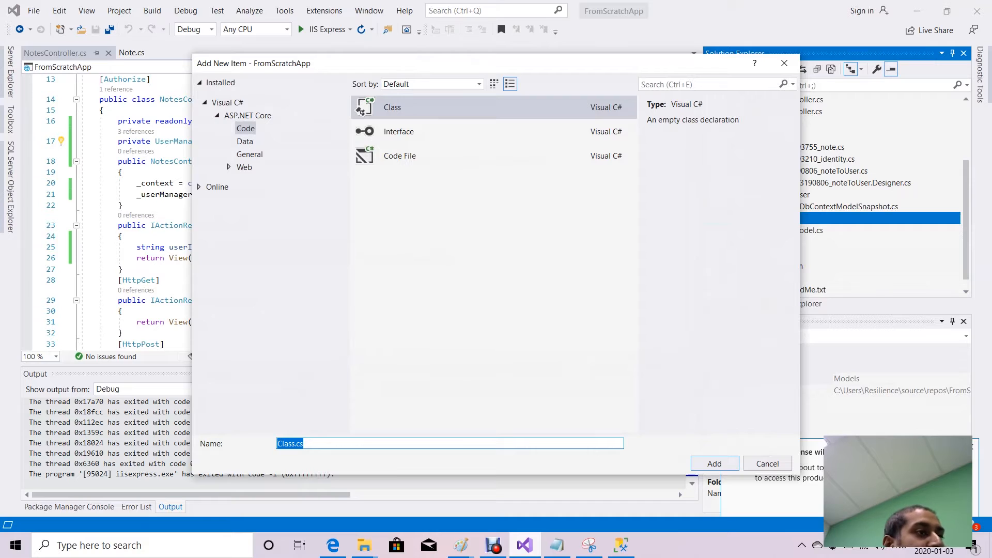
text(ApplicationUser)
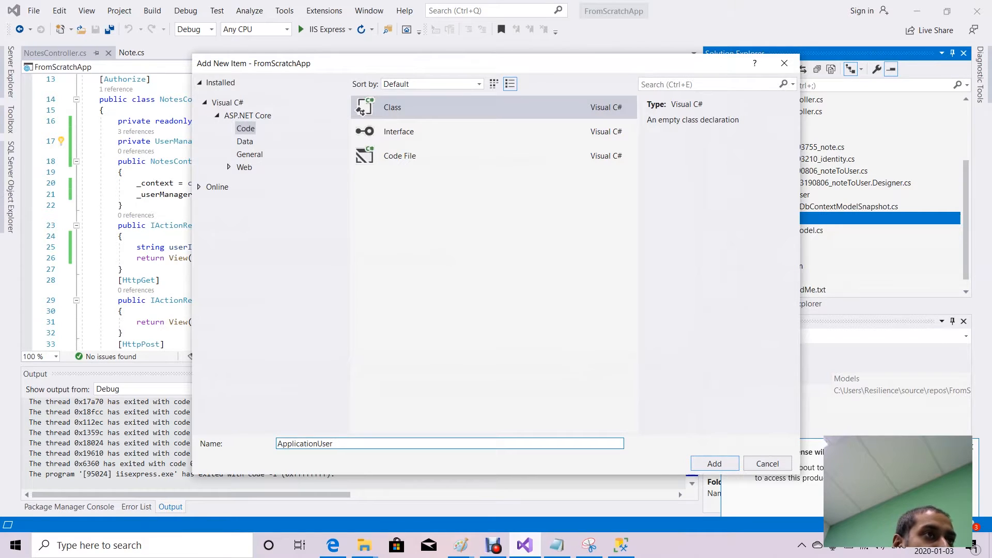
click(715, 463)
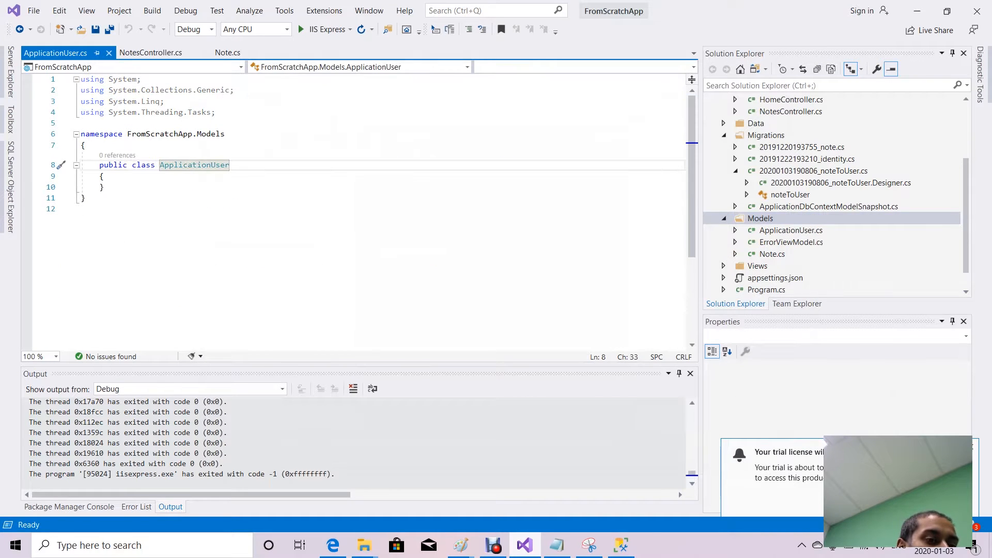
Make ApplicationUser inherit from IdentityUser with the Microsoft.AspNetCore.Identity using added.
text(: I)
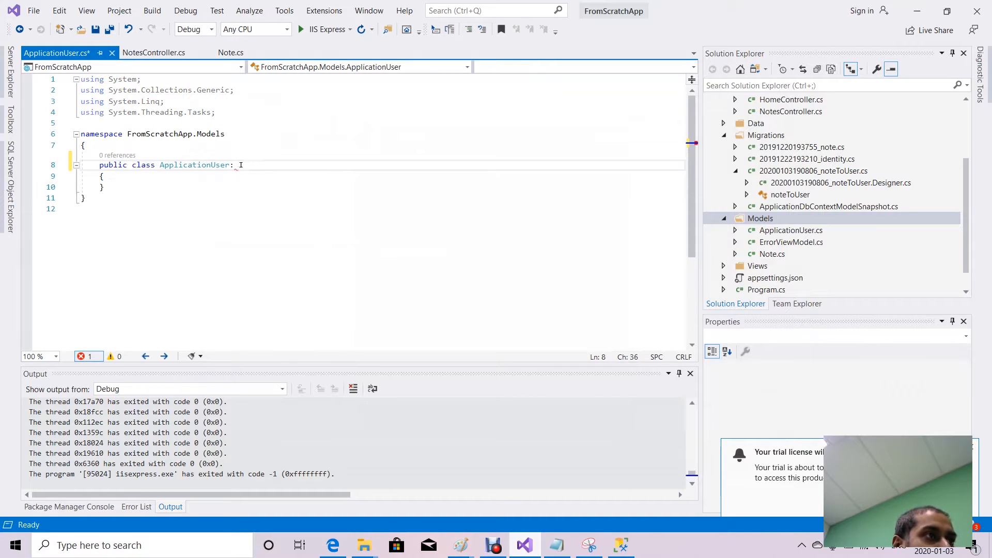
text(IdentityUs)
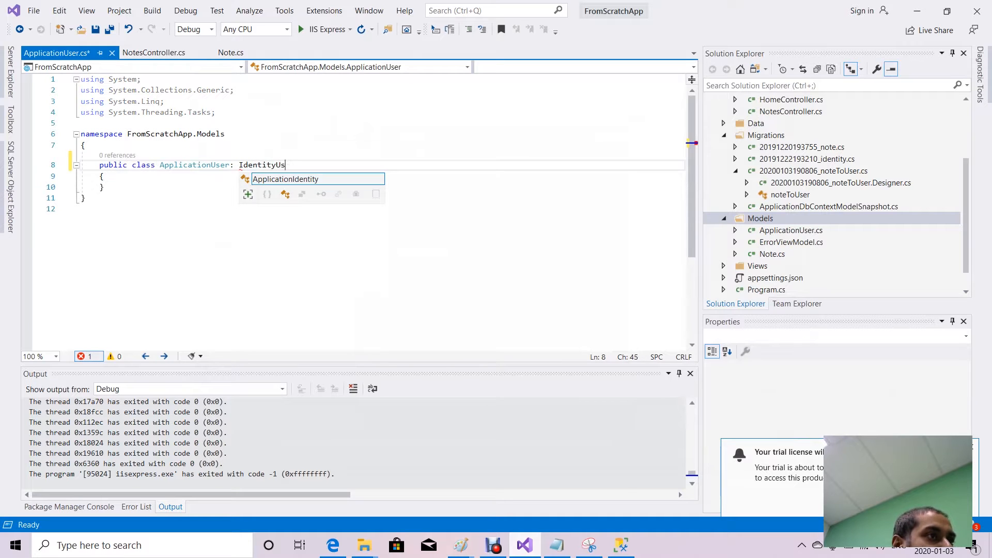
text(er)
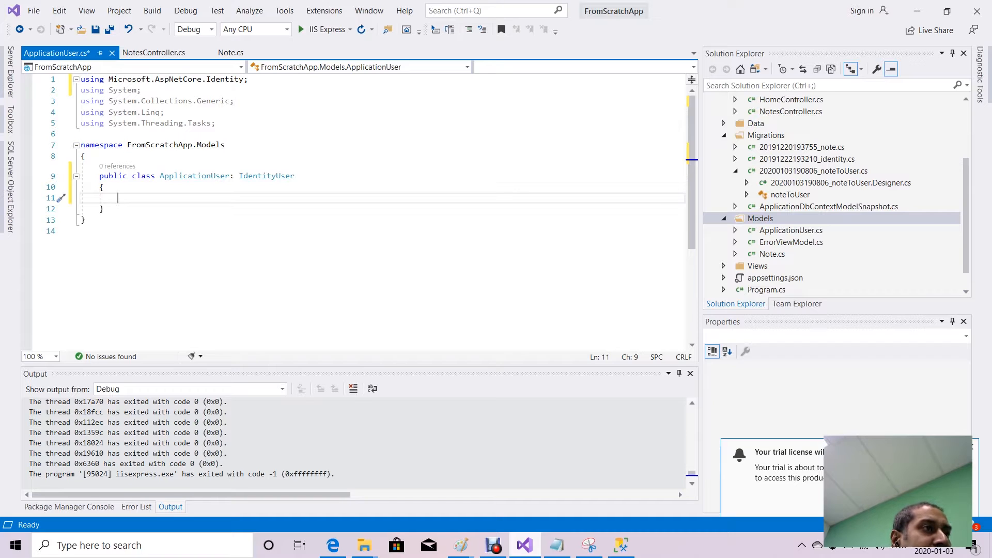
Add string FirstName and LastName properties and a DateTime Birthdate property, then save.
text(prop)
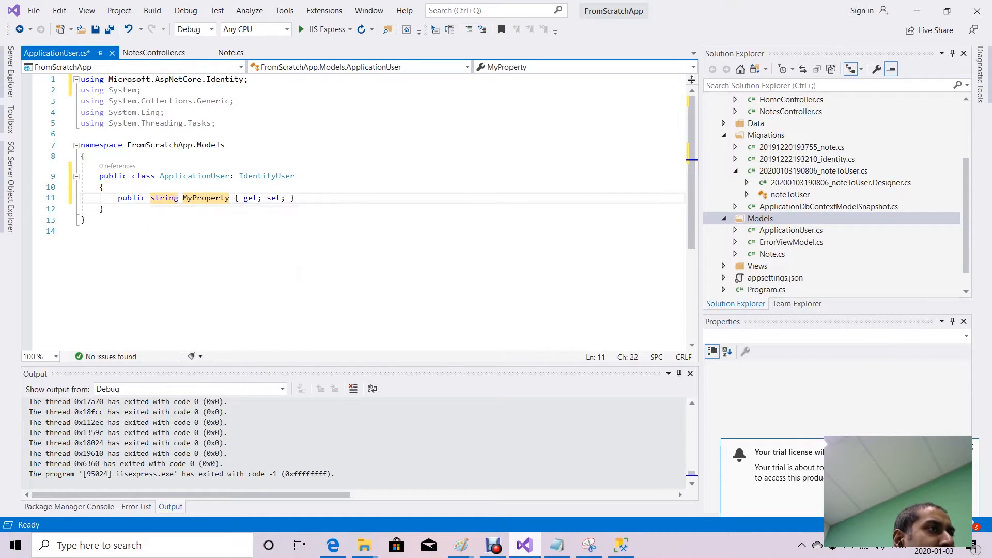
text(First)
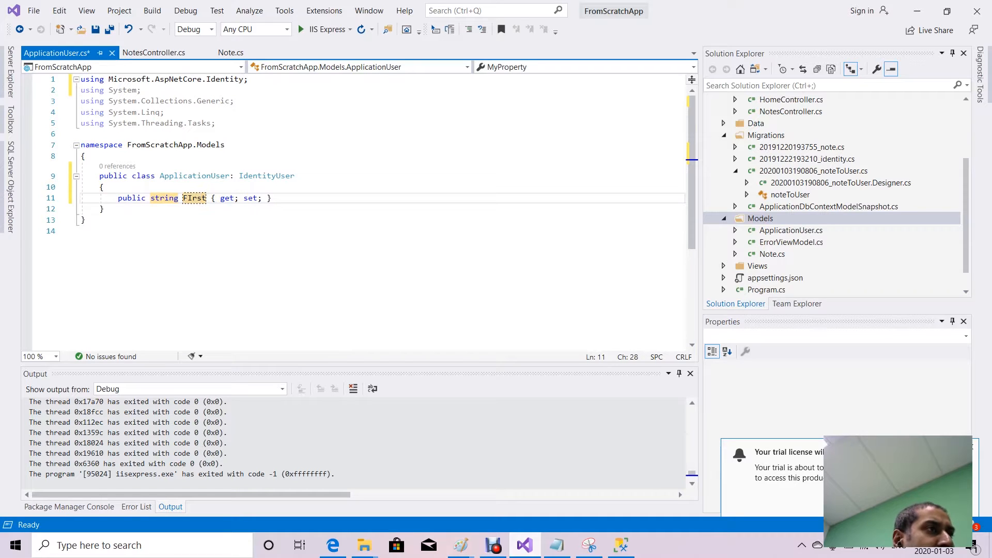
text(Name)
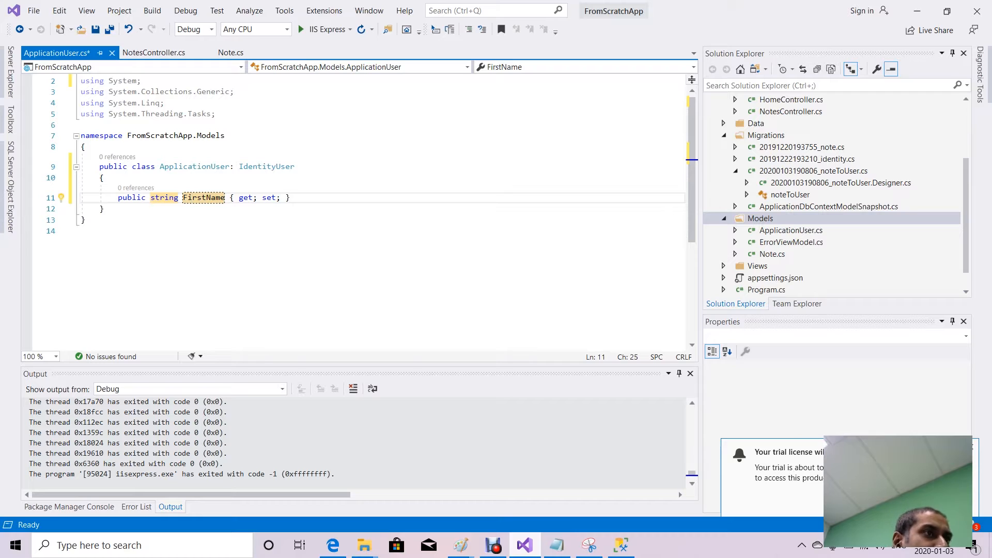
text(prop)
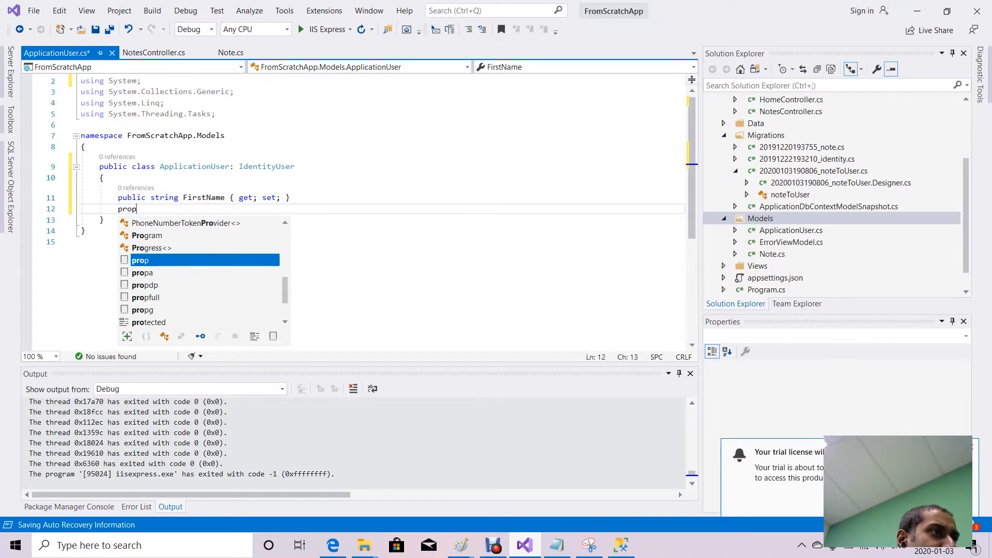
key(Tab)
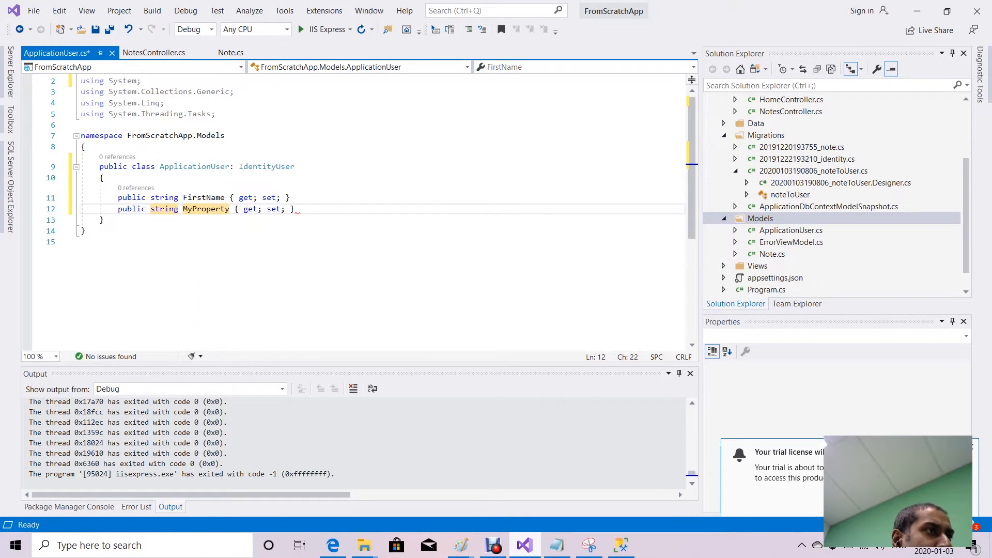
text(LastName)
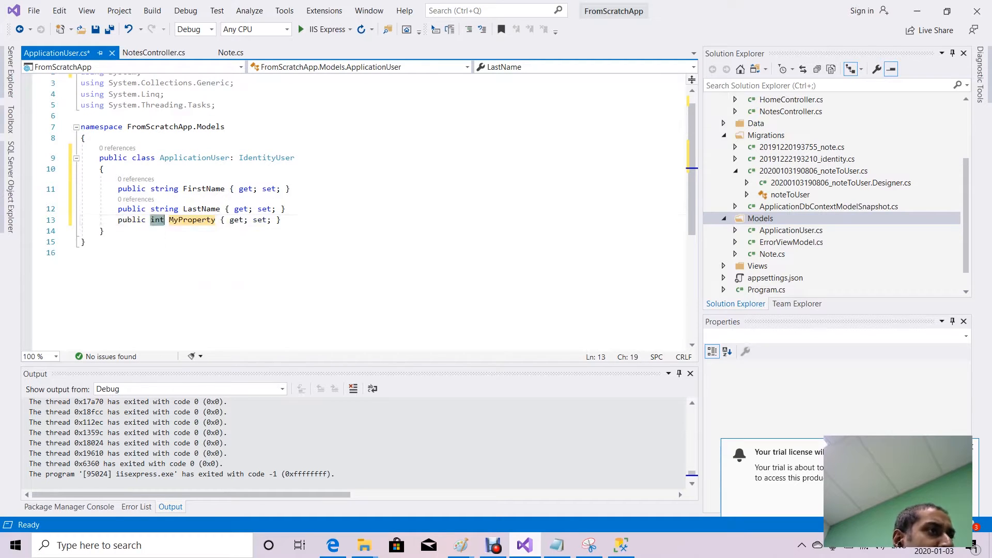
text(DateTime)
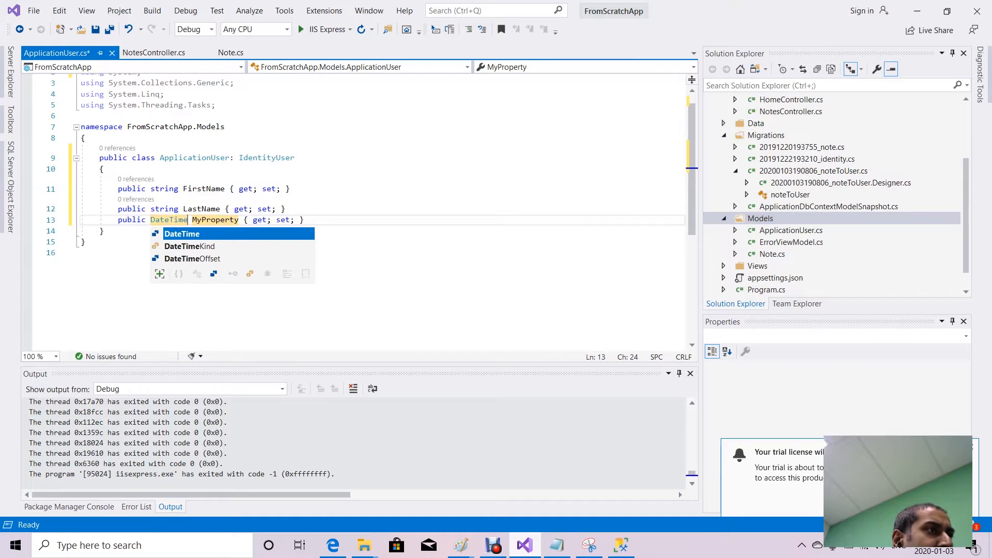
key(Tab)
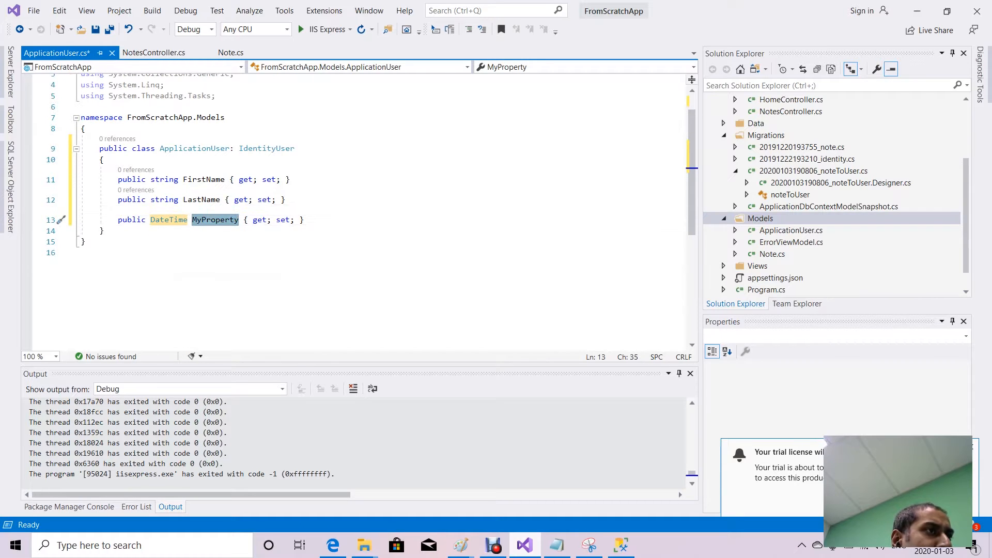
text(BirthDat)
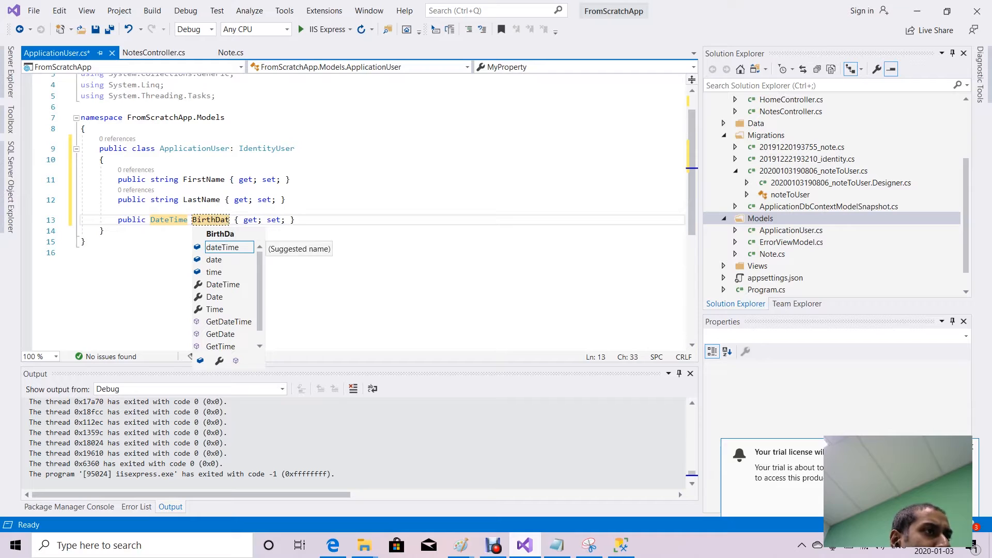
text(e)
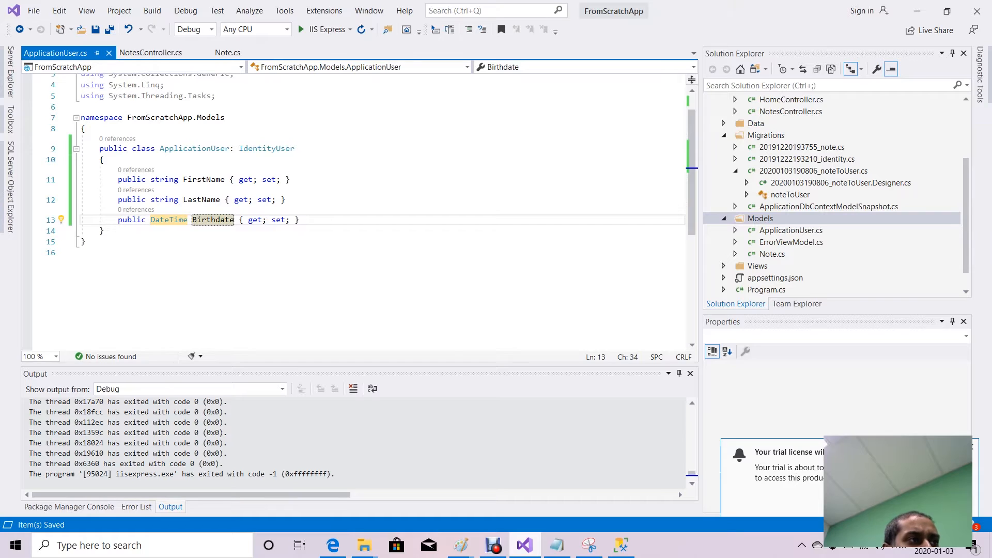
Bring up Startup.cs and scroll to ConfigureServices after the default identity registration.
click(759, 218)
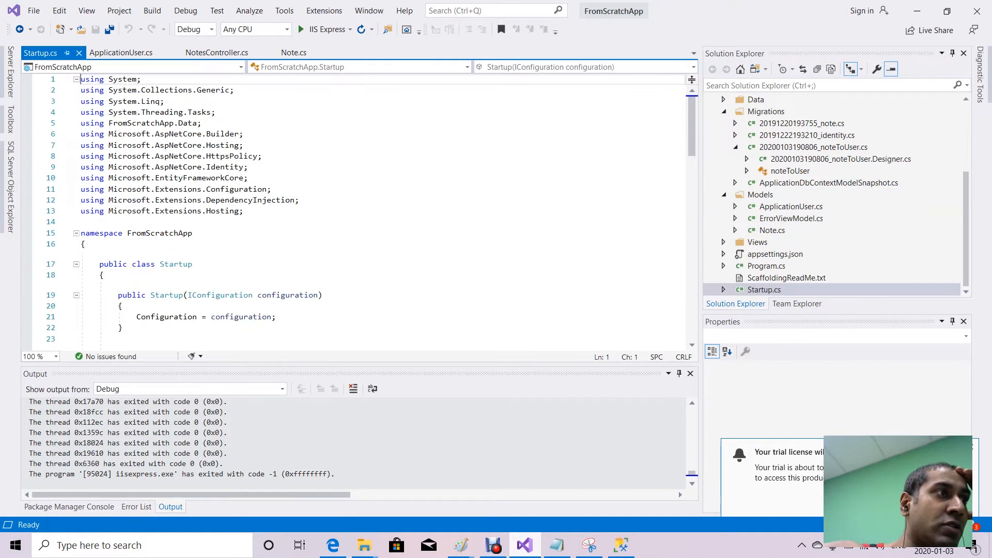
scroll(down, 3)
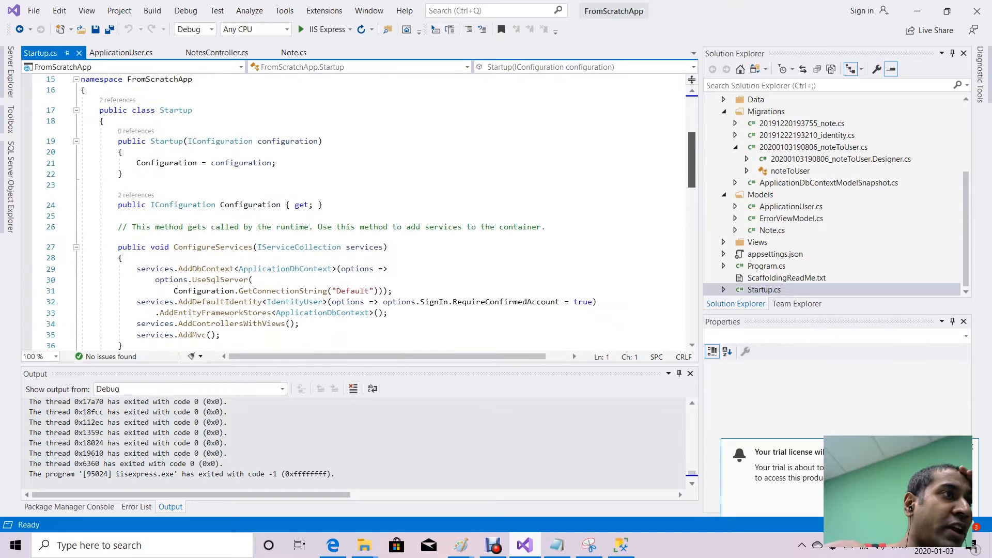
scroll(down, 3)
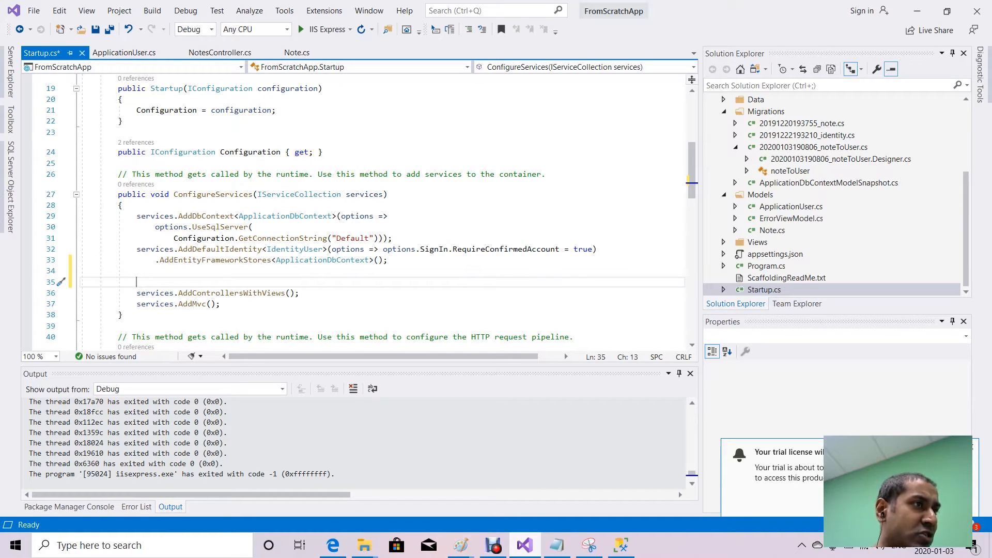
Register AddIdentity<ApplicationUser, IdentityRole> with a scoped SignInManager and comment out AddDefaultIdentity.
text(services.AddIdentity<ApplicationUser, IdentityRole>(options => options.SignIn.RequireConfirmedAccount = true))
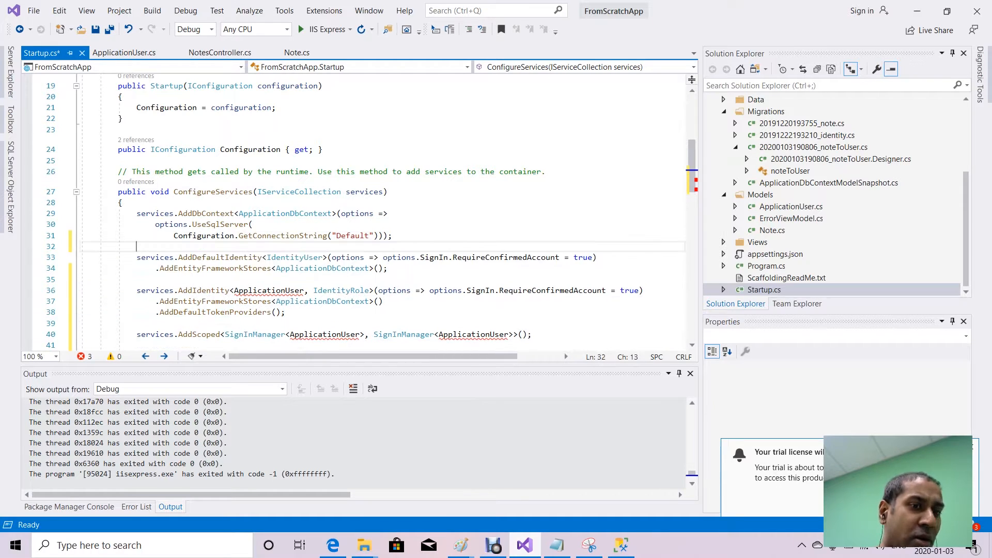
text(/*)
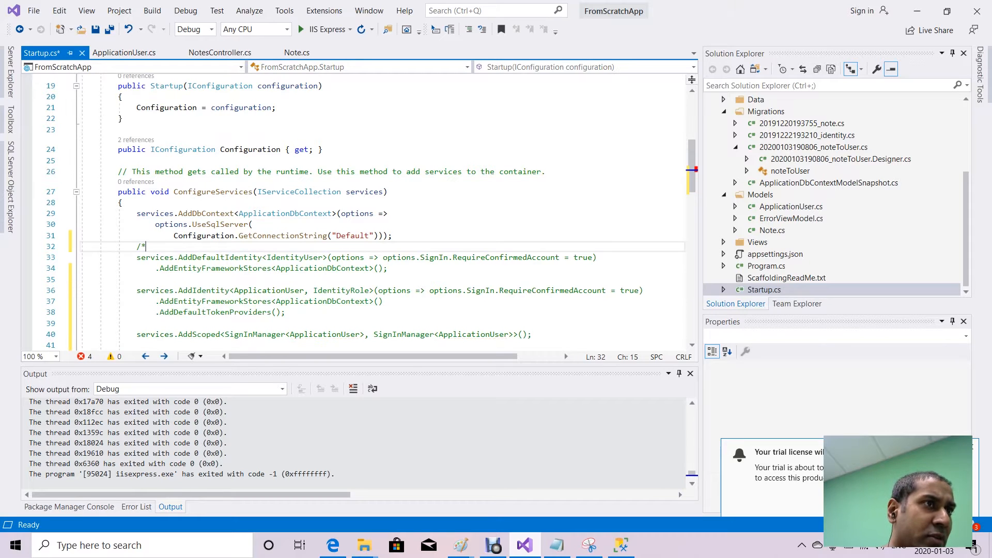
text(*/)
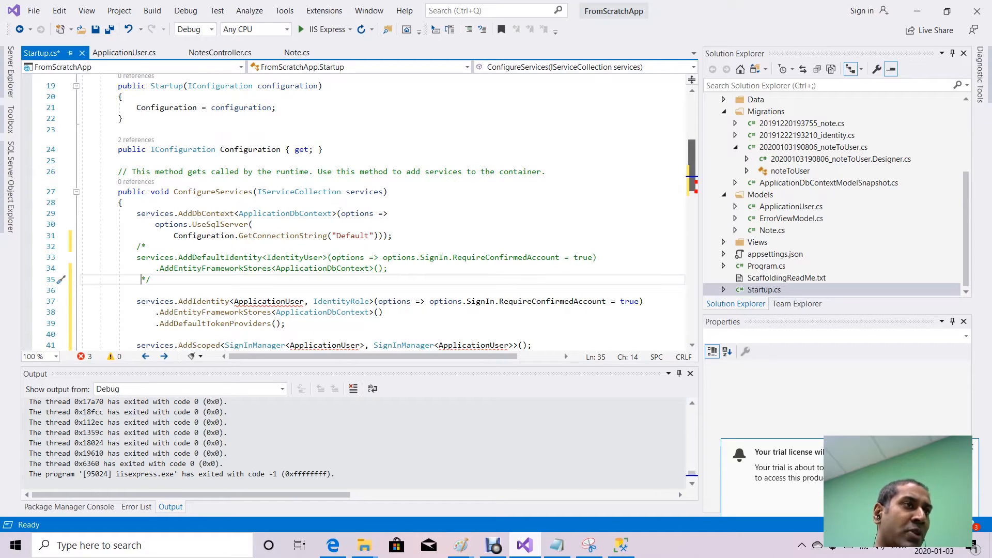
Review ConfigureServices and place the caret on the blank line below the commented block.
scroll(down, 3)
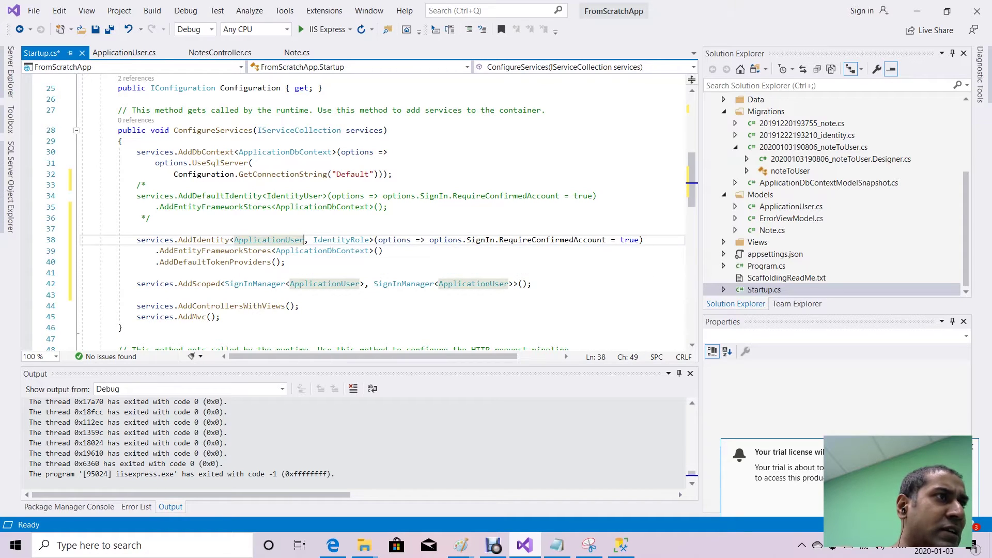
mouse_move(267, 240)
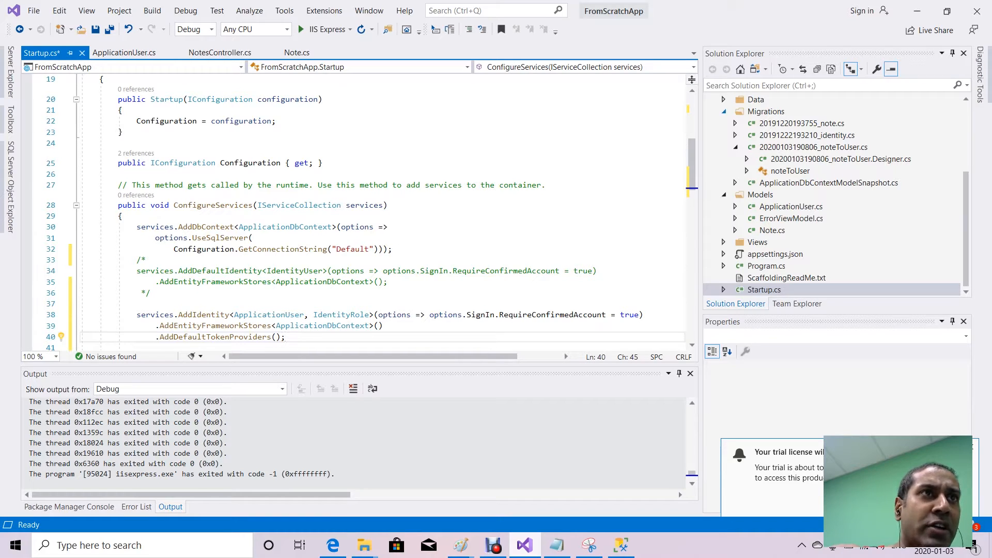
click(764, 289)
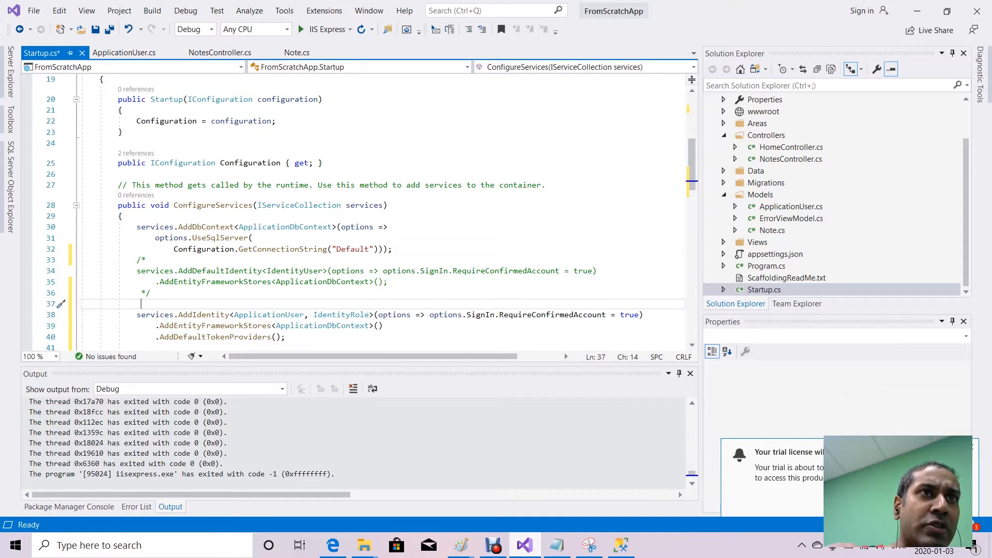
Change ApplicationDbContext to inherit IdentityDbContext<ApplicationUser>, save it, and return to Startup.cs.
click(765, 290)
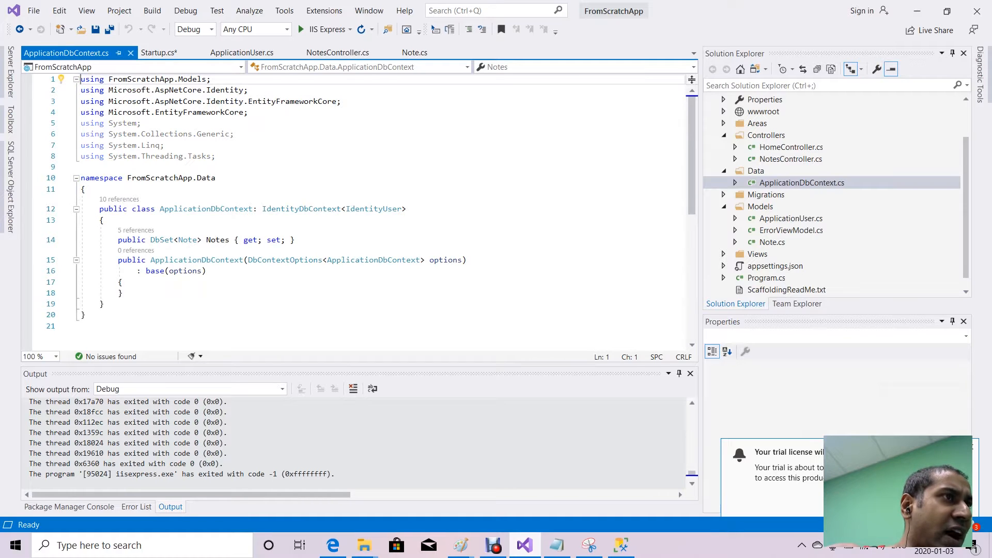
mouse_move(373, 209)
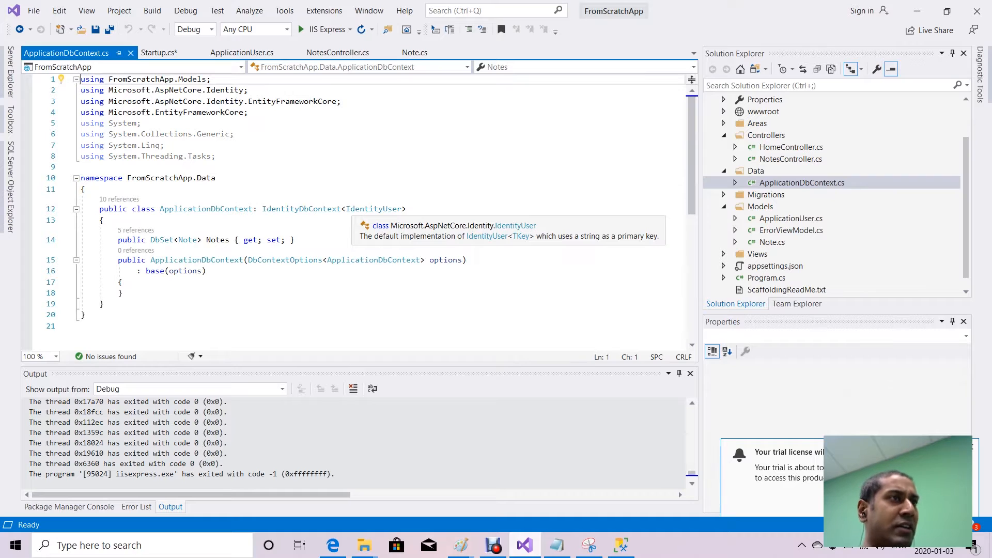
double_click(374, 208)
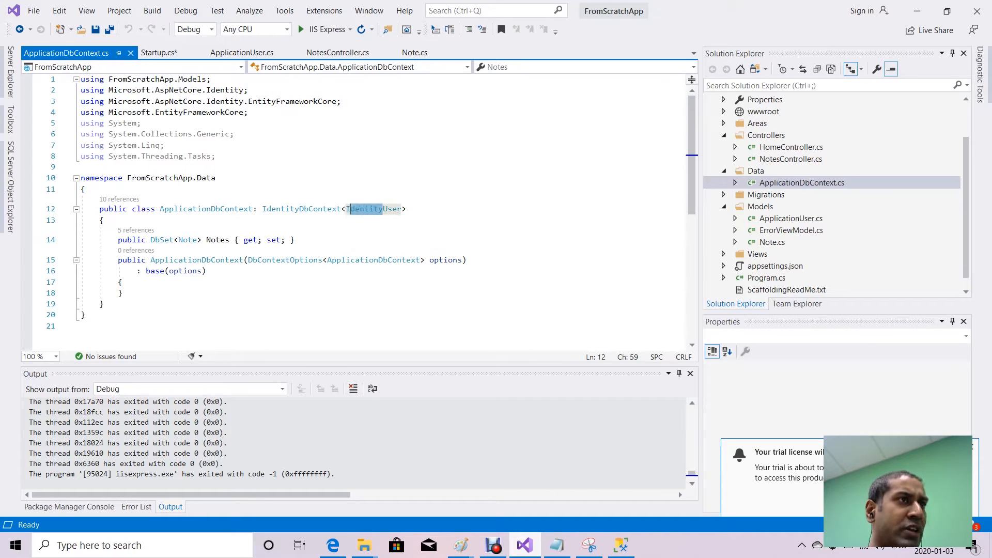
text(ApUser)
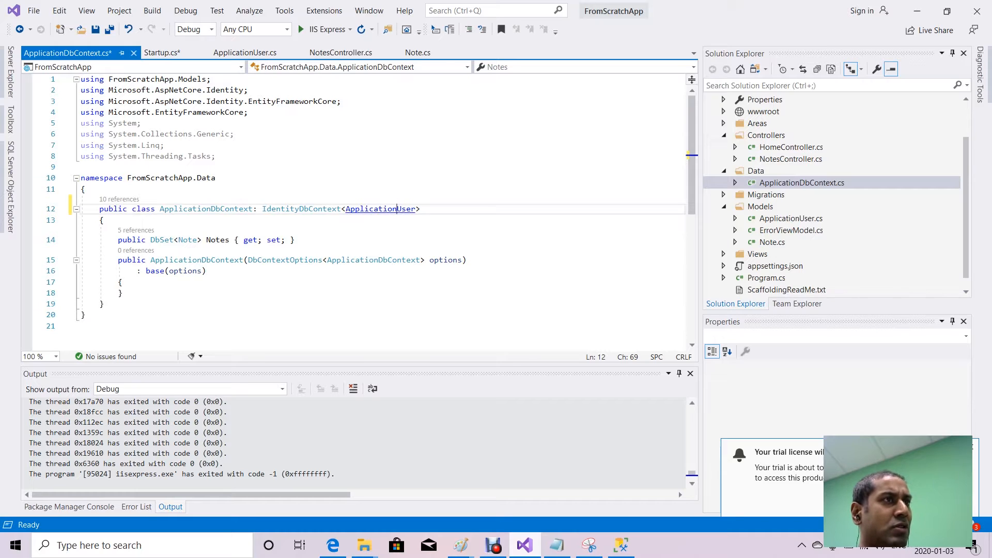
key(ctrl+s)
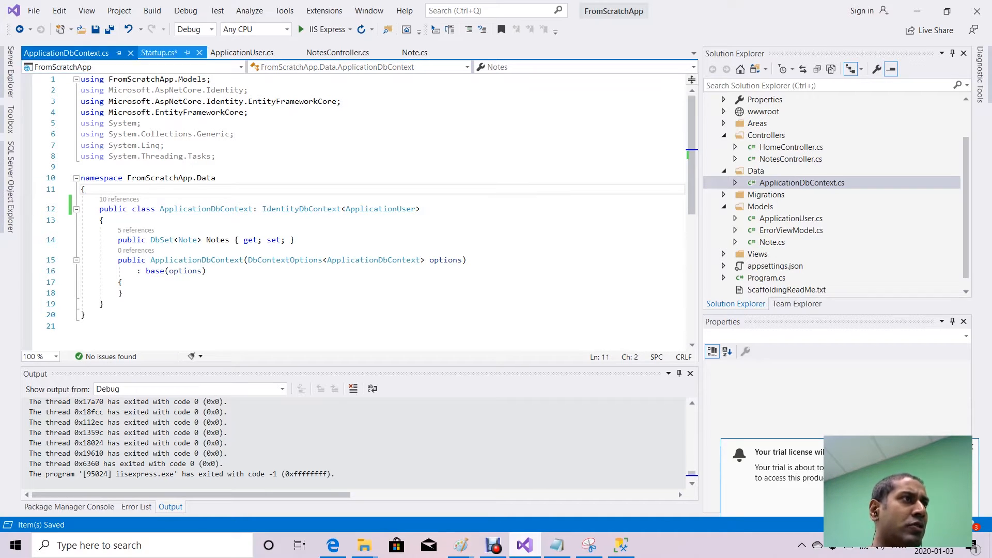
click(160, 53)
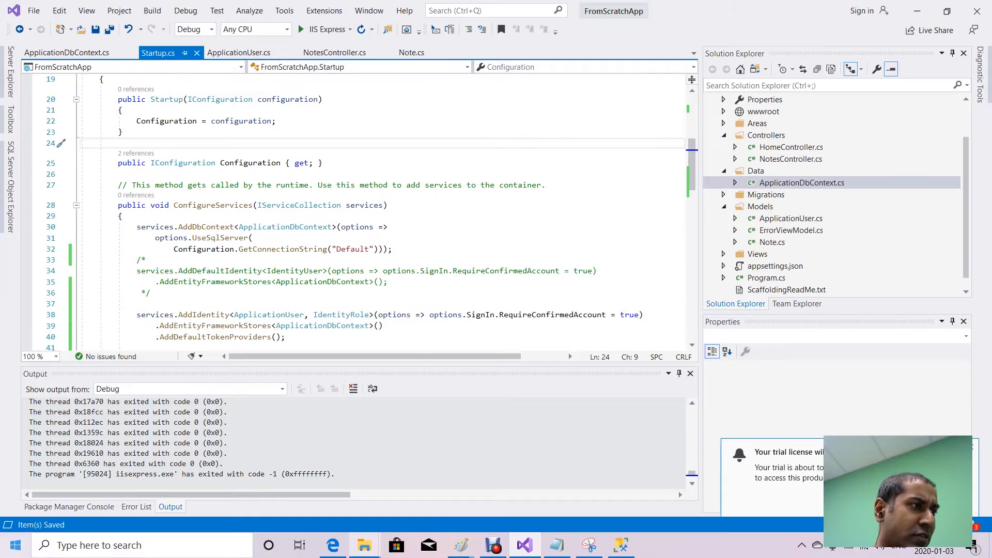
Jot 'Notes Class' in a new Notepad note and return to Visual Studio.
text(notepad)
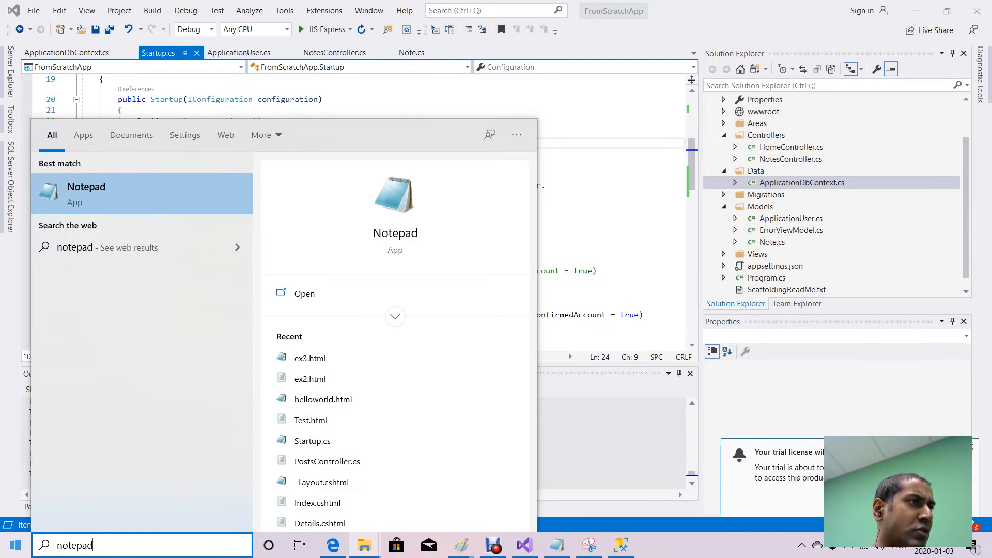
click(303, 294)
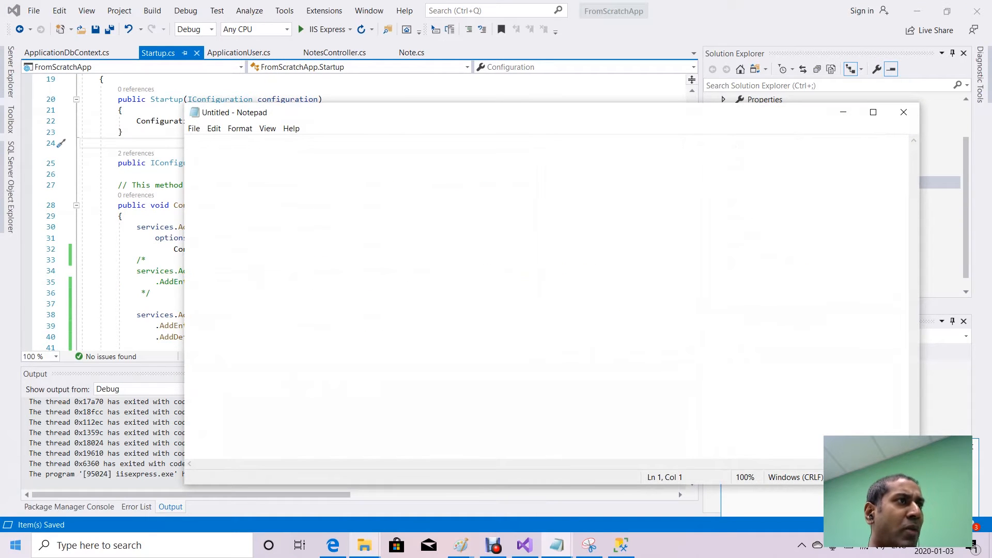
text(Notes)
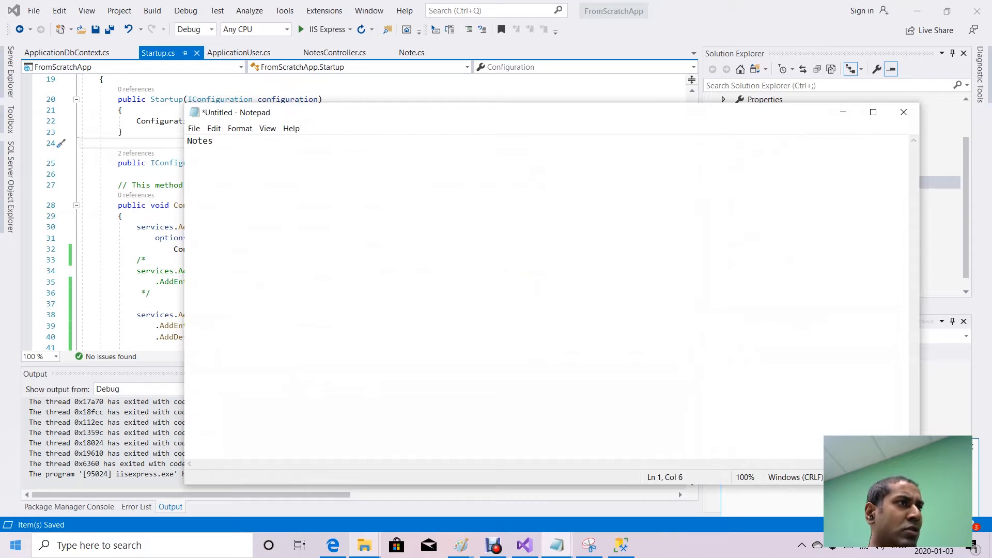
text(Class)
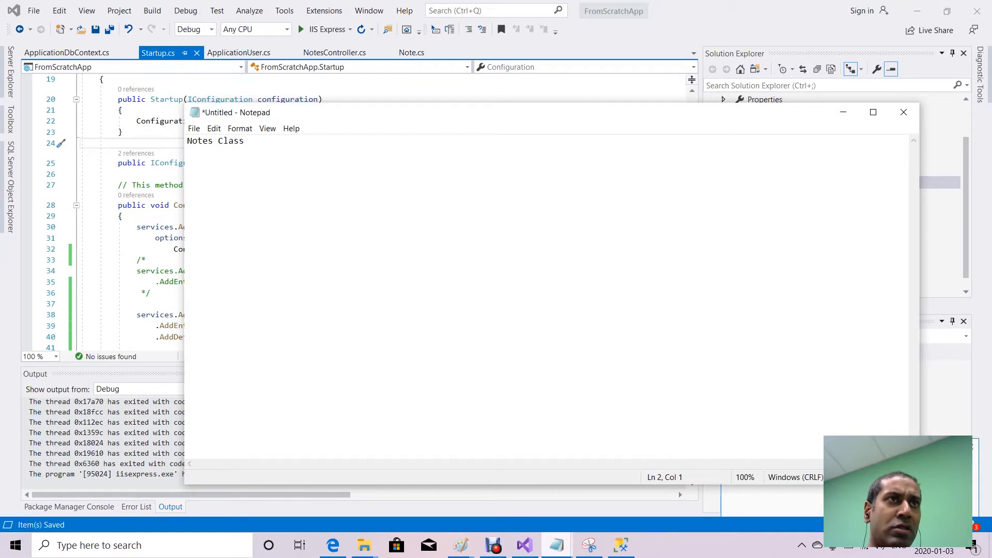
click(903, 111)
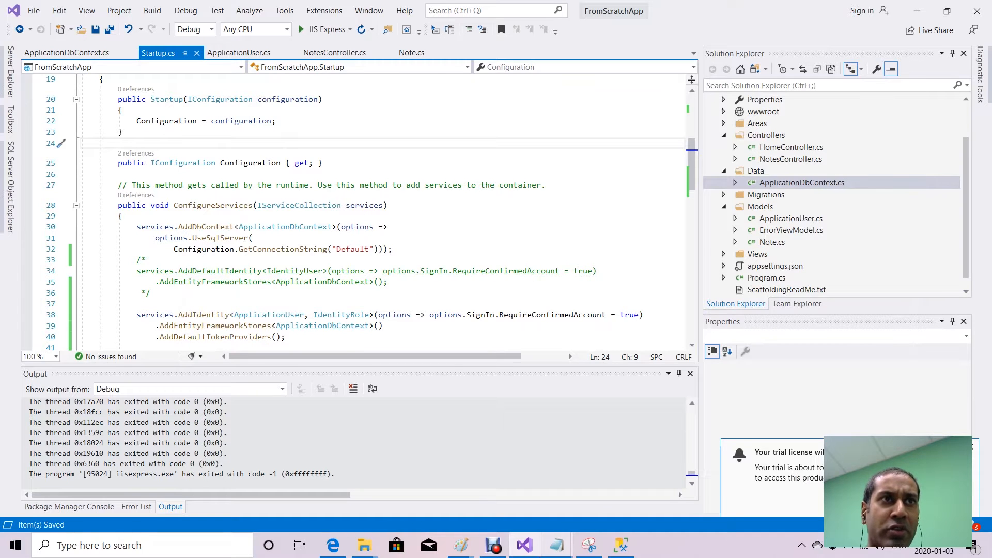
Retype the Note class's User property as ApplicationUser and save Note.cs.
click(411, 52)
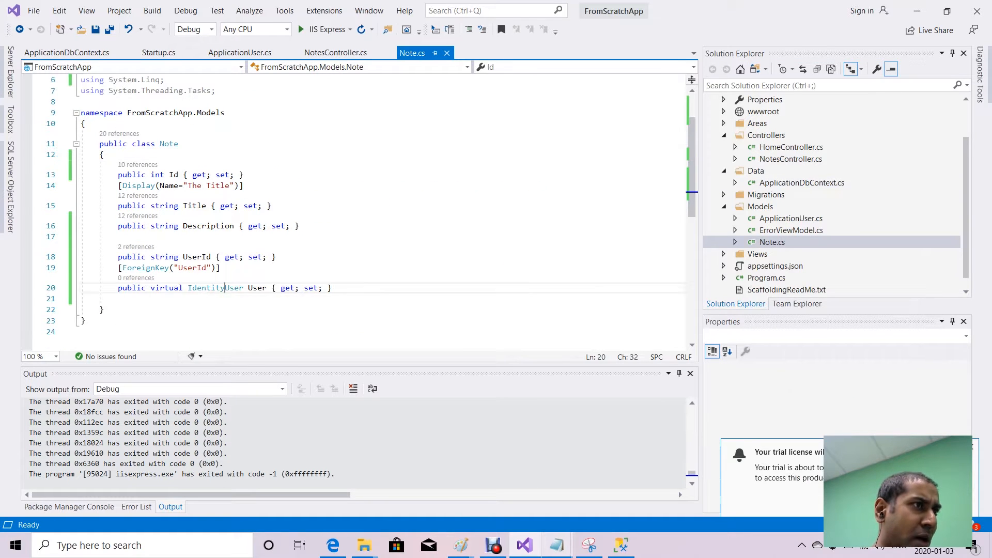
text(ApplUser)
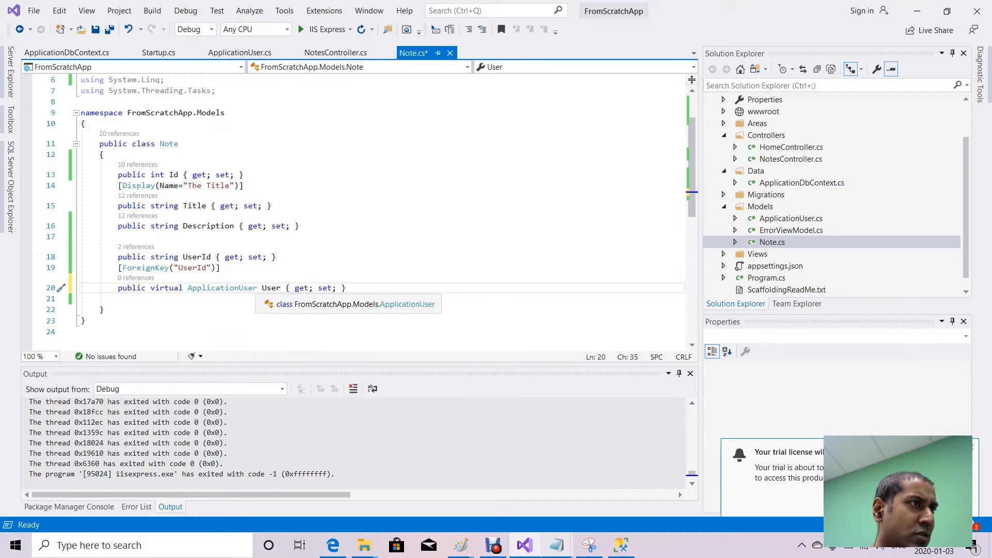
key(ctrl+s)
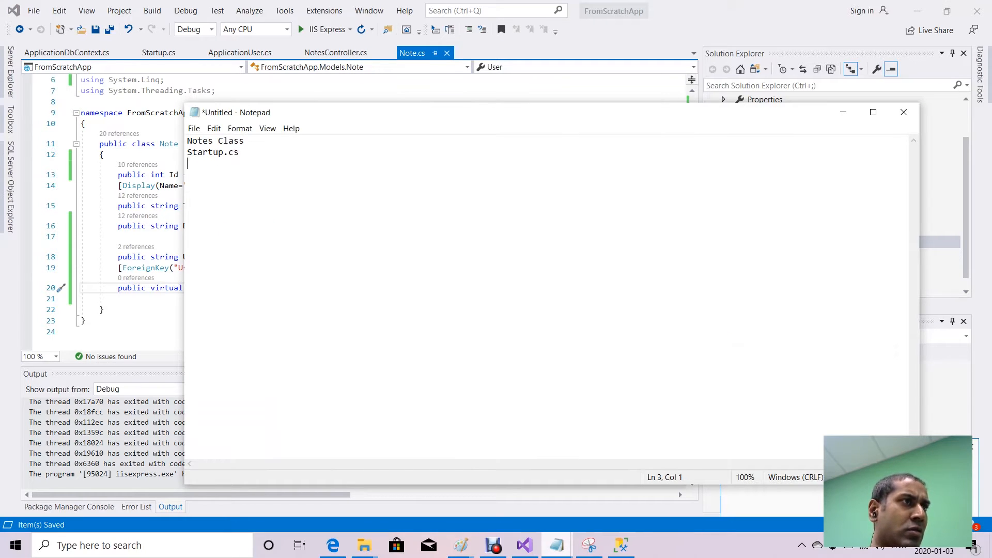
Add 'ApplicationDbContext.cs' as a third entry in the Notepad note.
text(A)
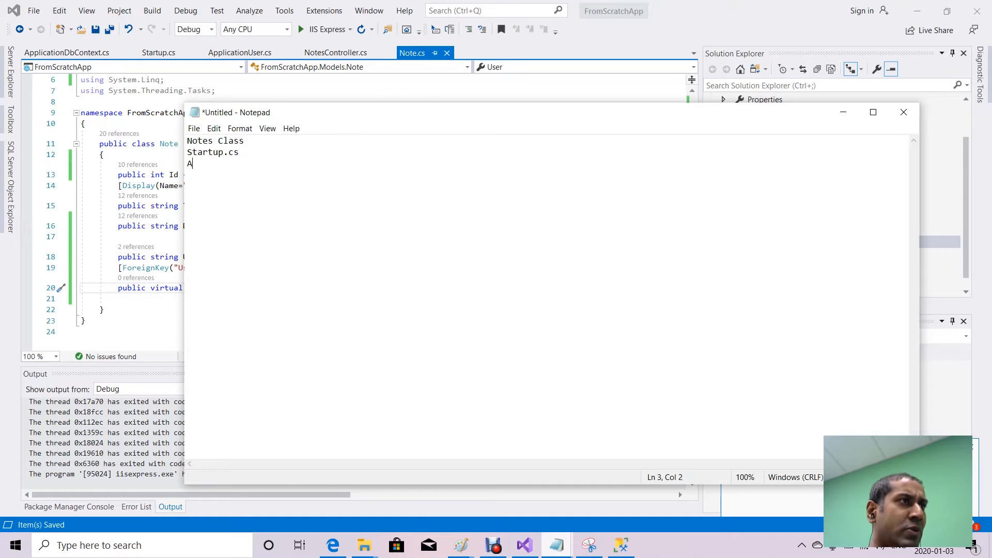
text(pplicationD)
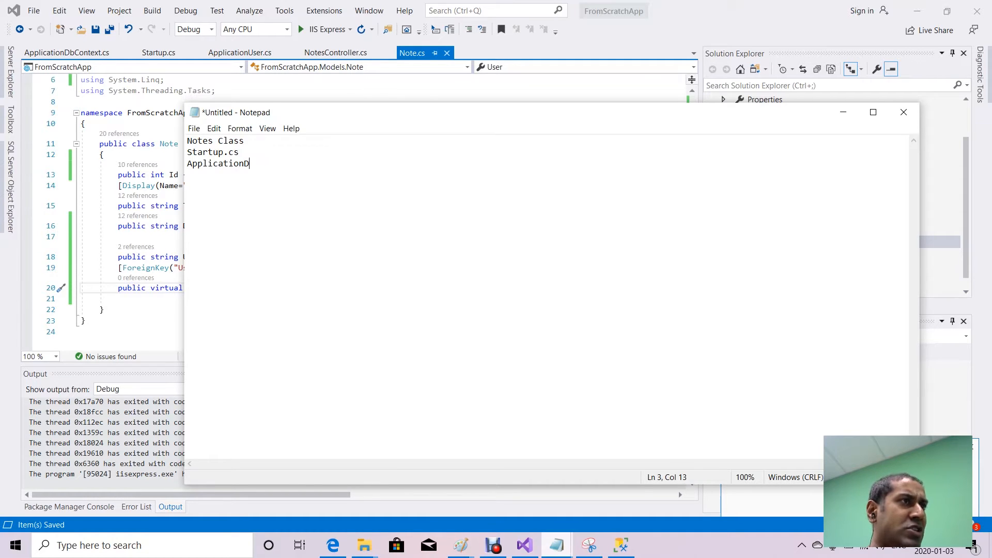
text(bContext.cs)
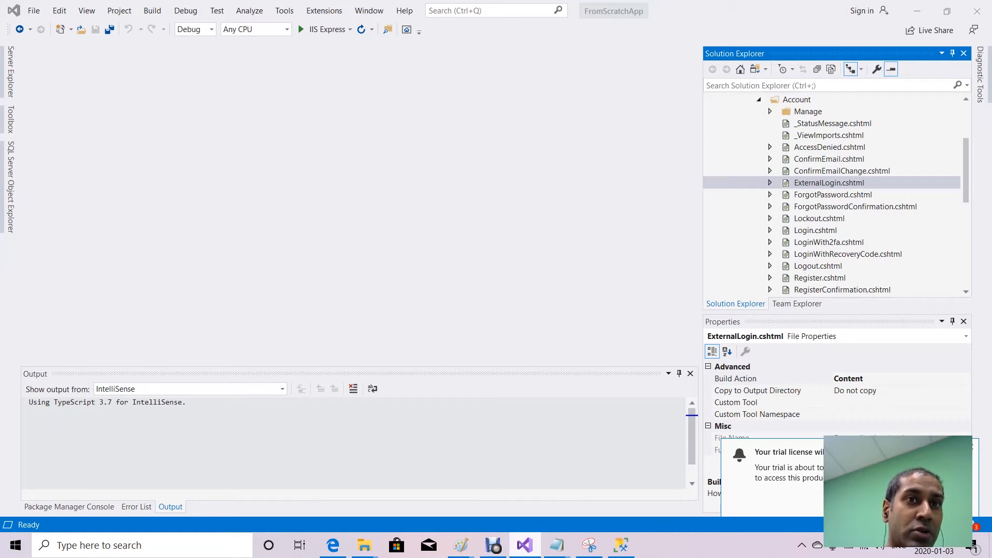
Search the entire solution for 'IdentityUser', listing 125 matches across 32 files.
click(828, 182)
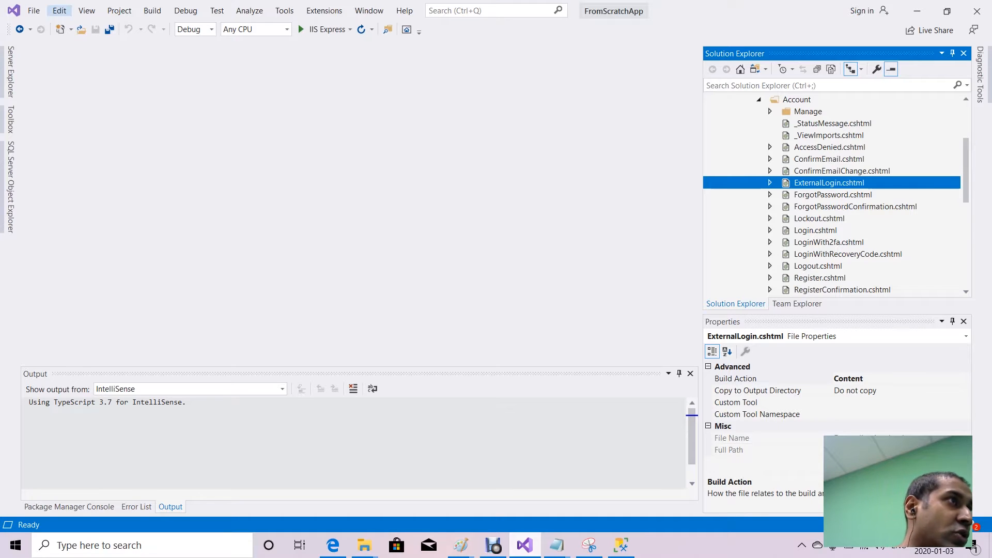
click(58, 10)
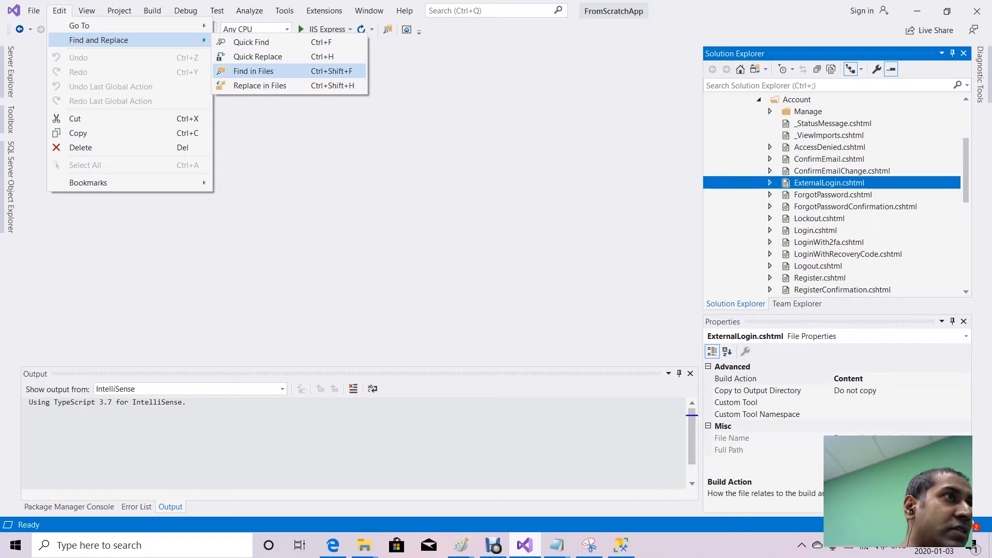
click(252, 70)
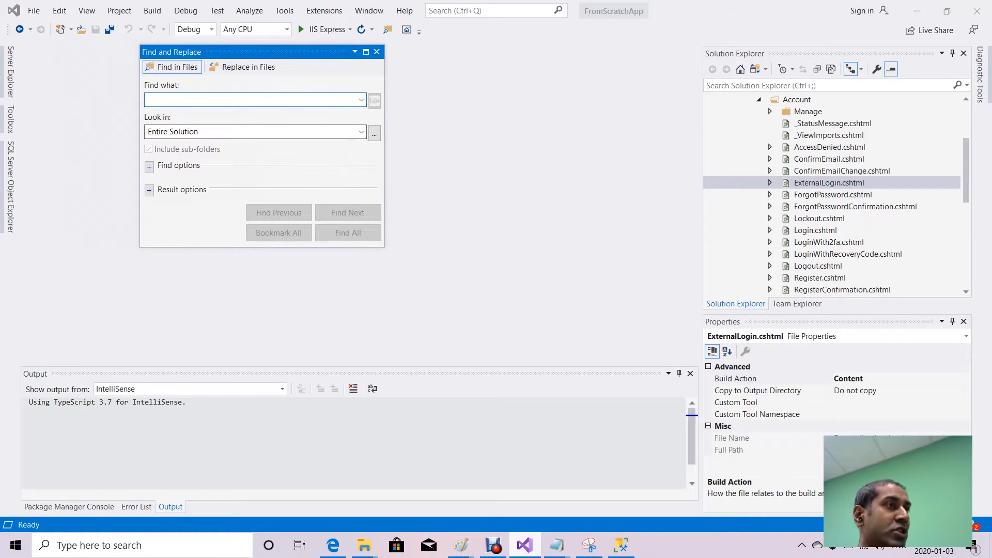
text(IdentityUser)
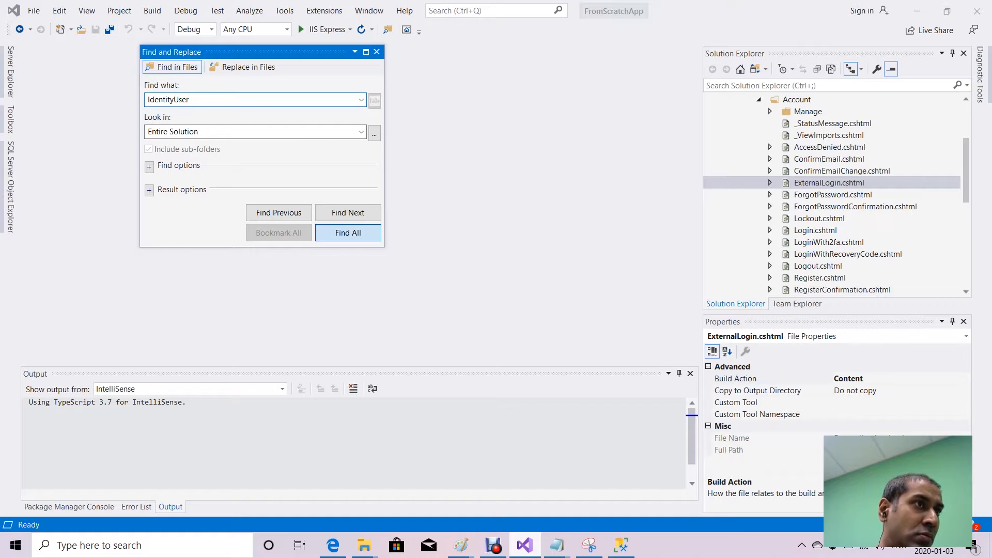
click(348, 233)
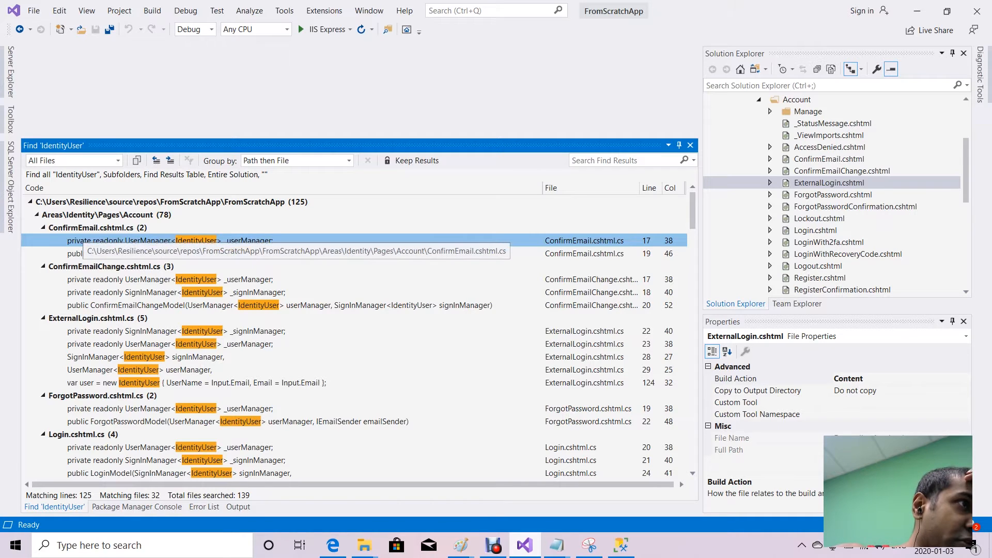
Jump to the ConfirmEmail.cshtml.cs match and copy its UserManager<IdentityUser> text.
double_click(129, 240)
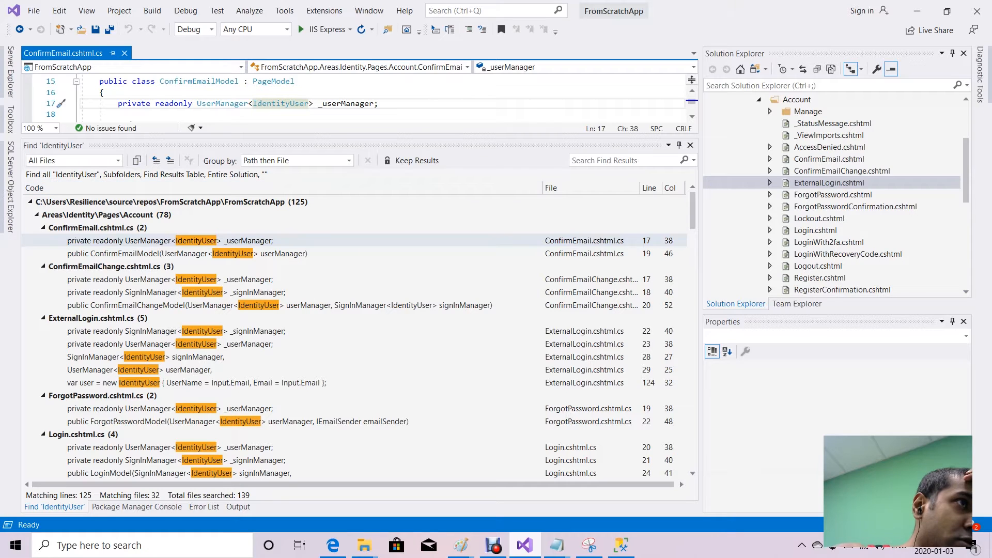
mouse_move(280, 104)
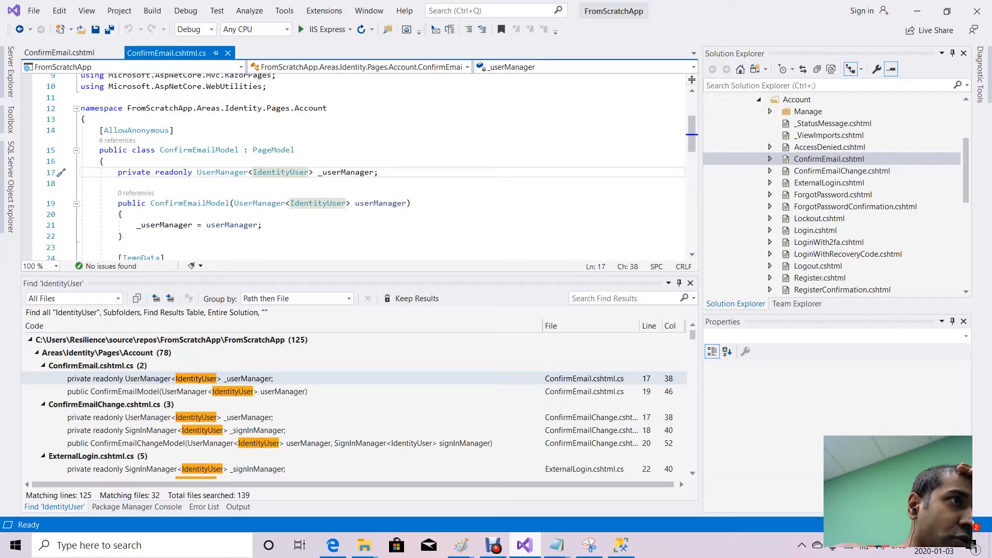
mouse_move(280, 171)
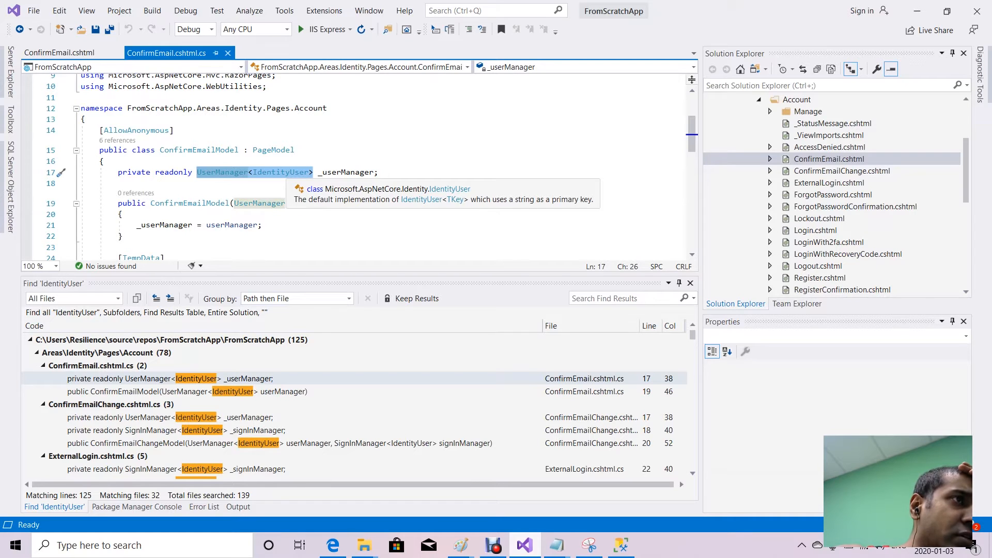
right_click(279, 171)
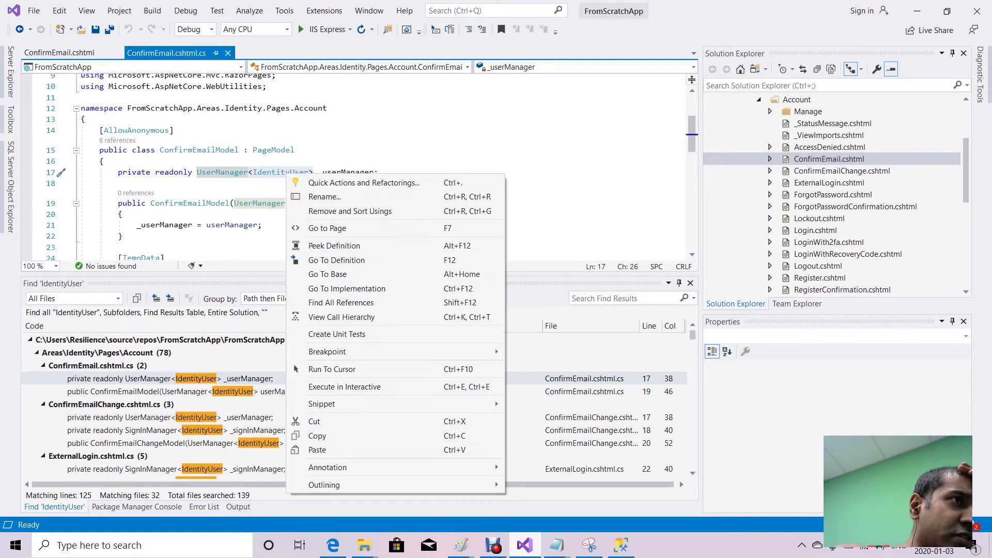
mouse_move(327, 227)
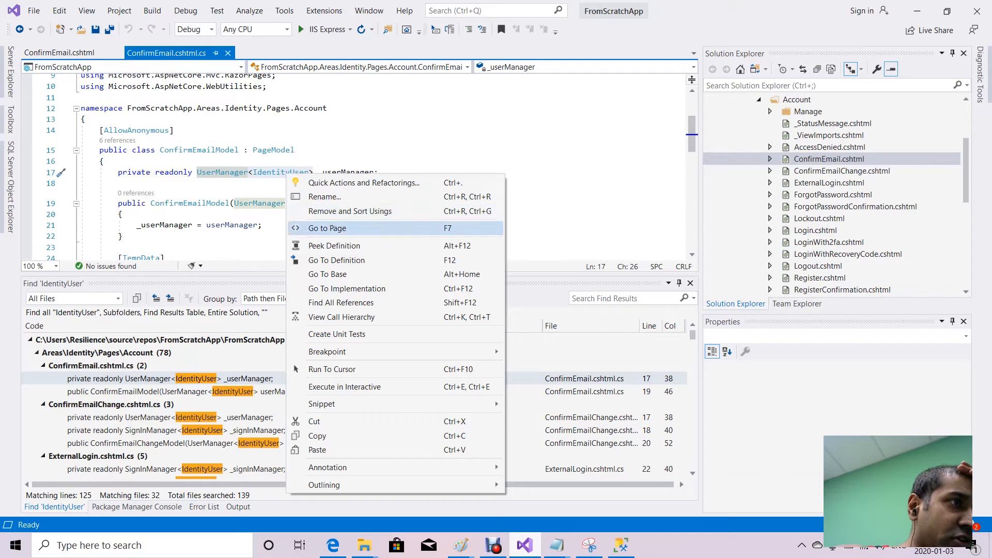
mouse_move(317, 435)
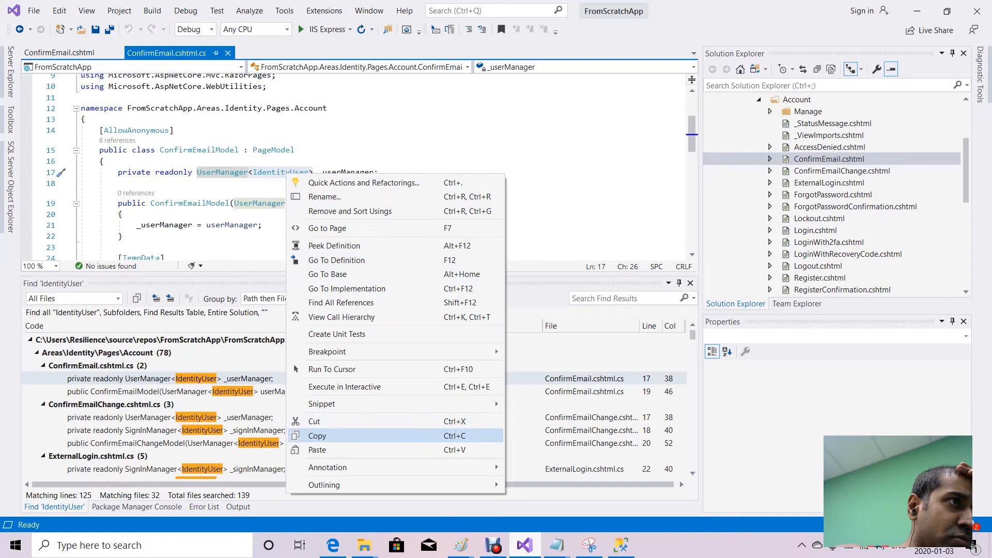
click(293, 149)
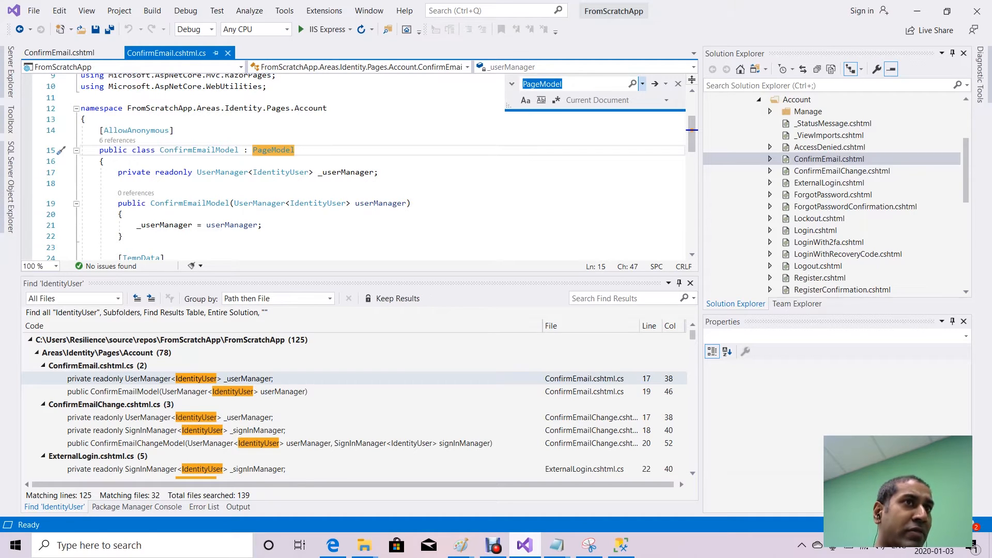
click(665, 84)
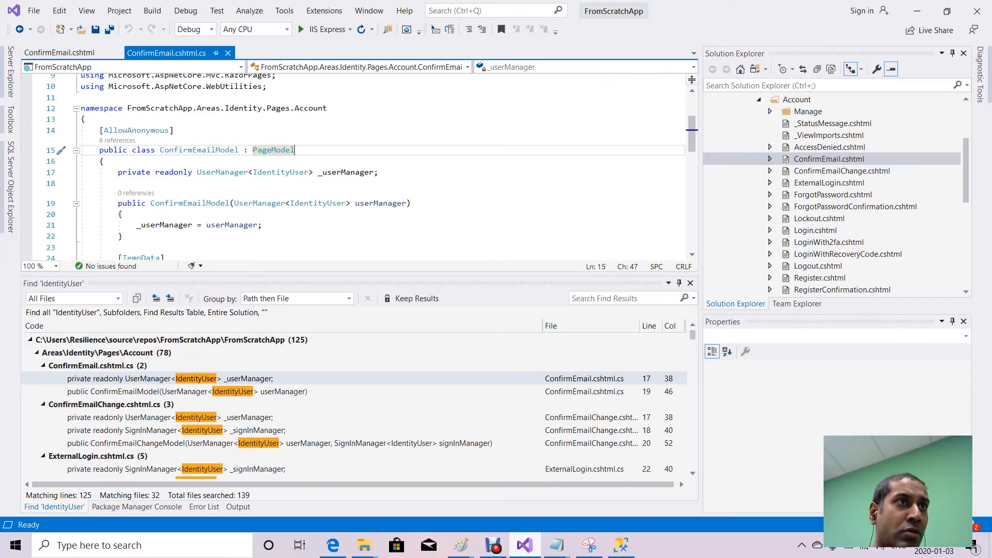
Replace UserManager<IdentityUser> with UserManager<ApplicationUser> across the solution, 45 occurrences in 23 files.
click(58, 10)
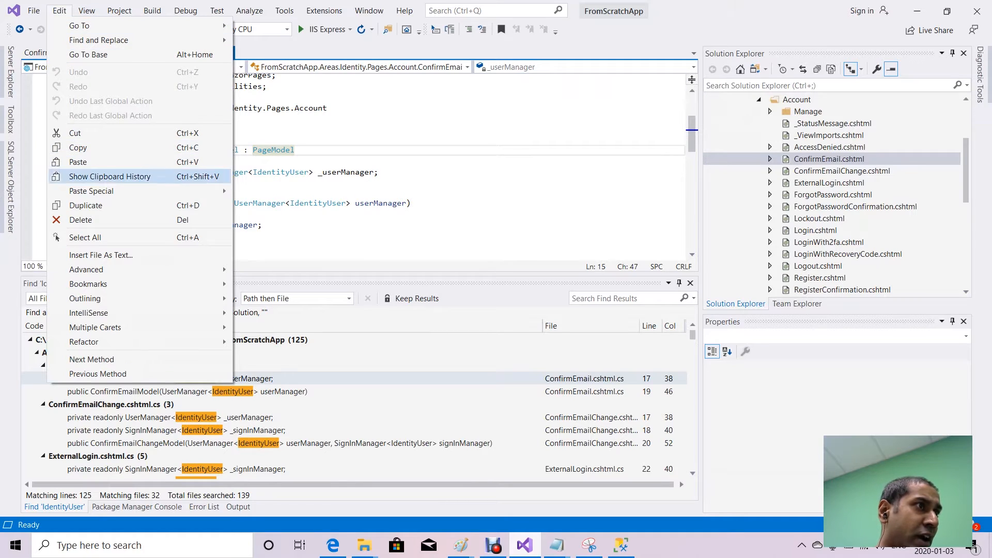
mouse_move(98, 39)
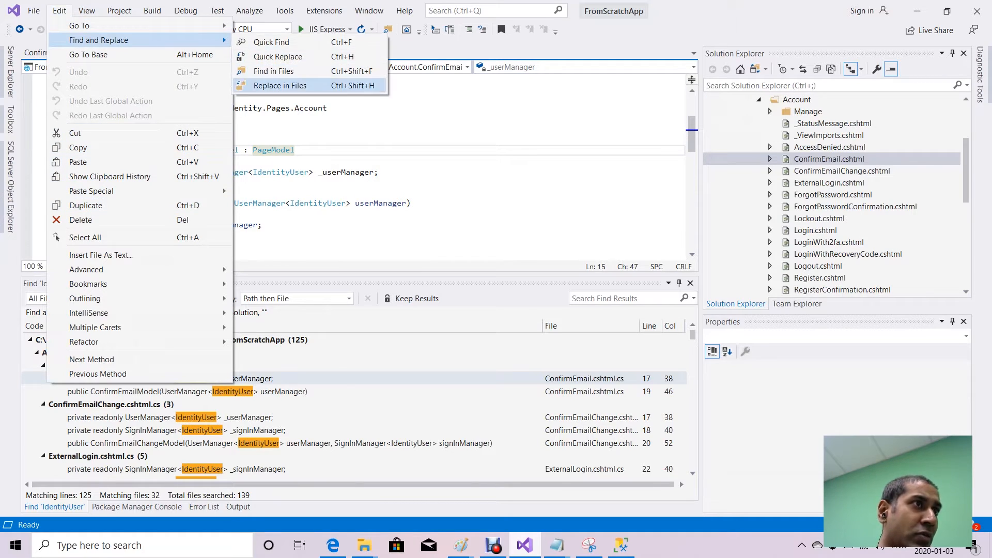
click(272, 85)
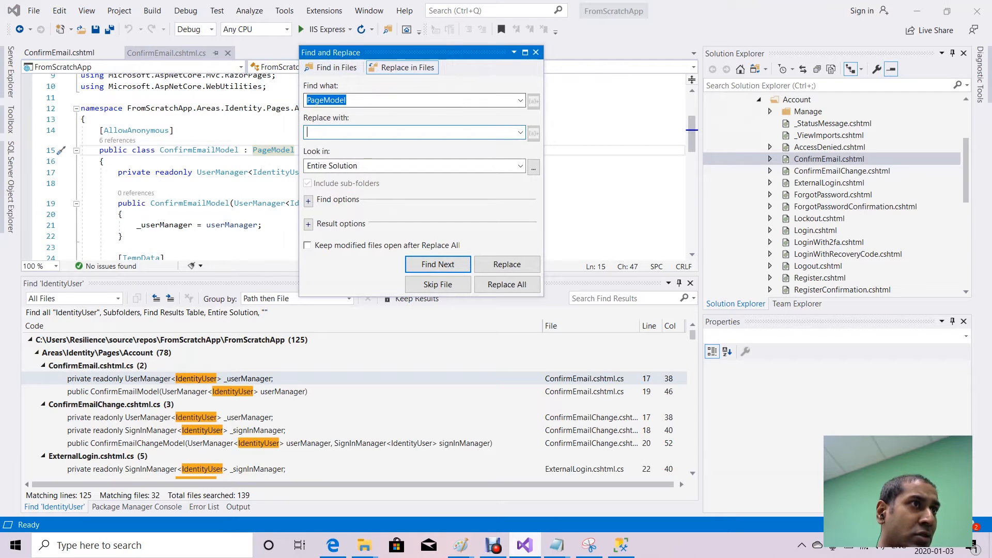
text(UserManager<IdentityUser>)
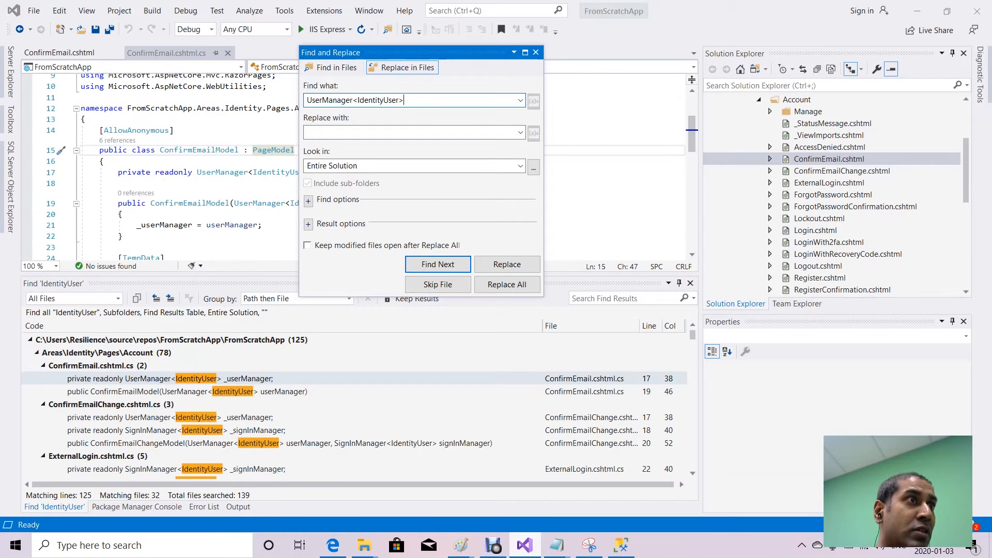
text(UserManager<IdentityUser>)
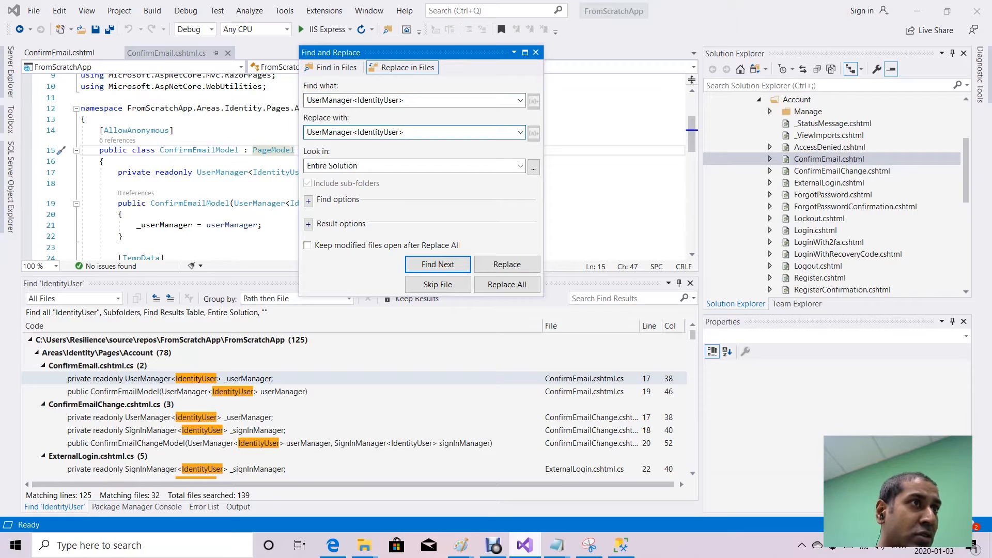
double_click(372, 132)
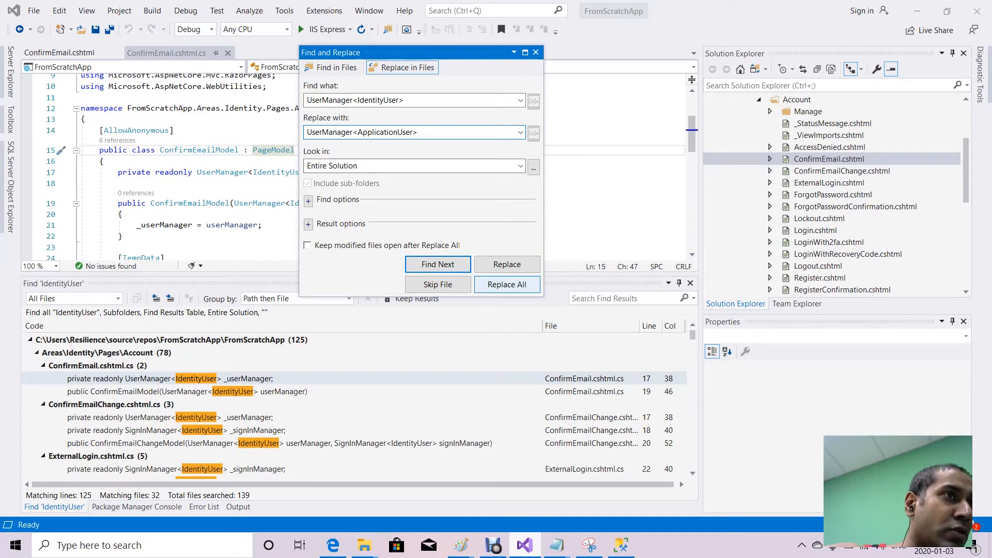
click(506, 284)
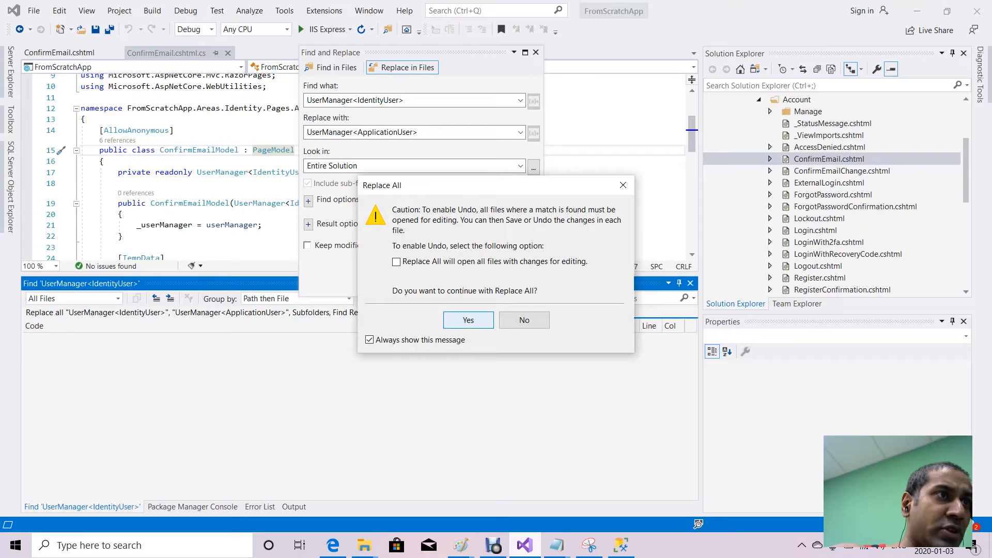
click(467, 320)
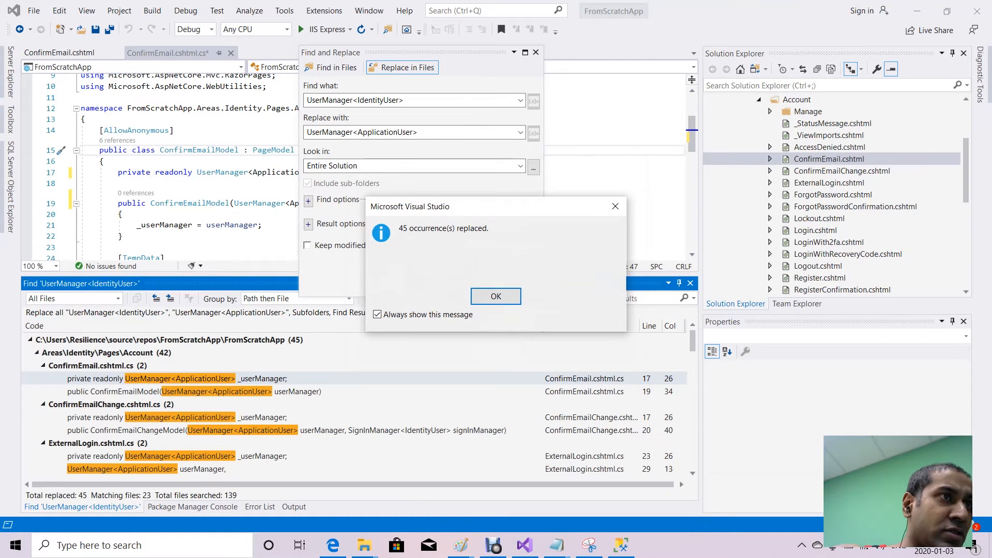
click(496, 295)
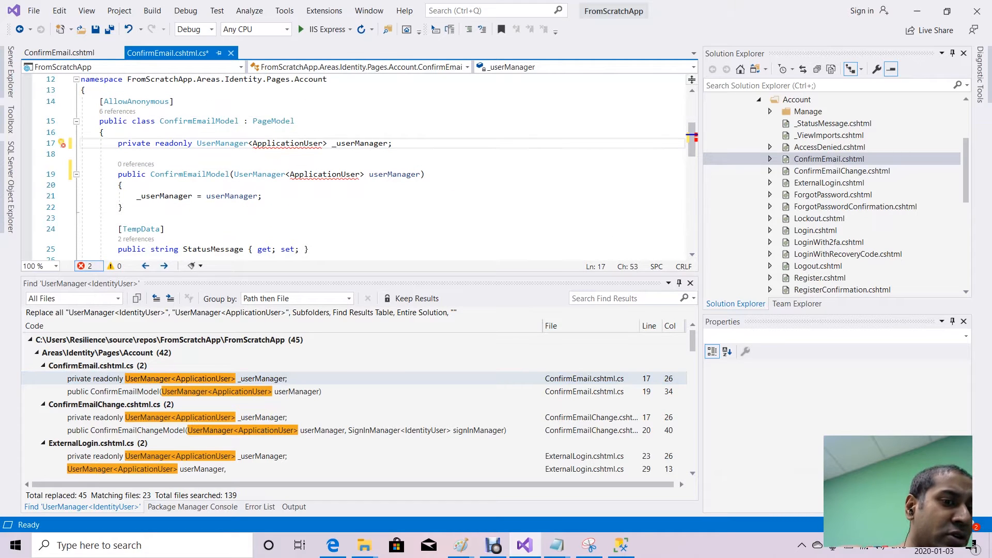
Resolve the ApplicationUser reference in ConfirmEmail.cshtml.cs with the quick-action using.
click(65, 144)
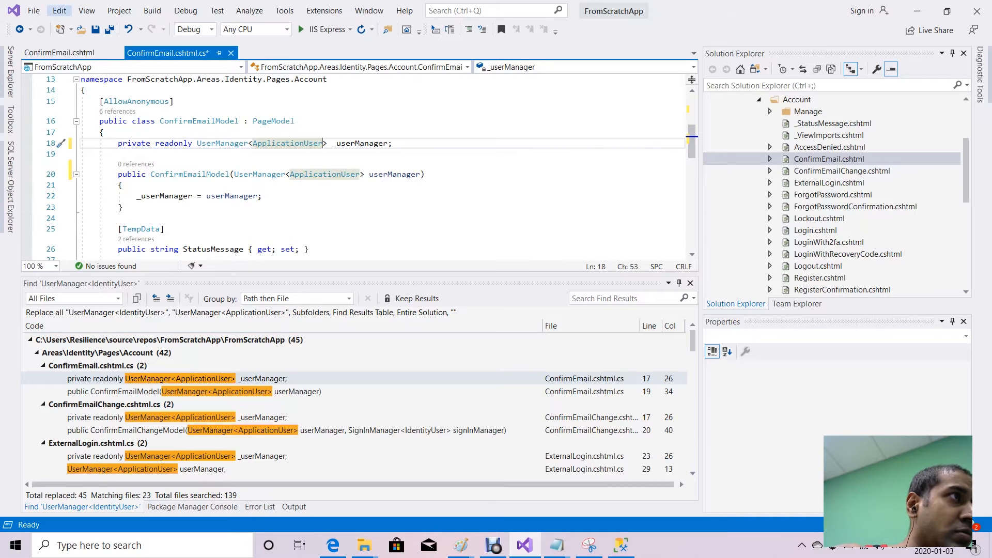
Re-run the solution-wide IdentityUser search, now listing 81 remaining matches in 24 files.
click(59, 10)
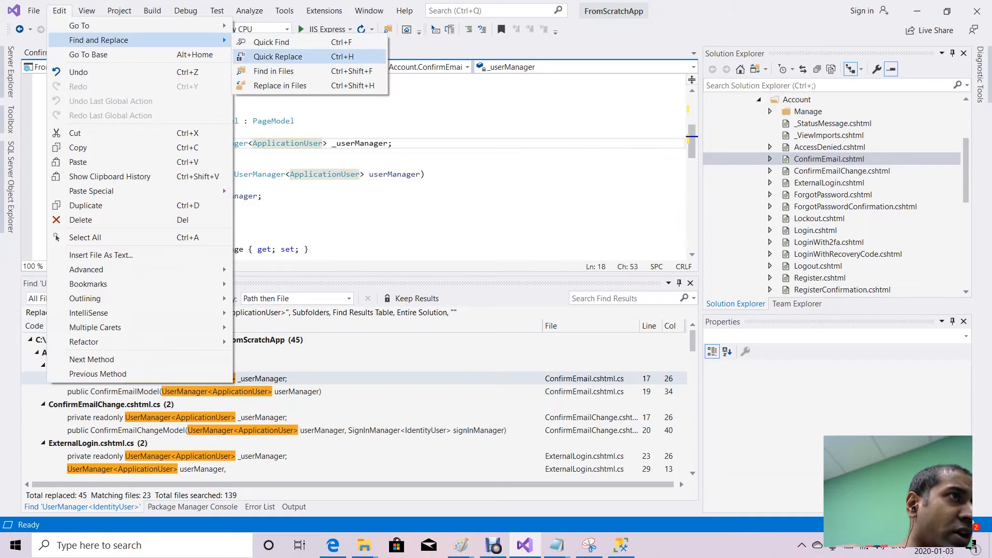
mouse_move(273, 70)
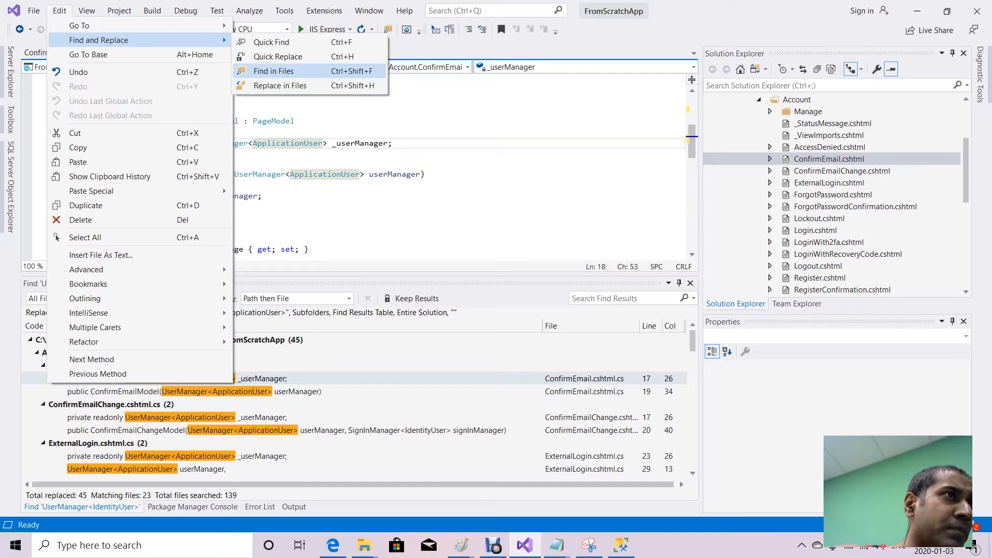
click(272, 70)
text(IdentityUser)
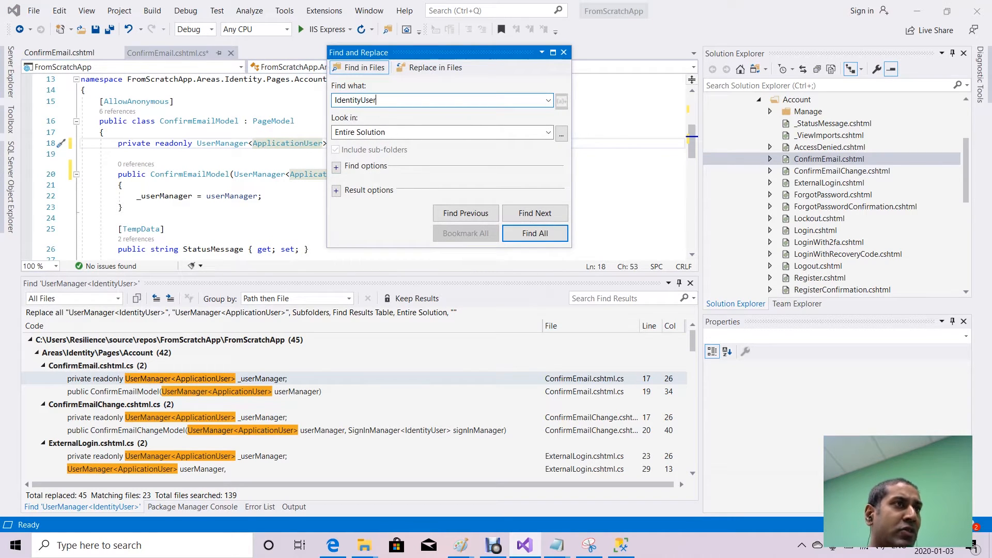
click(535, 233)
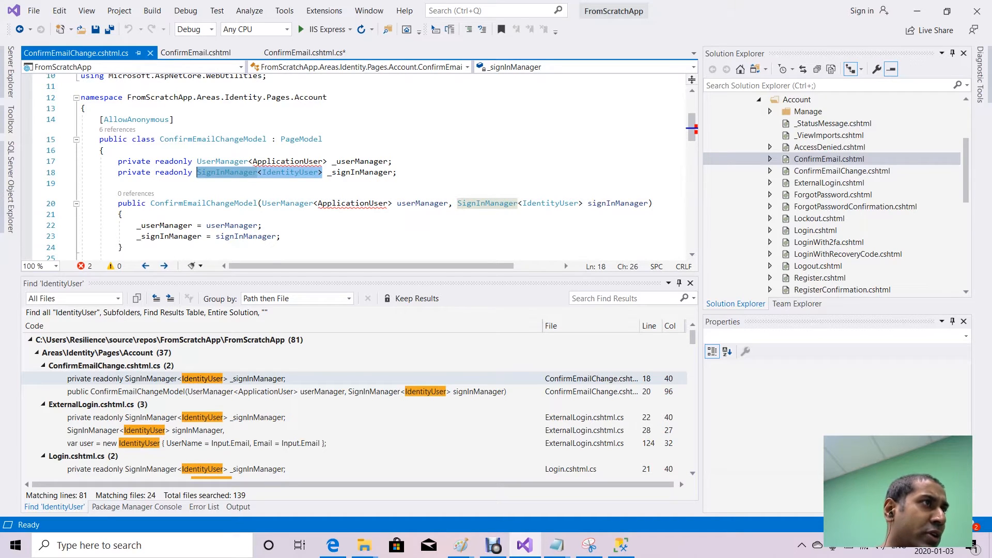
click(60, 11)
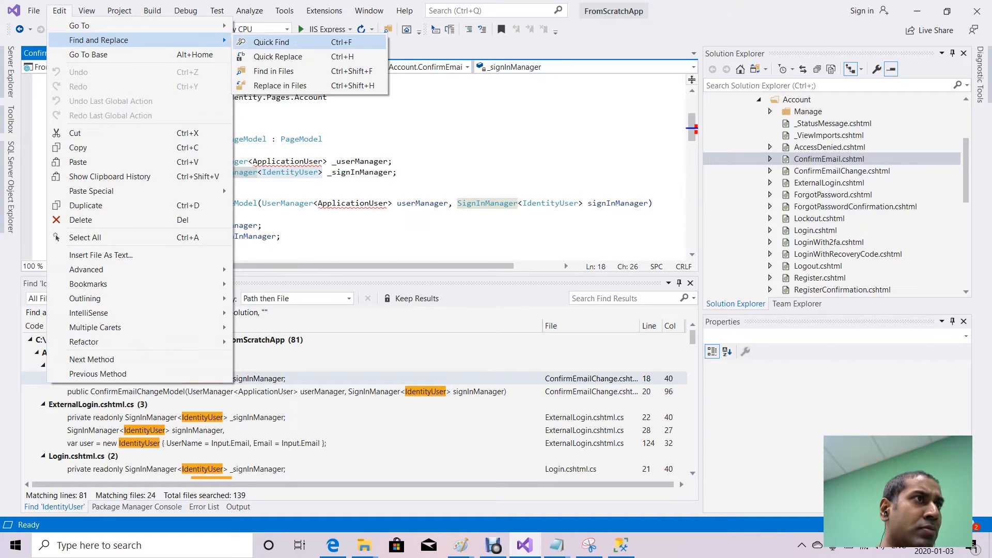
Replace SignInManager<IdentityUser> with SignInManager<ApplicationUser> across the solution, 32 occurrences in 17 files.
click(288, 85)
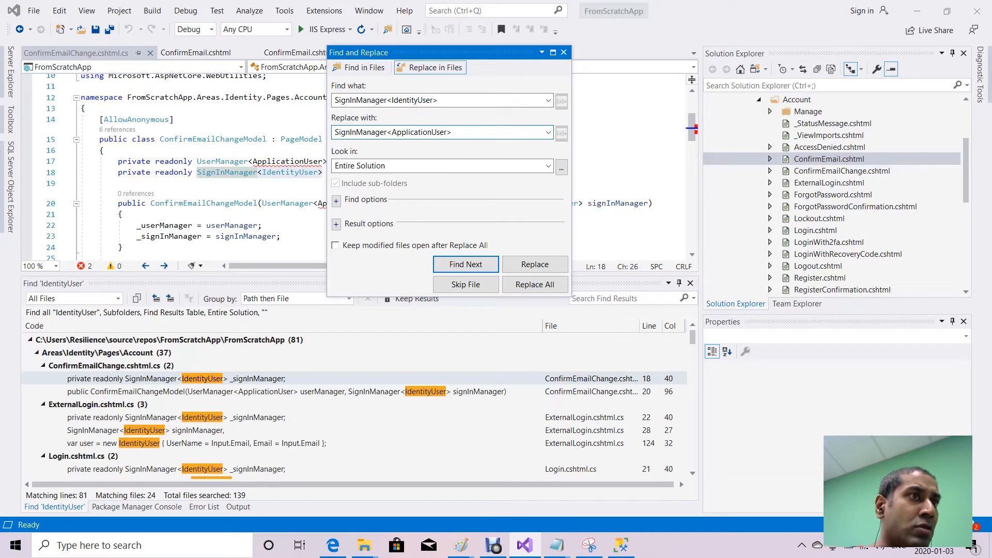
click(535, 284)
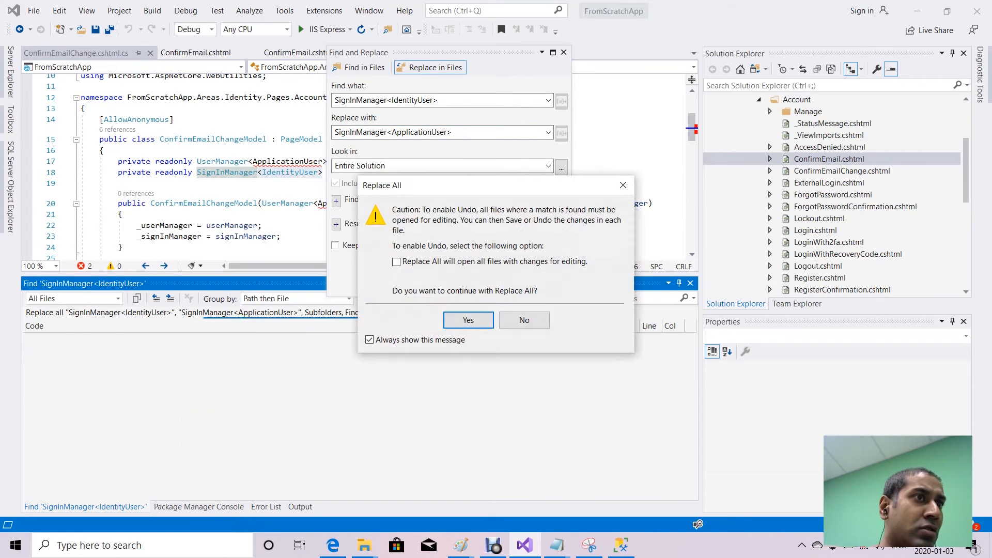
click(467, 321)
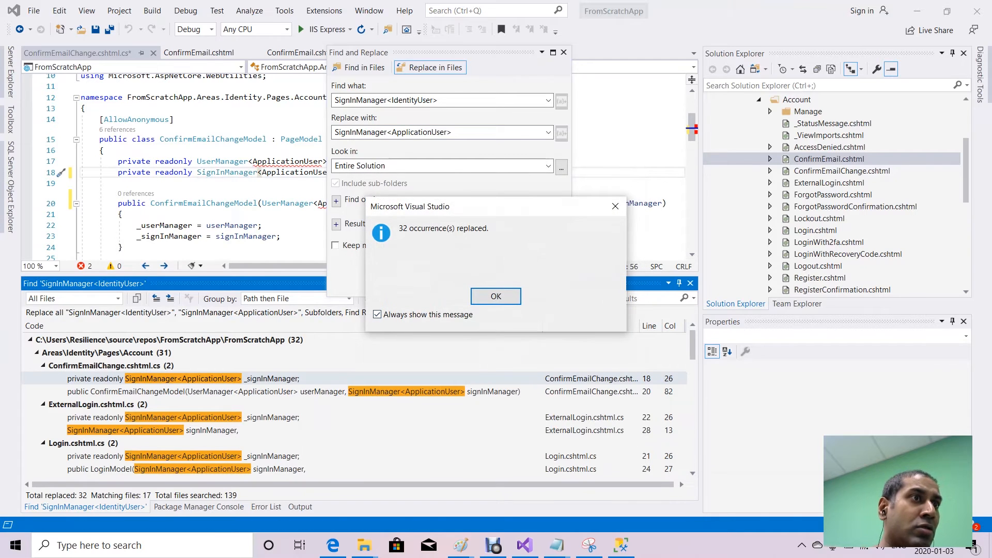
click(496, 295)
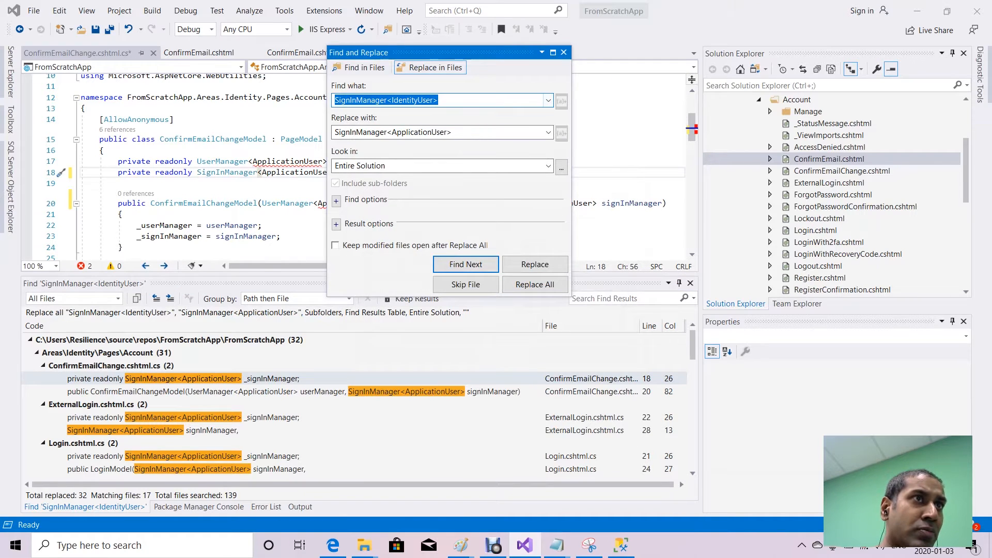
click(59, 10)
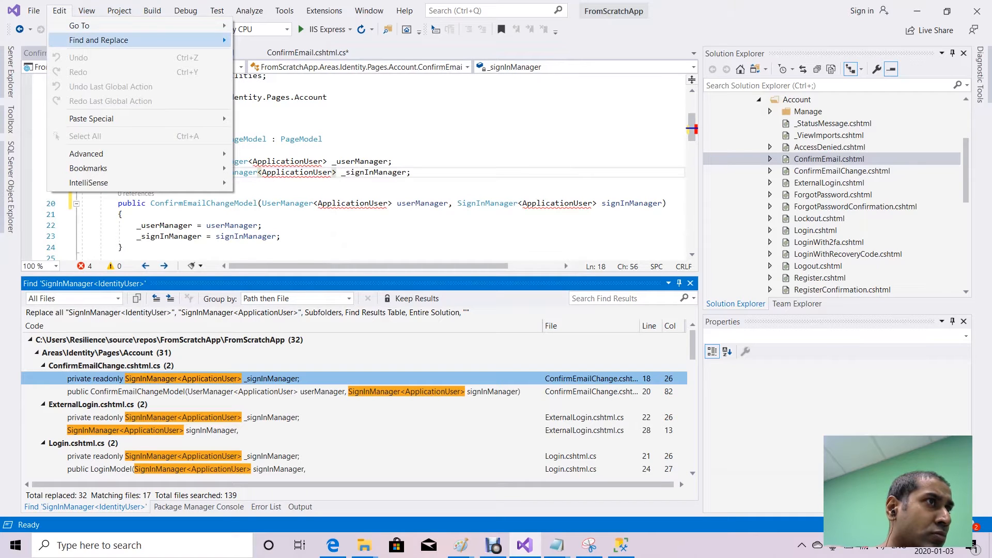
Search again for IdentityUser (49 matches) and jump to the 'new IdentityUser' line in ExternalLogin.cshtml.cs.
click(99, 39)
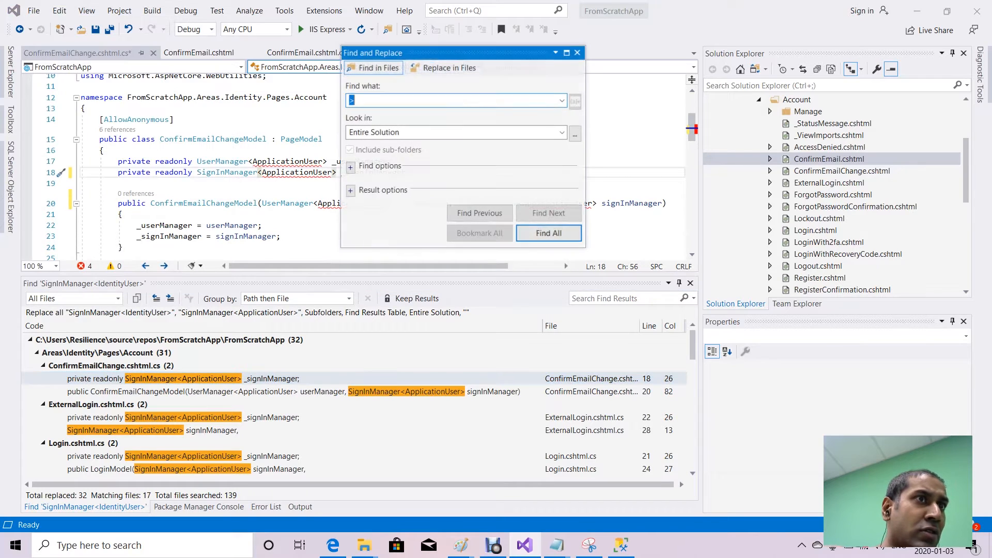
text(Iden)
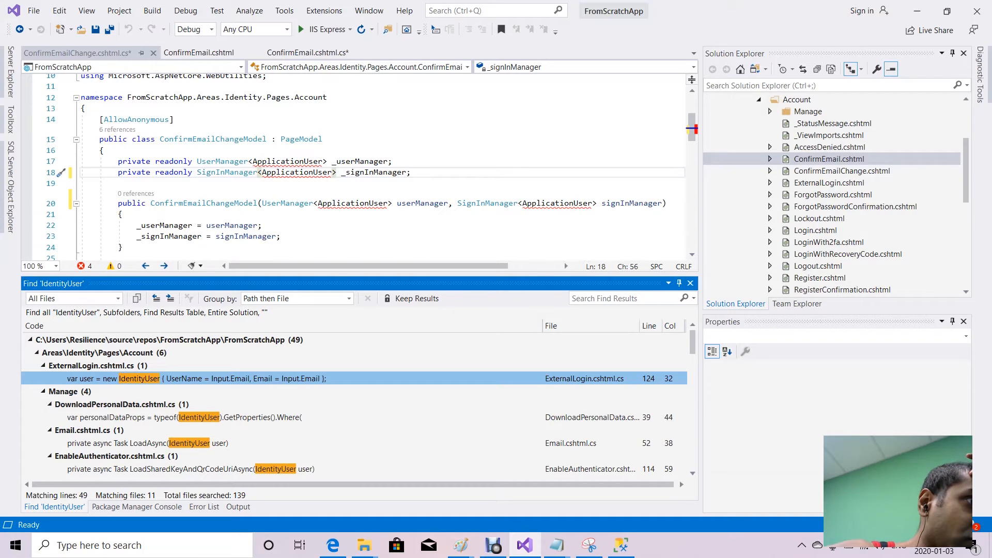
double_click(138, 378)
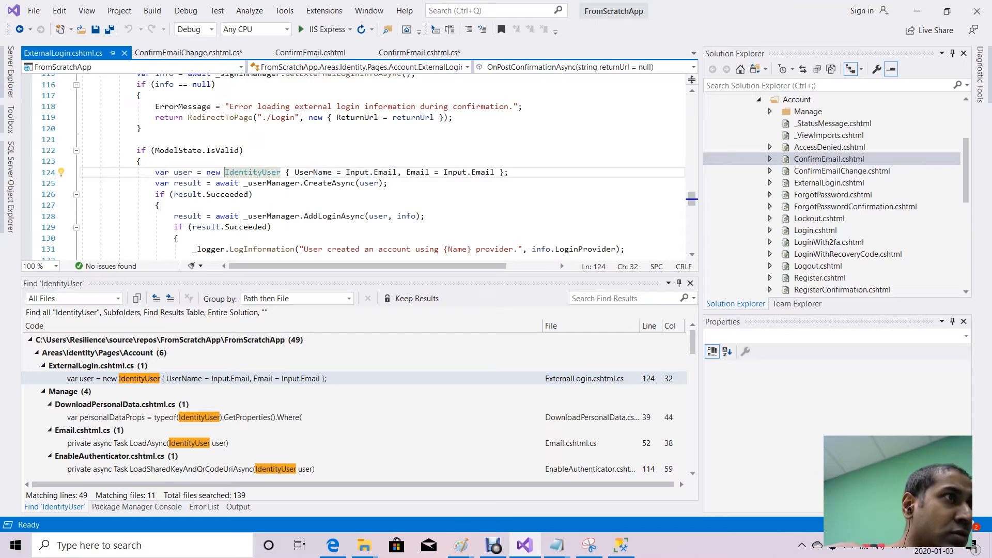
double_click(271, 171)
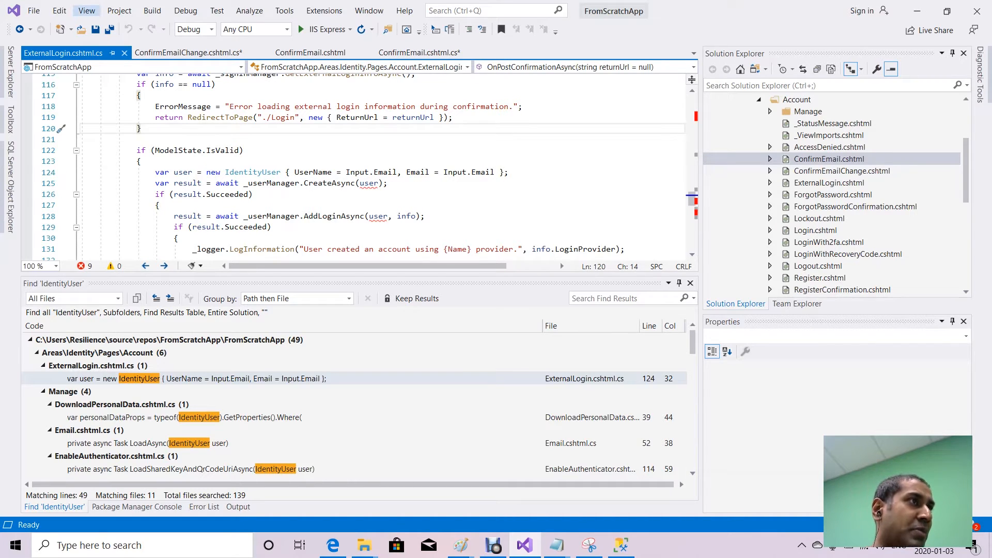
Replace every remaining IdentityUser with ApplicationUser across the solution, 49 occurrences in 11 files.
click(58, 10)
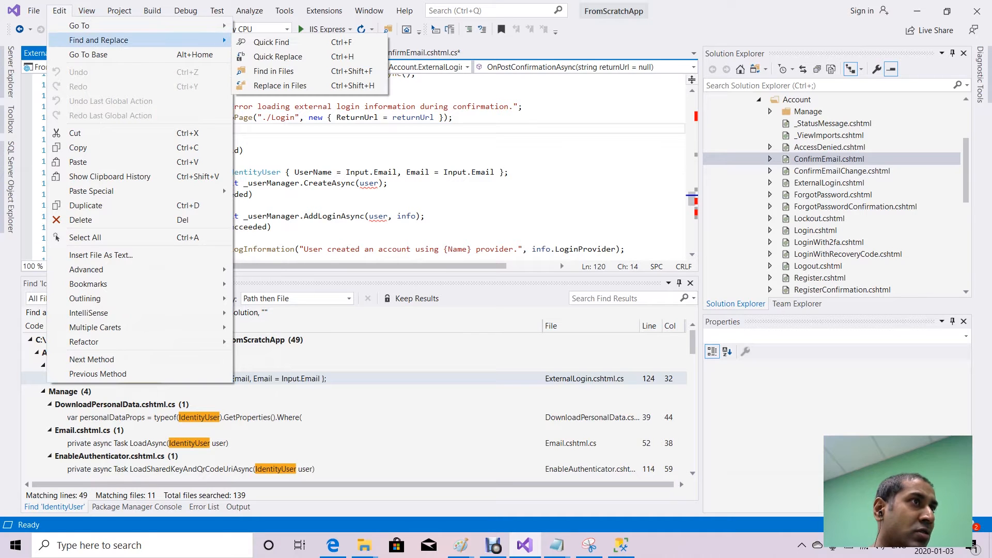
click(279, 85)
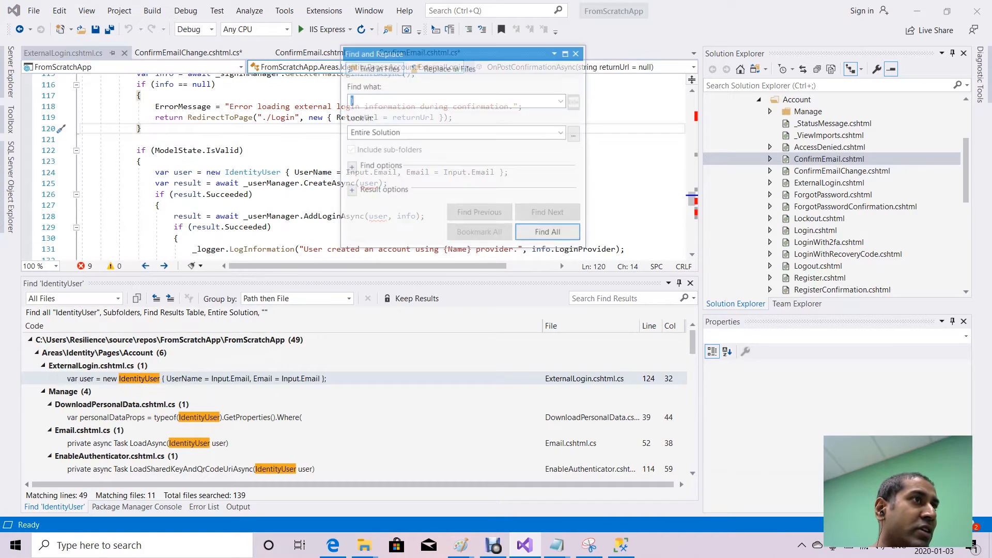
text(new IdentityUser)
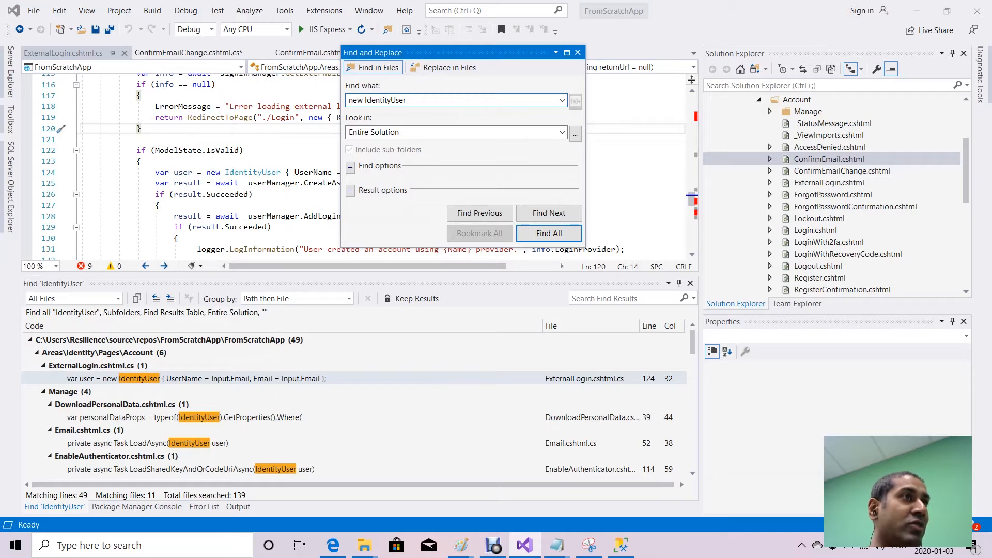
click(446, 67)
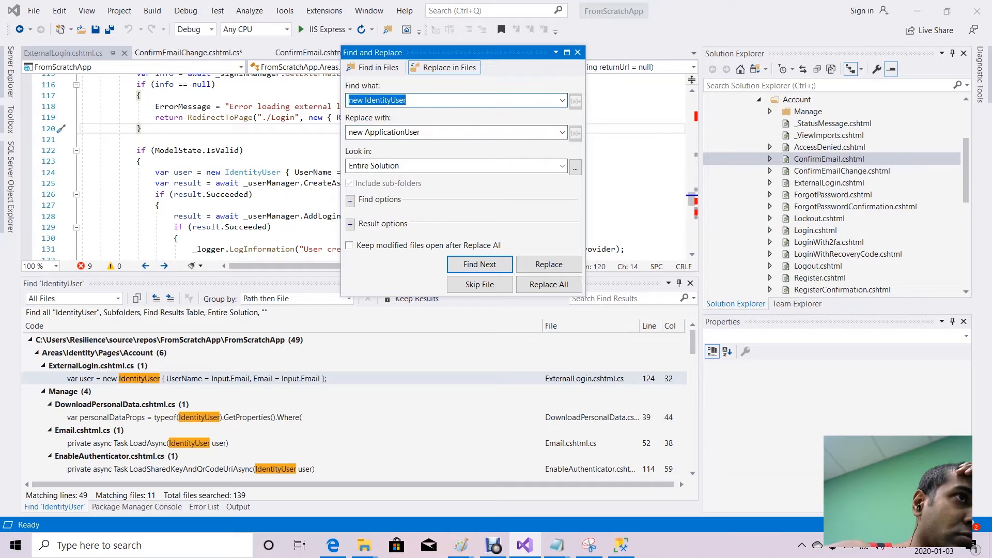
text(IdentityUser)
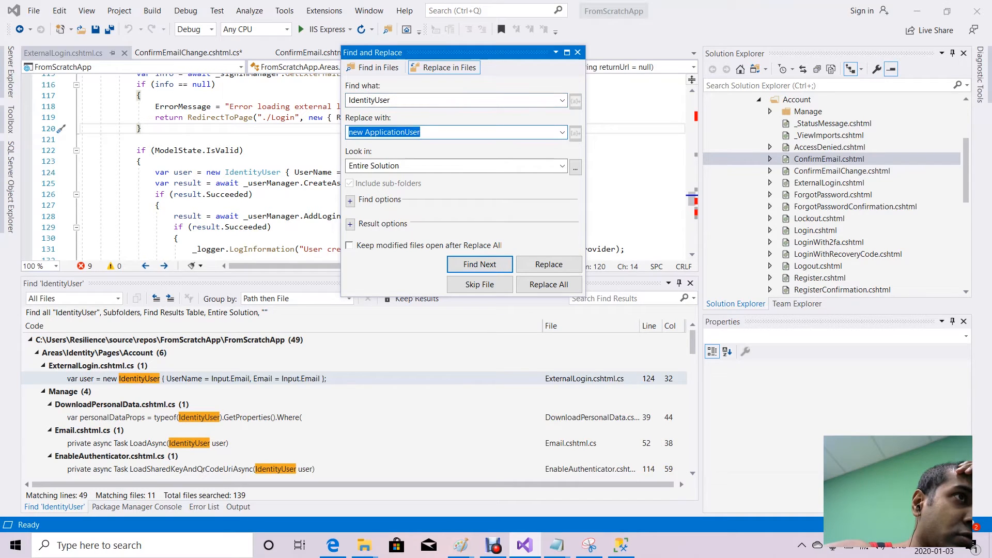
text(ApplicationUser)
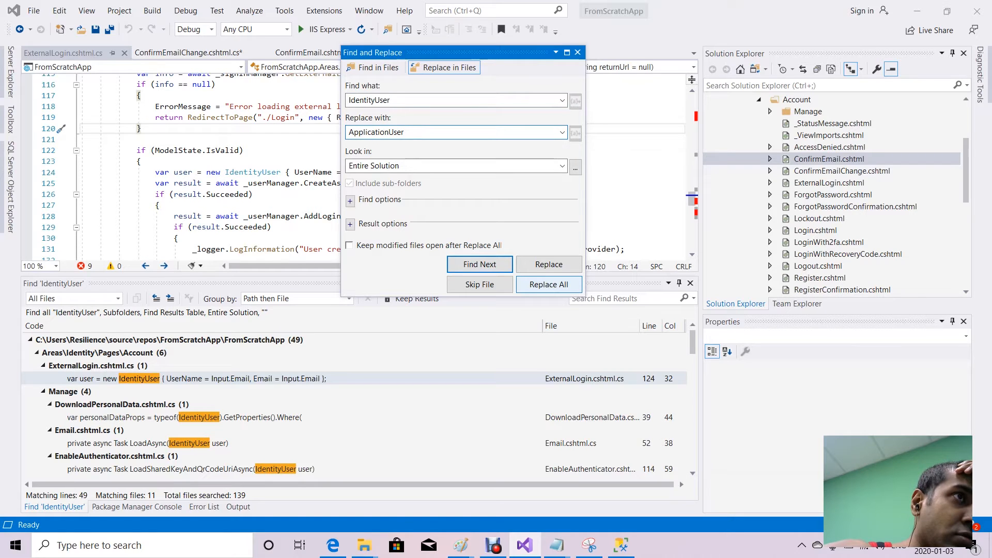
click(548, 284)
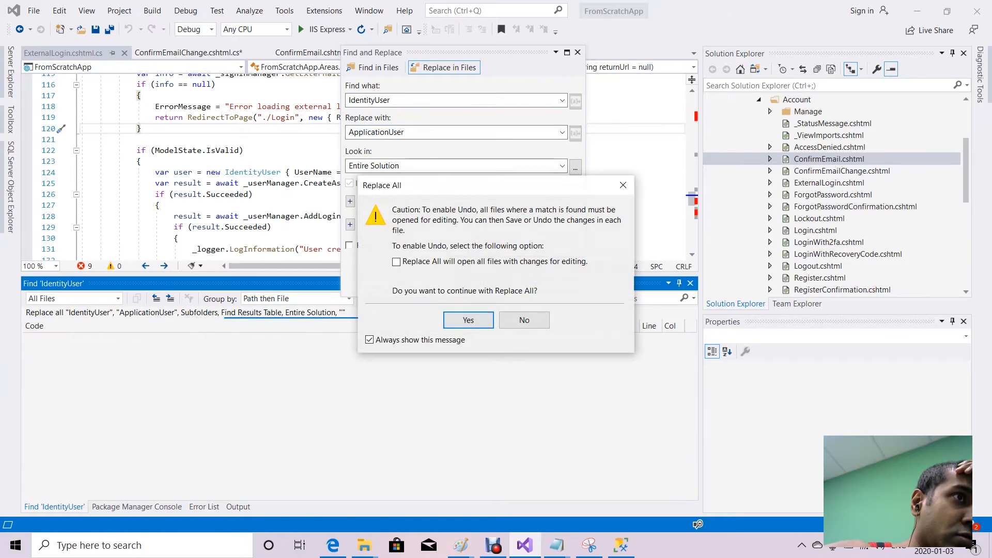
click(467, 320)
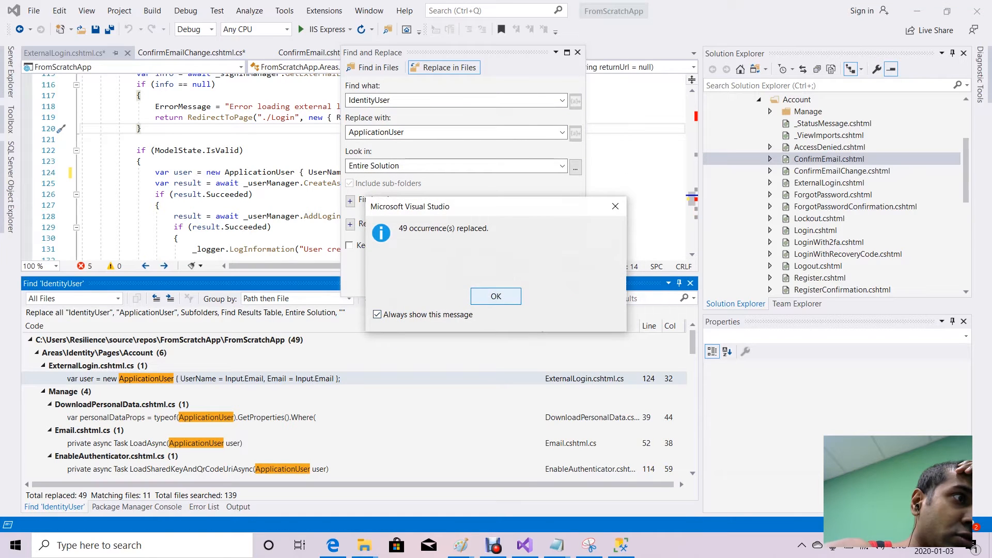
click(496, 295)
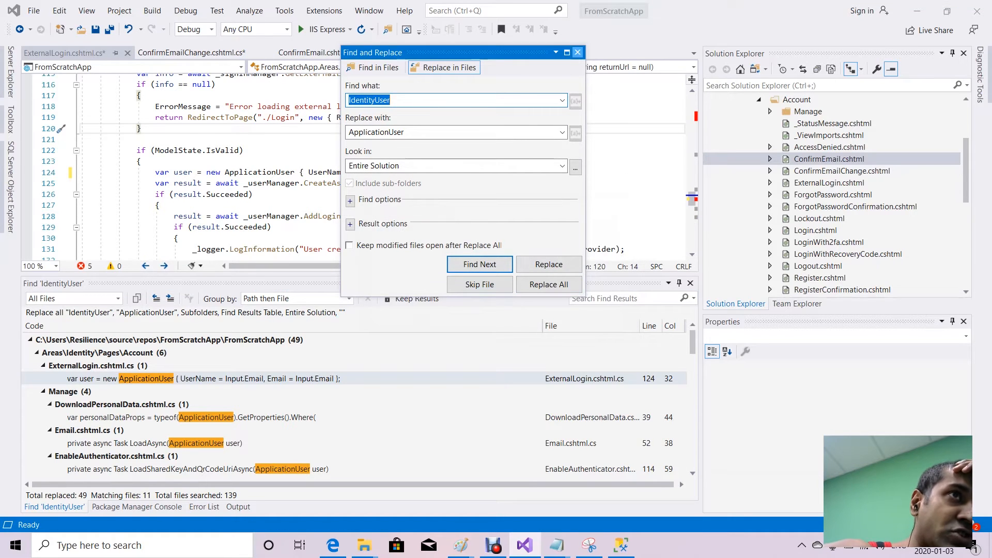
click(576, 51)
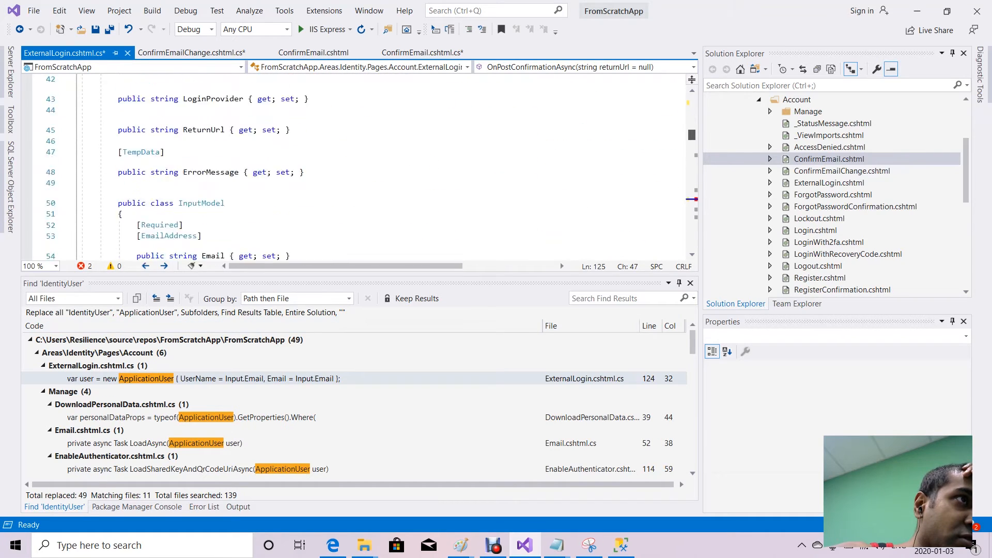
Save ExternalLogin.cshtml.cs, restore ApplicationUser's IdentityUser base class, and start a run that fails to build.
scroll(down, 3)
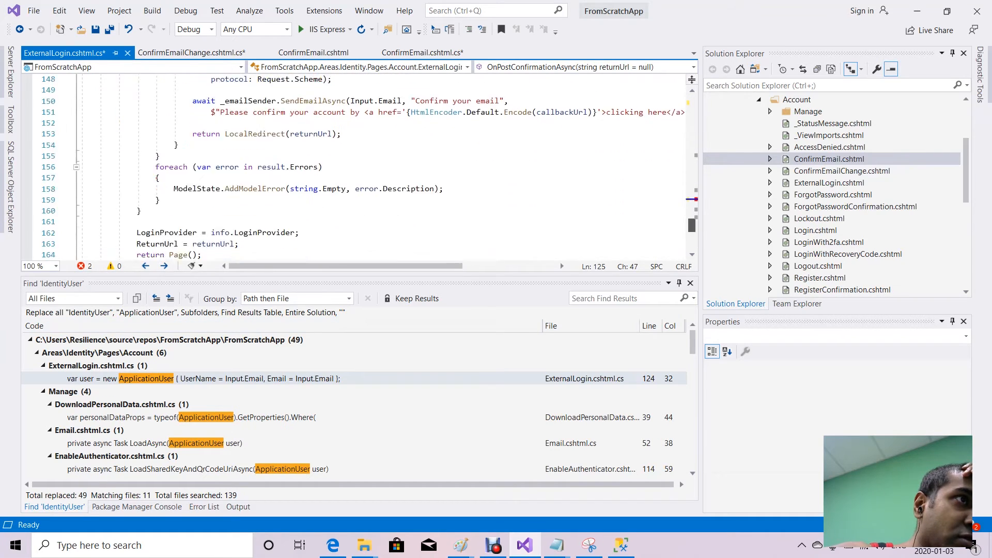
scroll(down, 3)
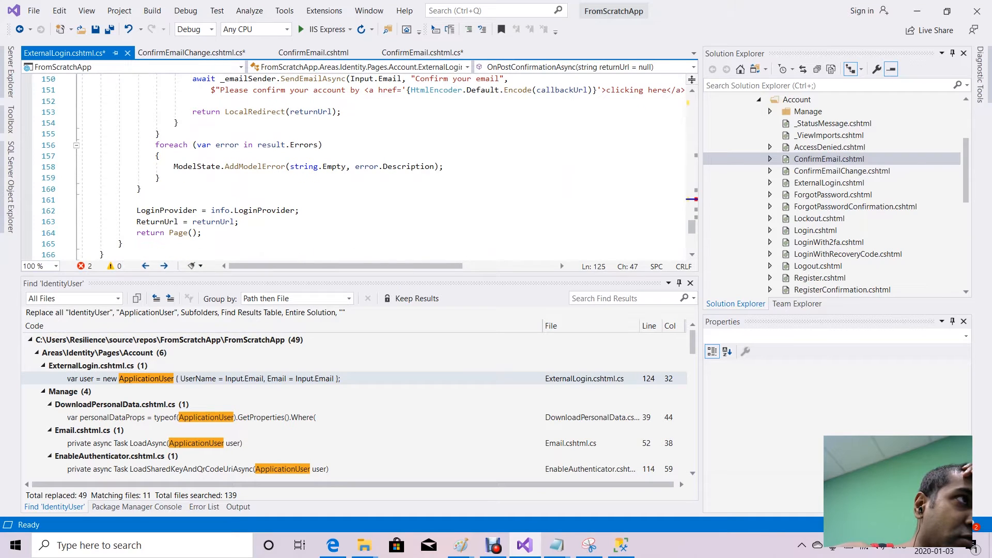
key(ctrl+s)
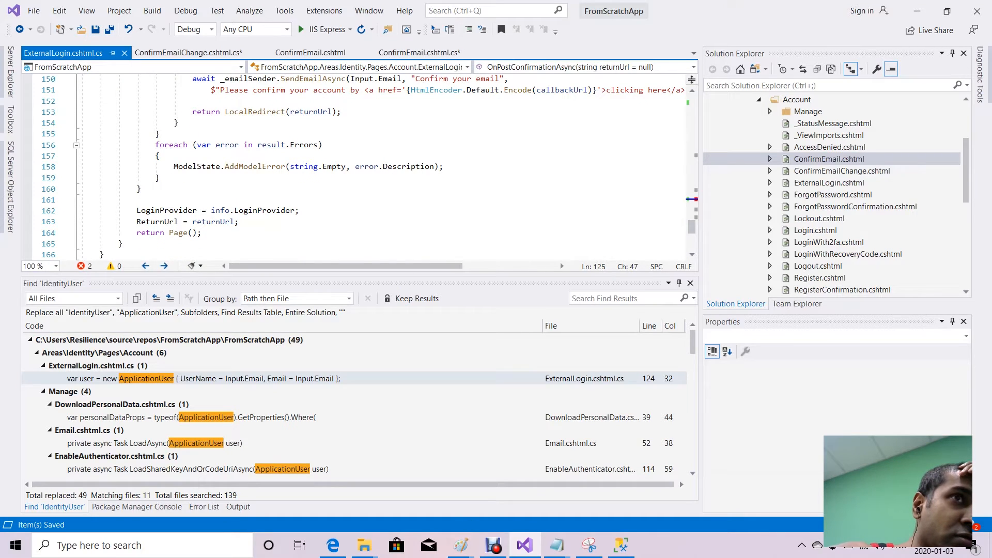
mouse_move(325, 29)
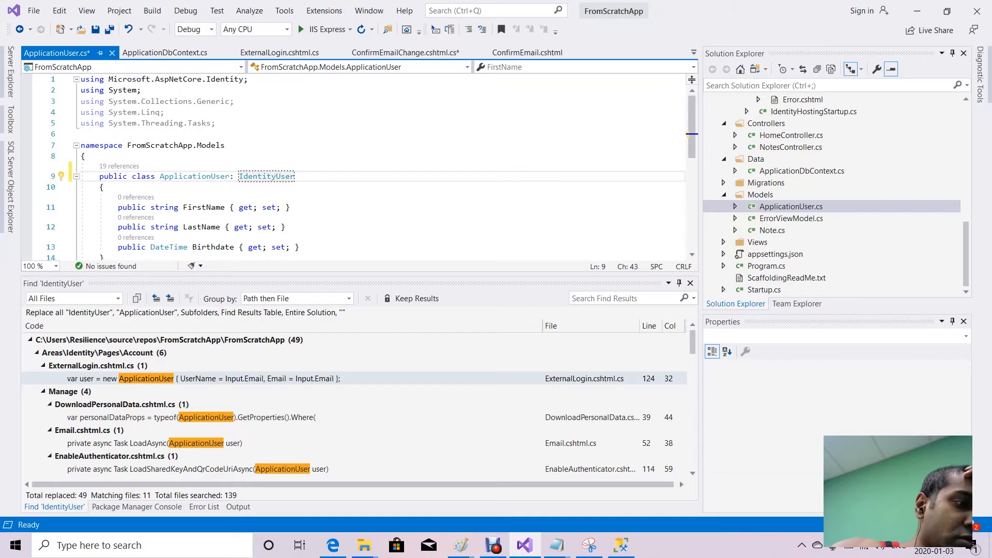
key(ctrl+s)
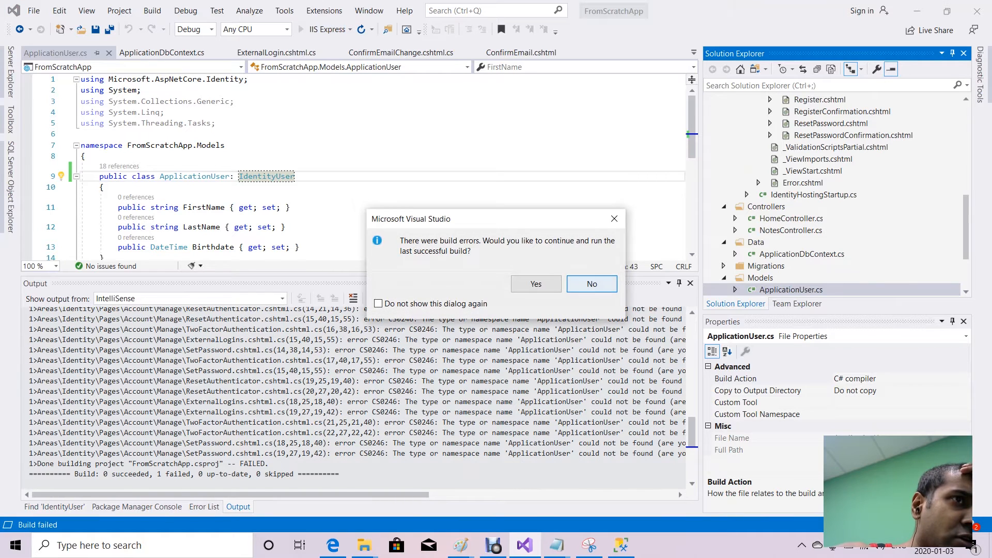
Decline running the last successful build, leaving 69 ApplicationUser errors in the Error List.
click(591, 283)
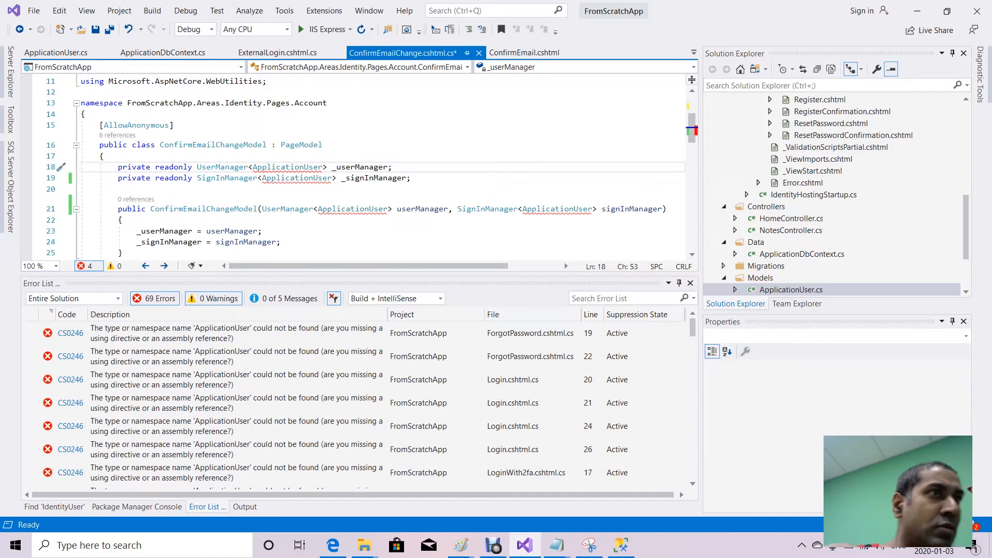
Import FromScratchApp.Models via quick fixes in the ForgotPassword and Login pages.
key(ctrl+s)
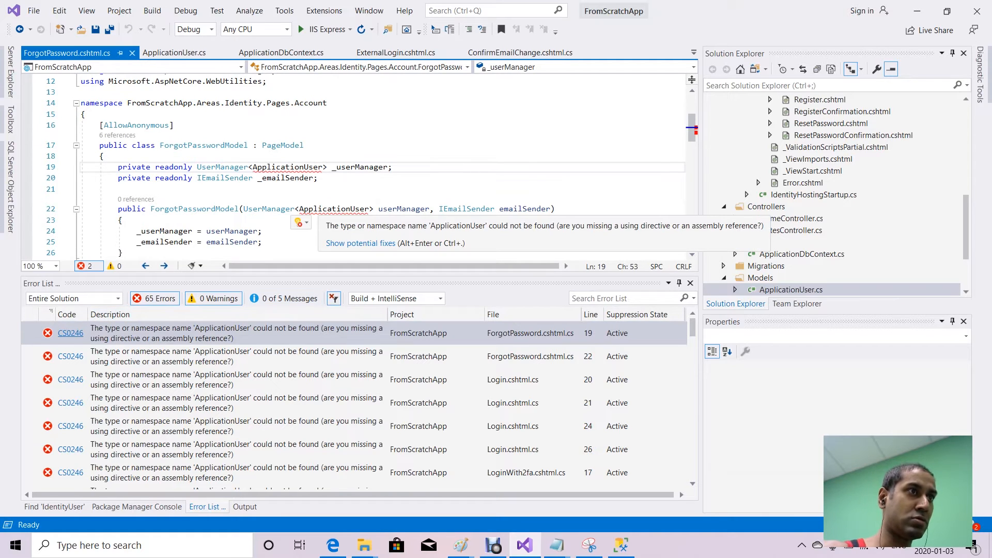
click(308, 222)
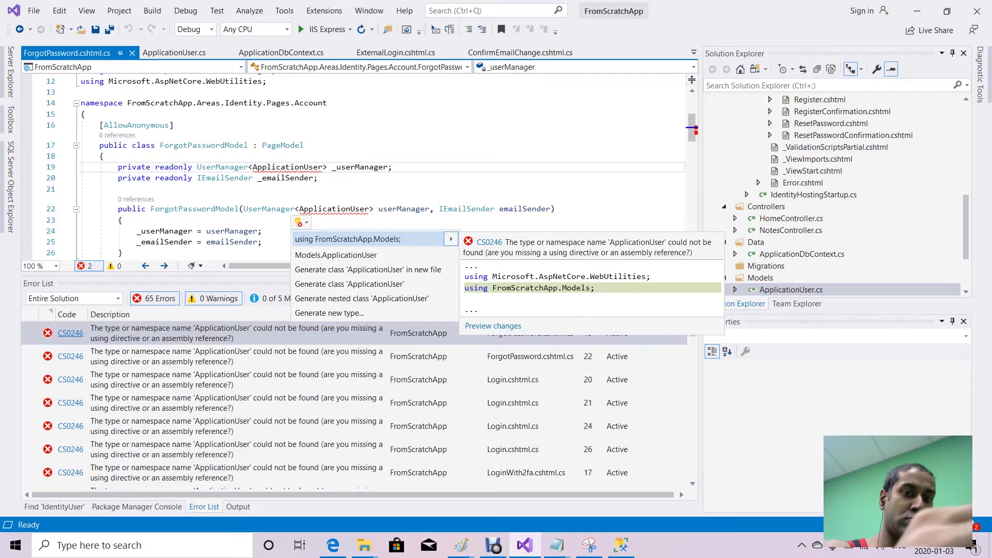
click(347, 239)
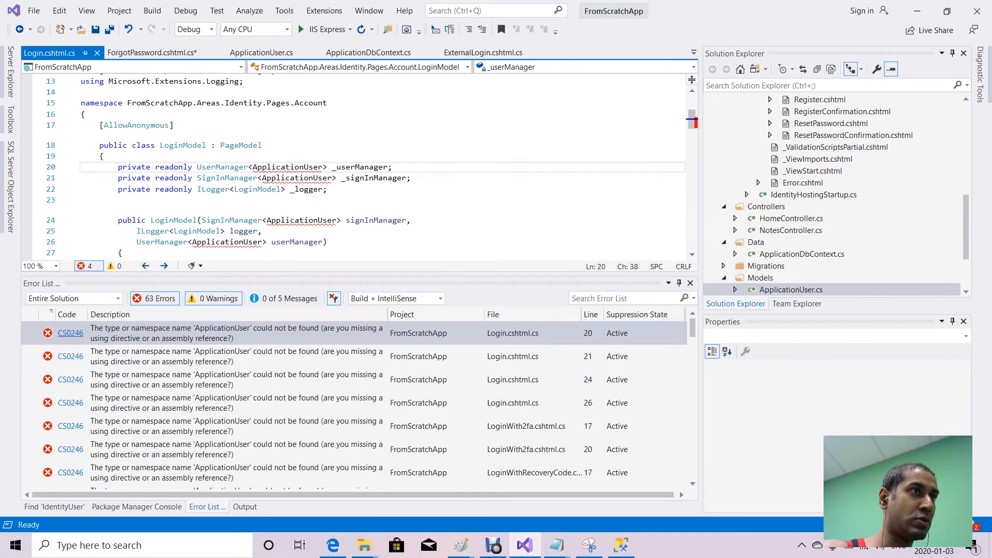
click(58, 220)
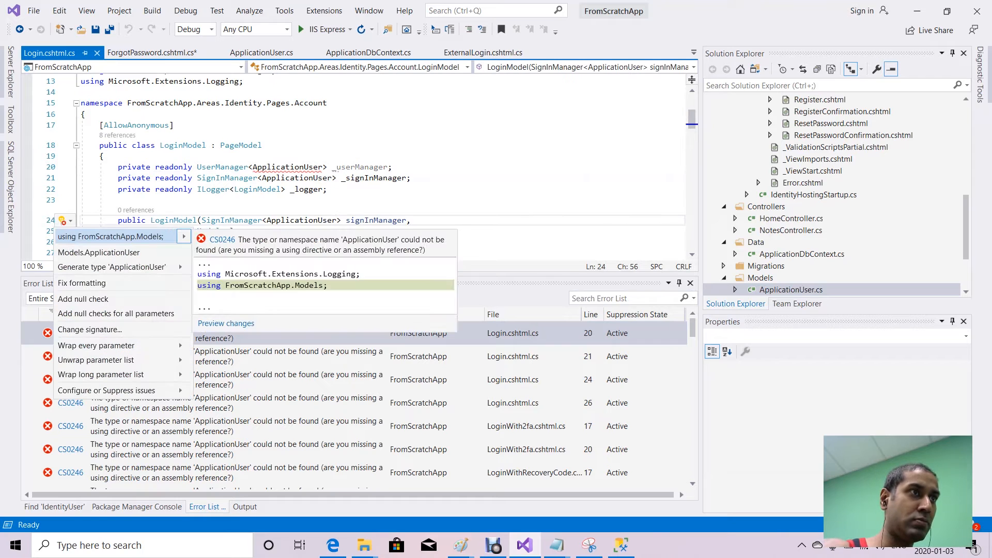
click(101, 236)
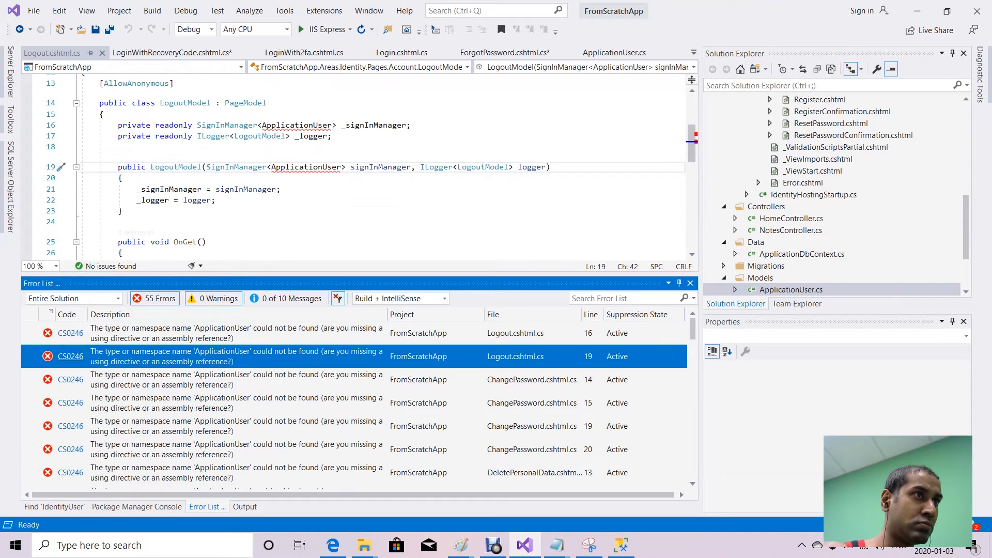
Resolve the Logout error at line 19 with the same Models import and save.
click(62, 167)
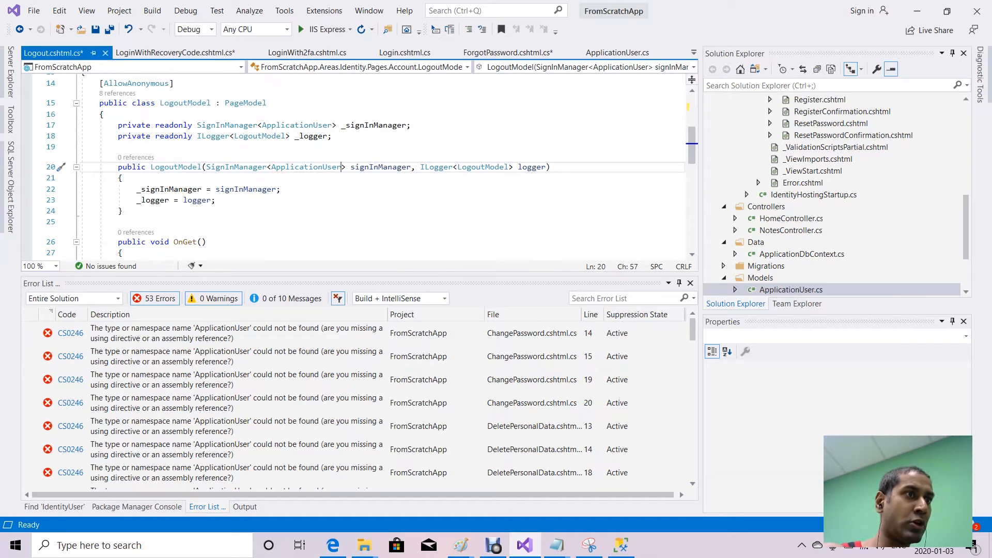
key(Ctrl+S)
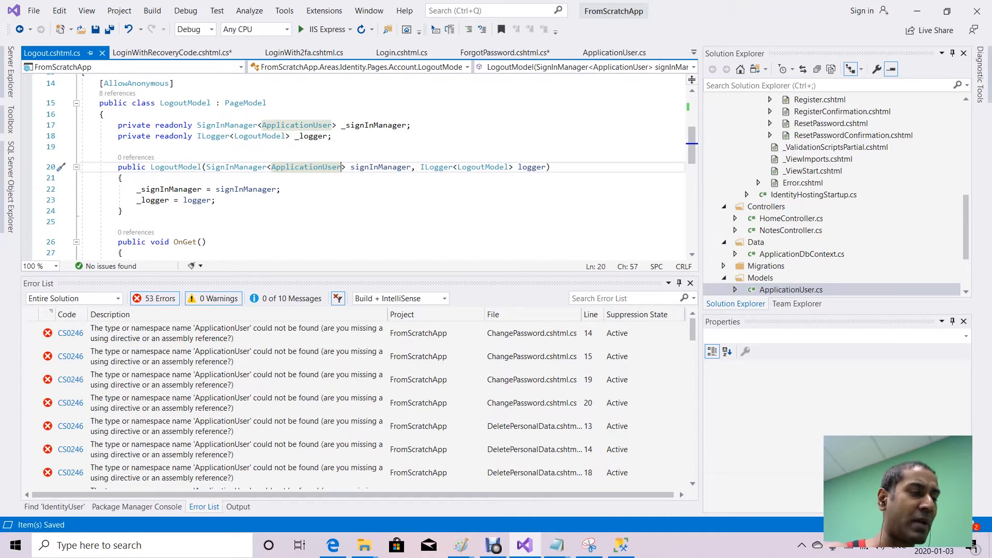
click(56, 53)
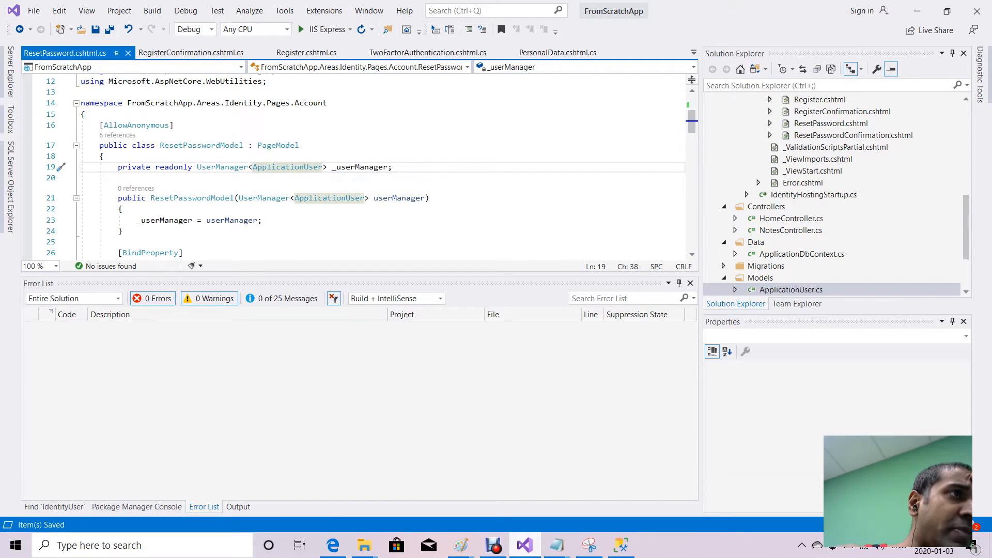
mouse_move(287, 168)
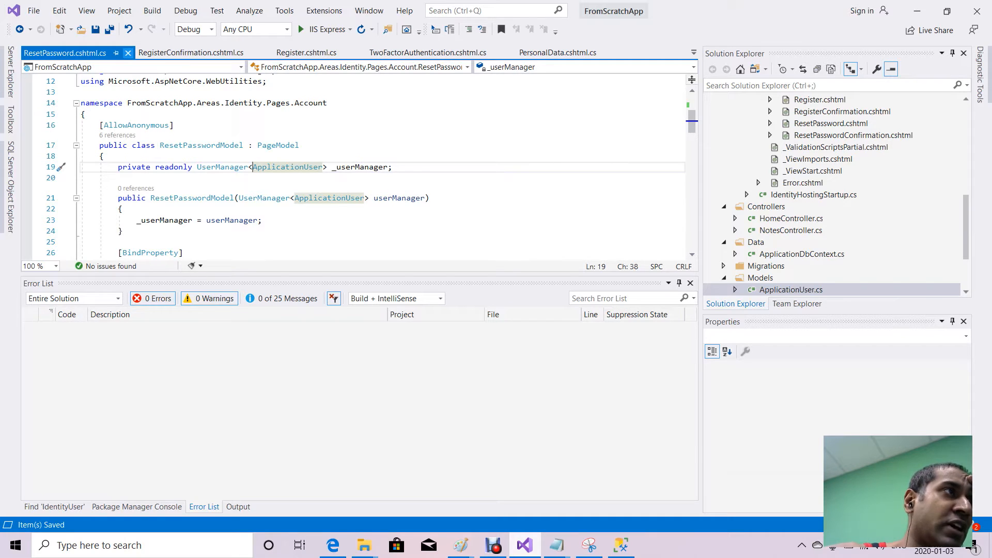
mouse_move(131, 52)
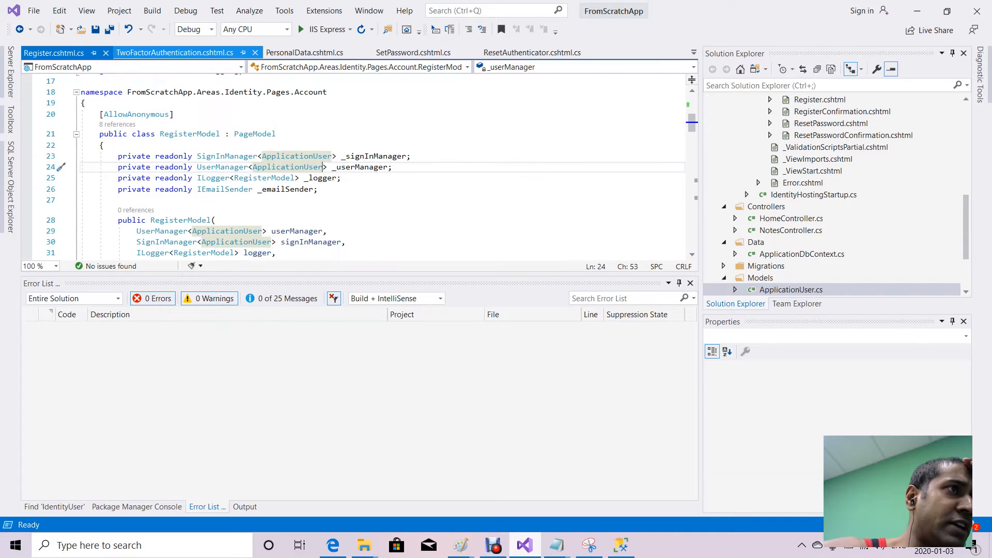
Close all open documents from the document tab context menu.
right_click(174, 52)
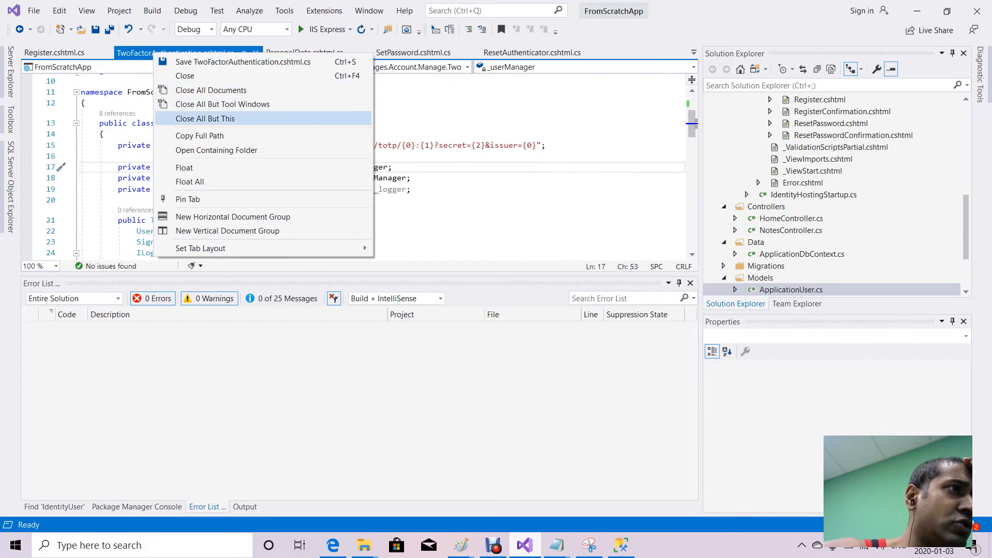
mouse_move(211, 90)
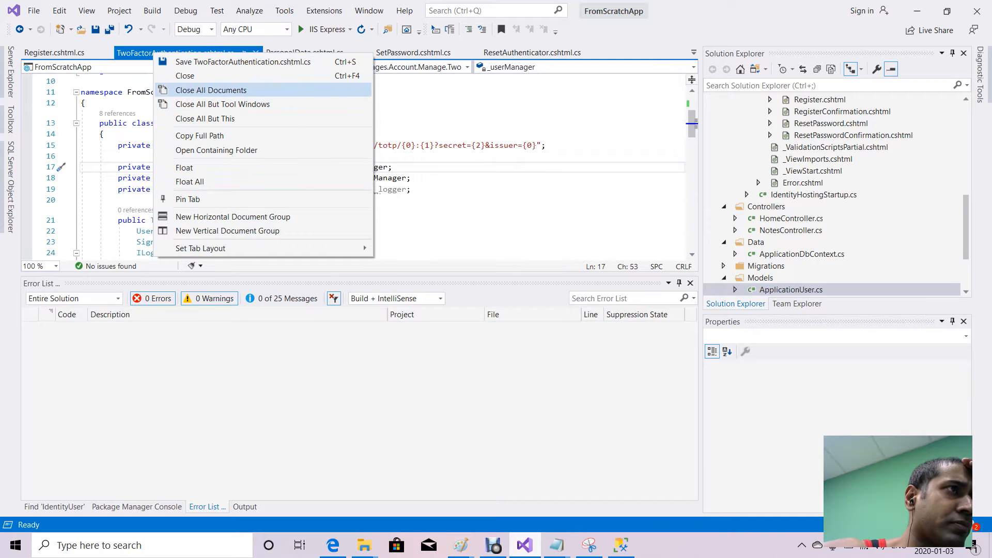
click(211, 90)
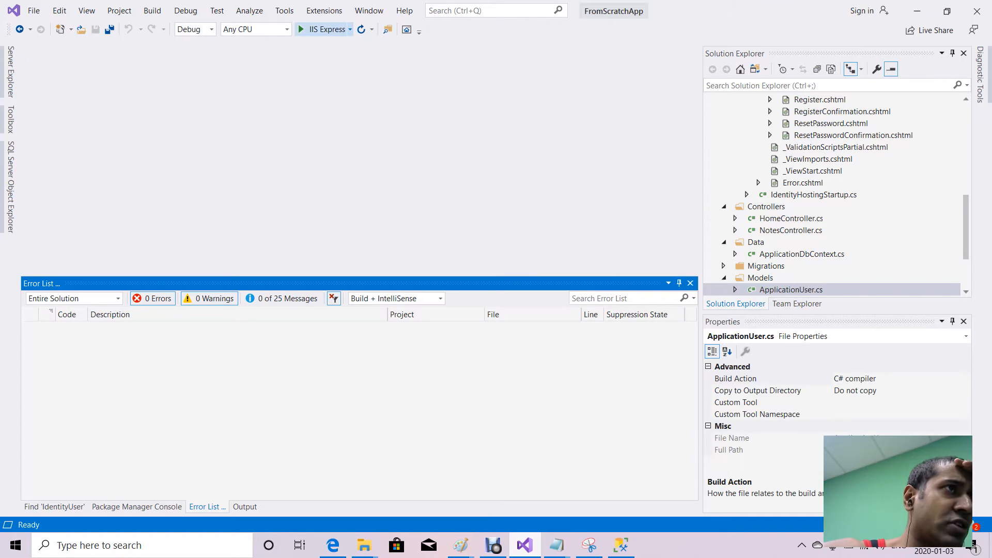
mouse_move(323, 28)
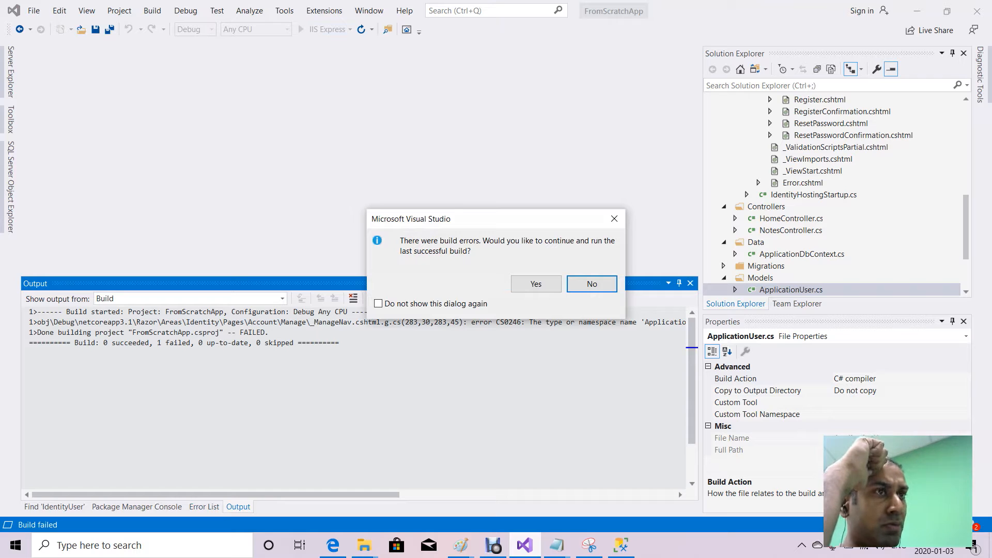
Decline running the last successful build after the build errors prompt.
click(591, 283)
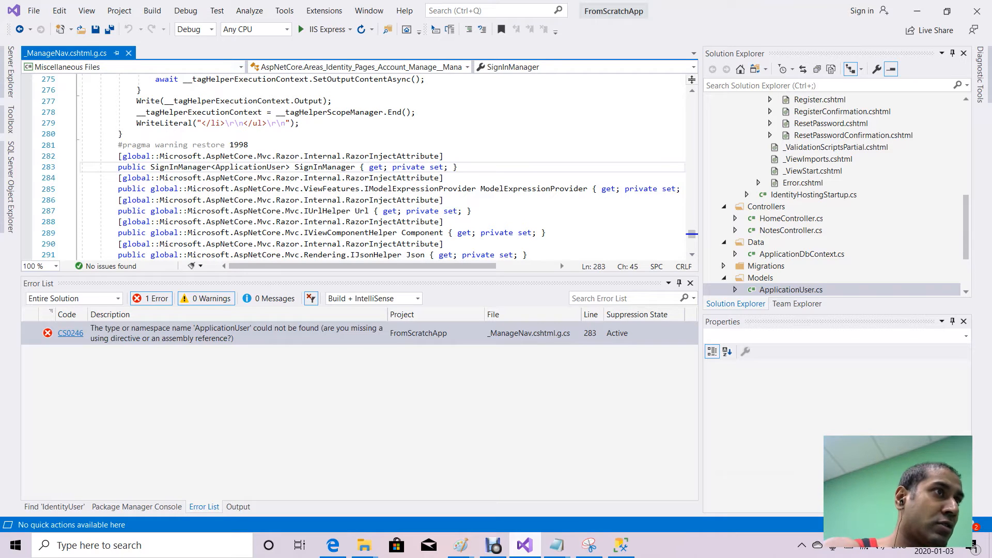
Write 'using FromScratchApp.Models.ApplicationUser;' on line 15 of _ManageNav.cshtml.g.cs.
double_click(249, 168)
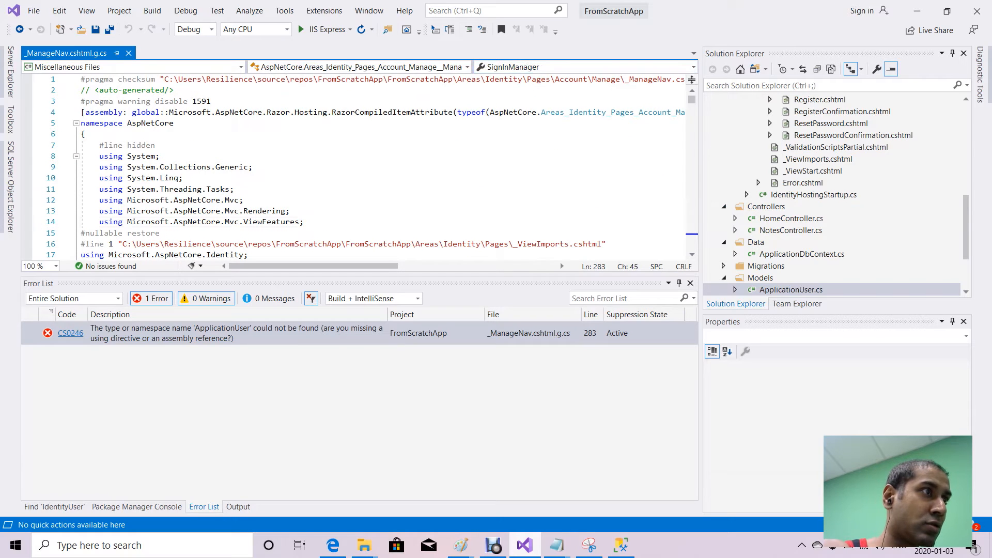
text(using ApplicationUser)
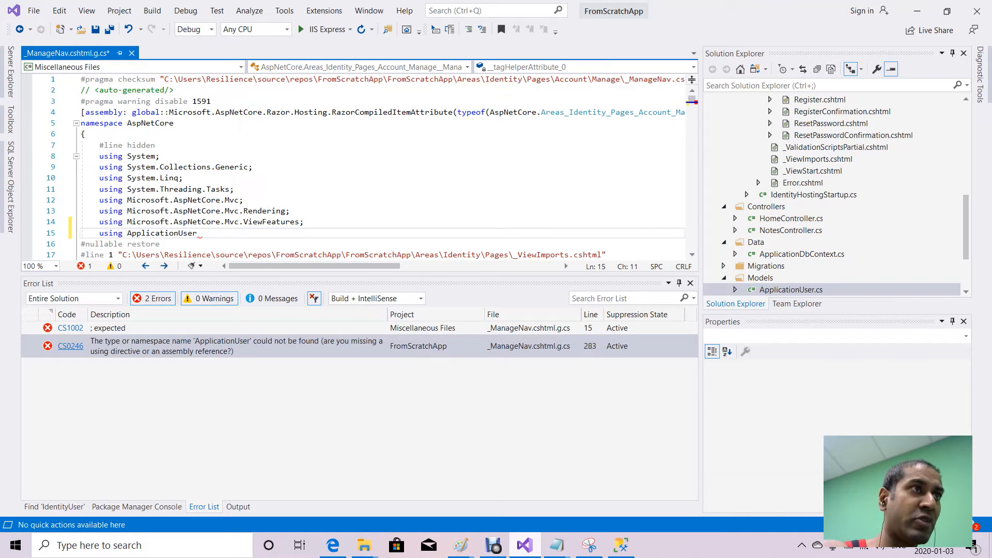
text(FromScratchApp)
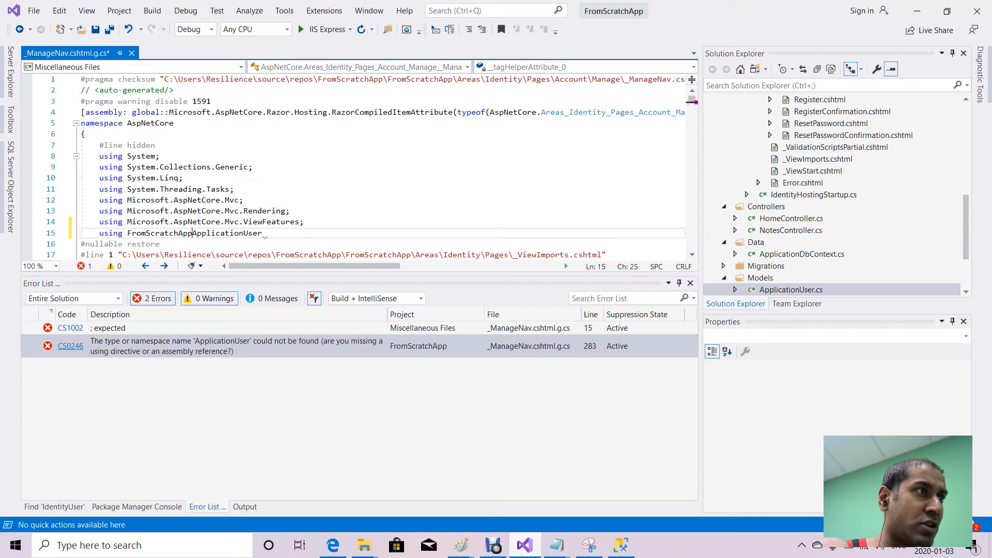
text(.)
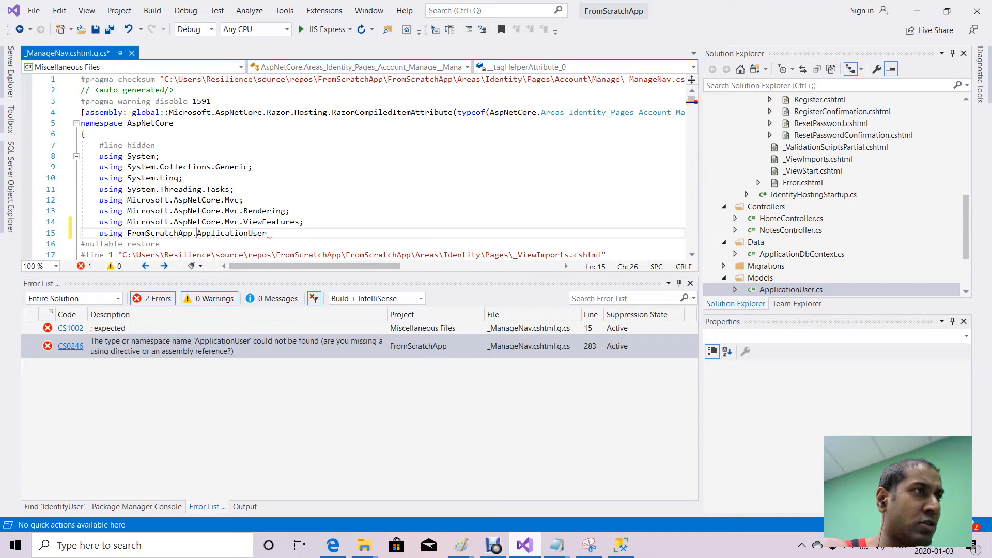
text(Models.)
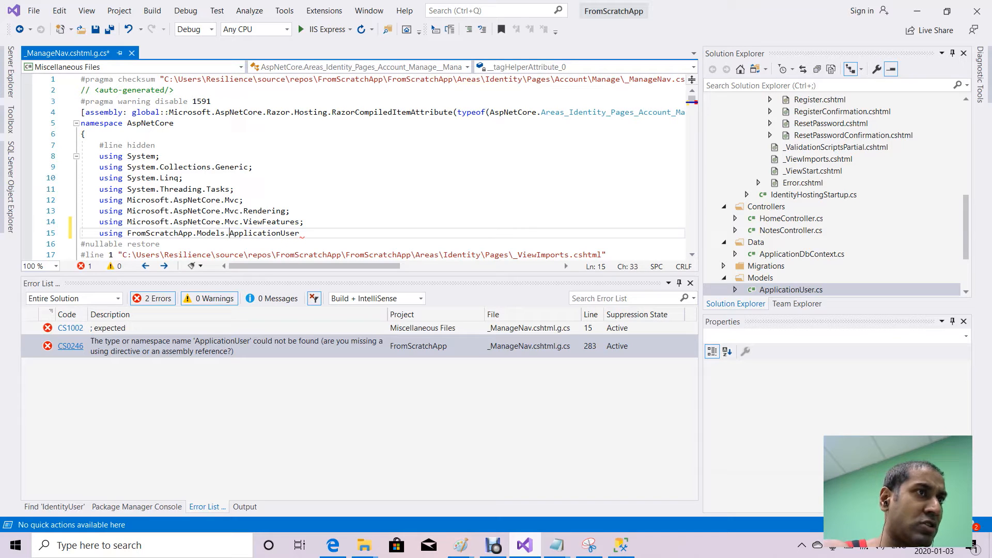
text(;)
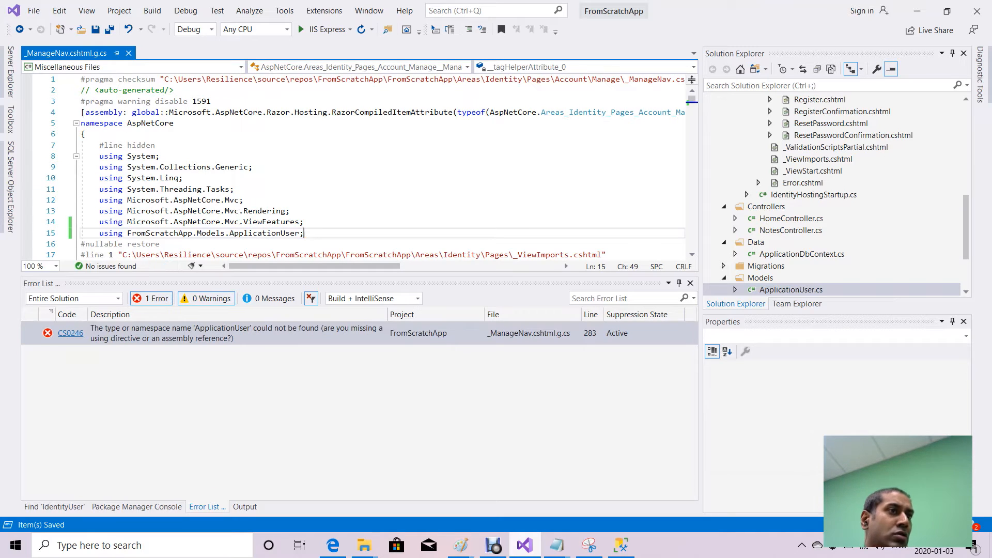
mouse_move(327, 29)
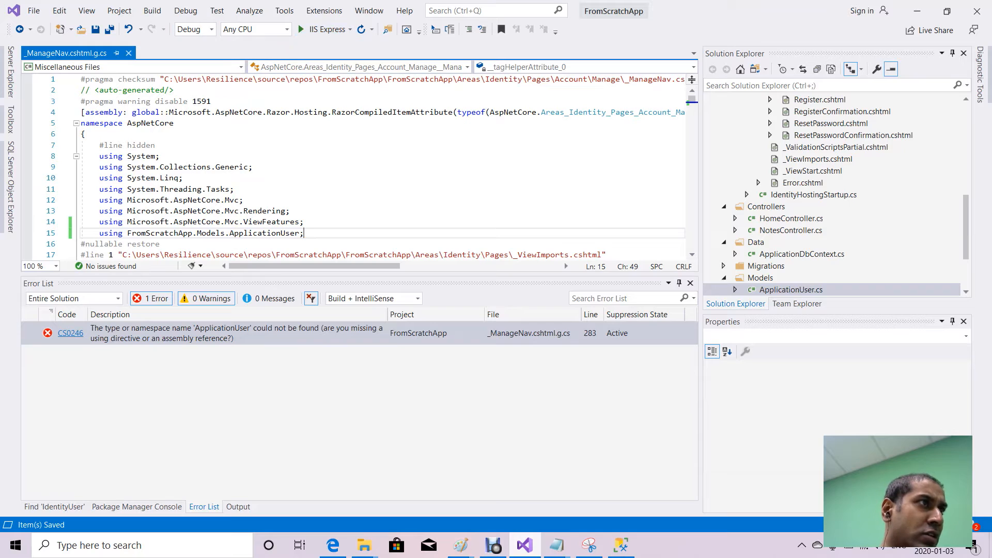
click(790, 289)
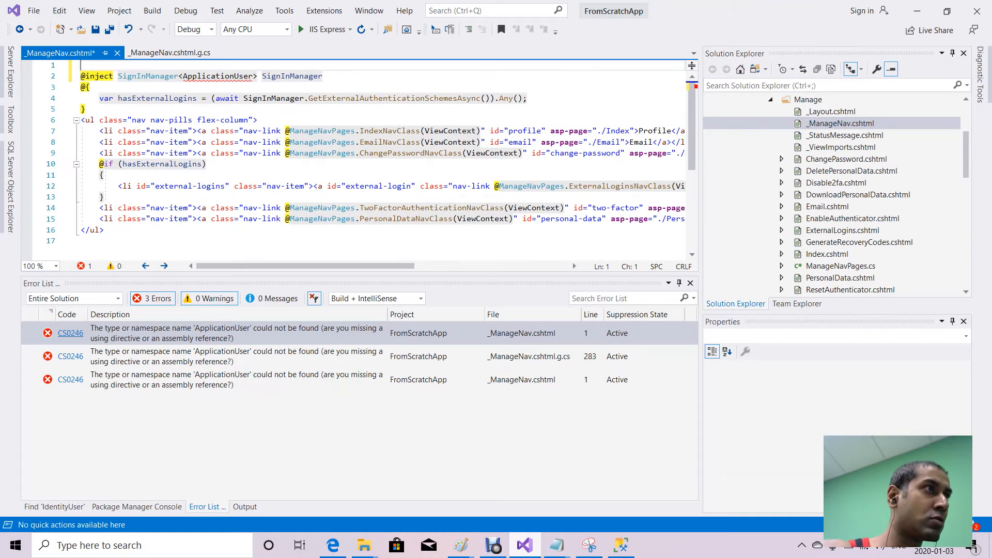
text(@using)
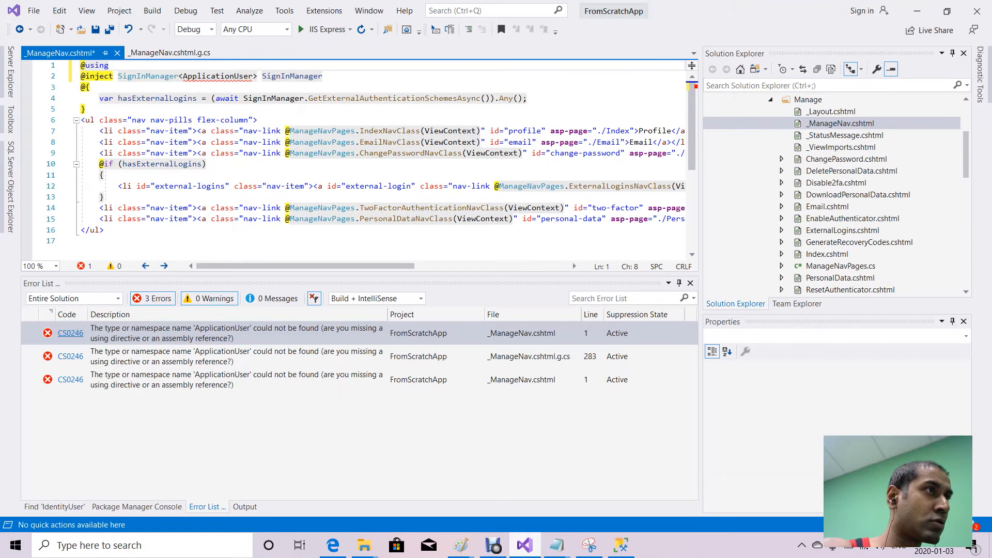
text(FromScratchApp.)
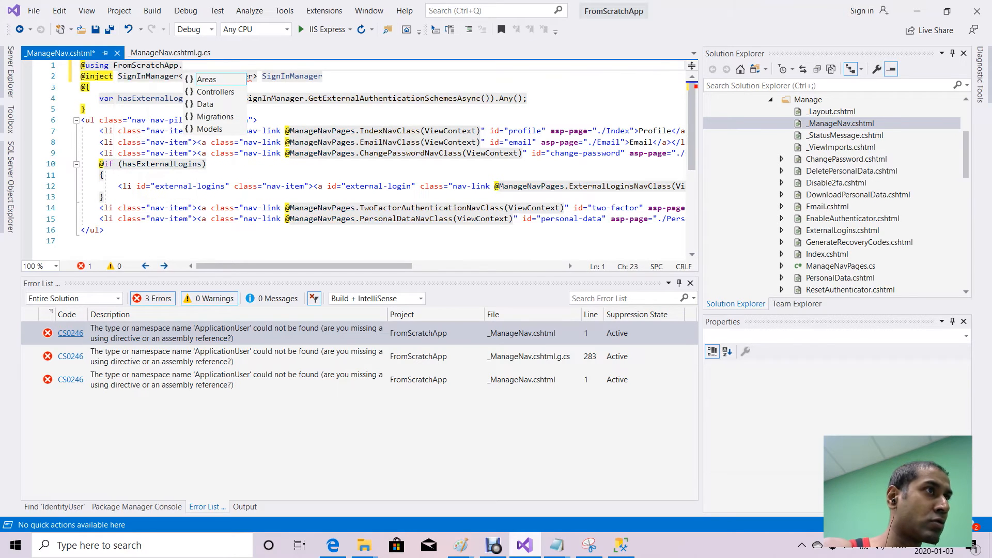
text(Models)
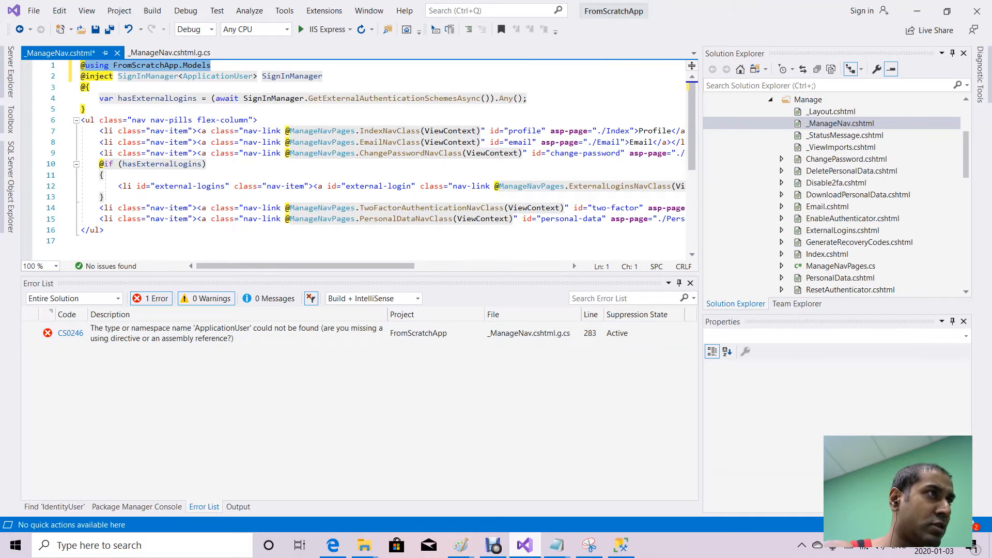
key(ctrl+s)
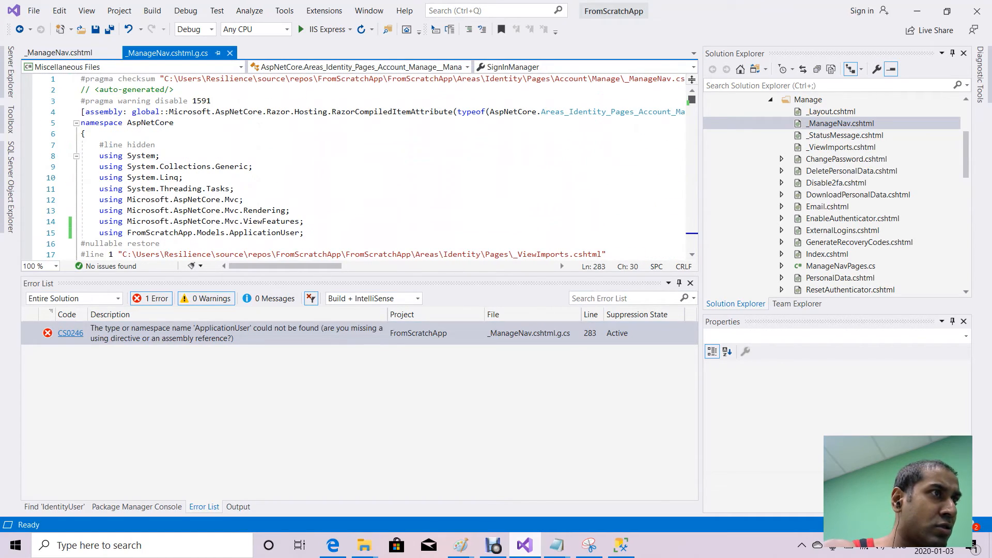
Scroll through the generated file to review it before running under IIS Express.
scroll(down, 3)
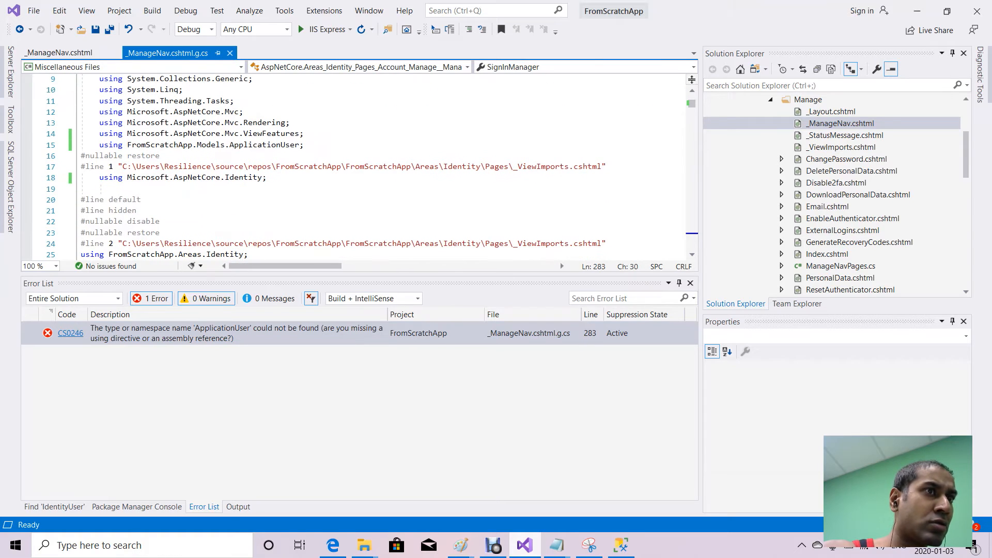
scroll(down, 3)
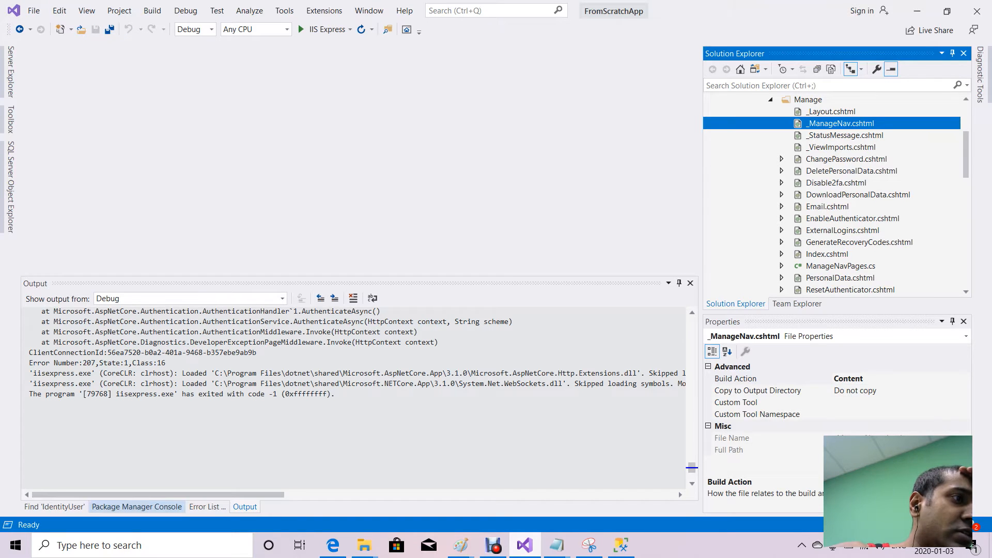
Run 'add-migration applicationuser' in the Package Manager Console.
click(137, 506)
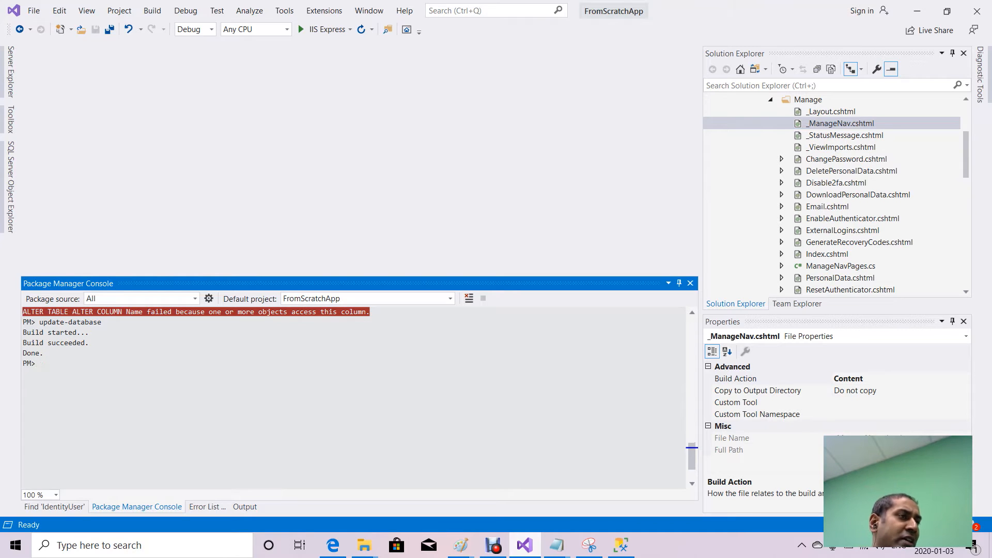
text(add-migrat)
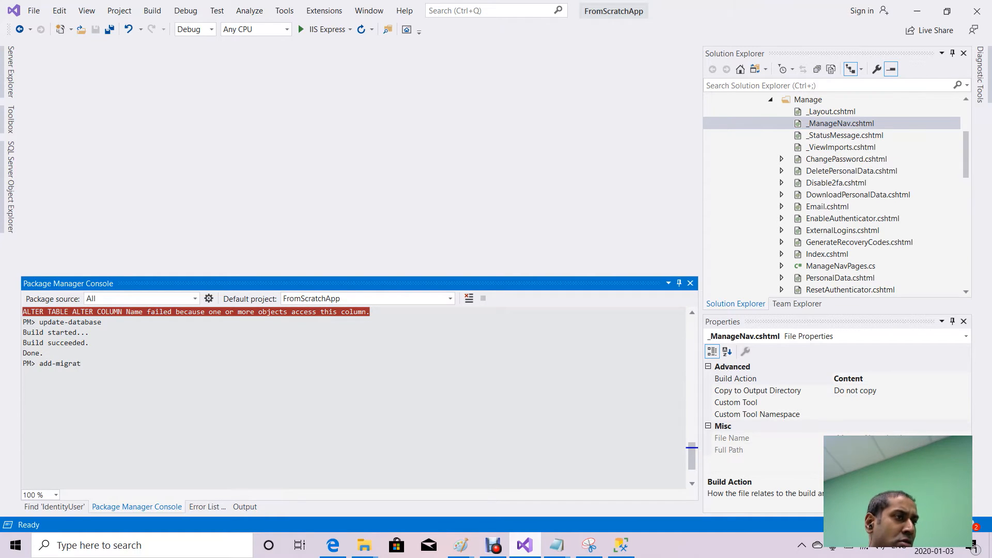
text(ion)
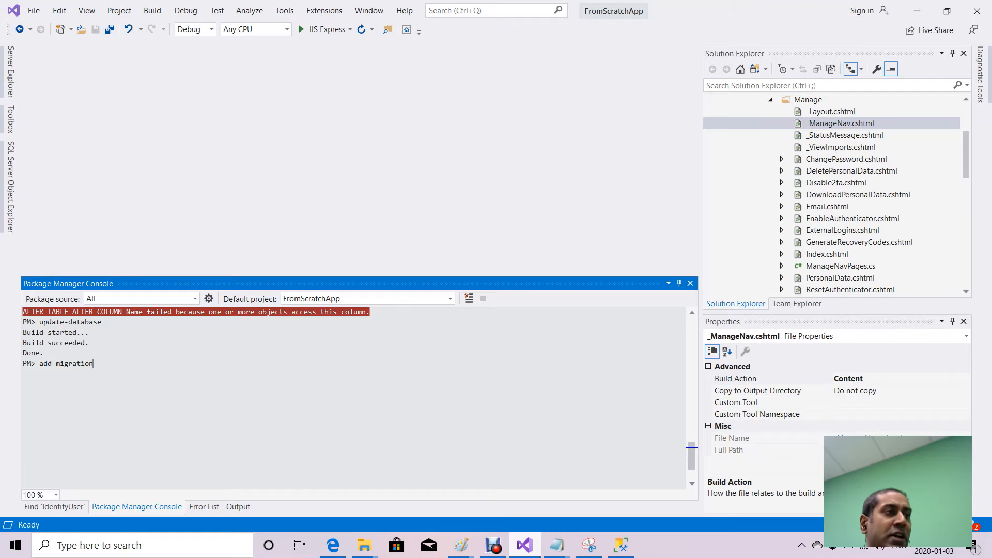
text(appli)
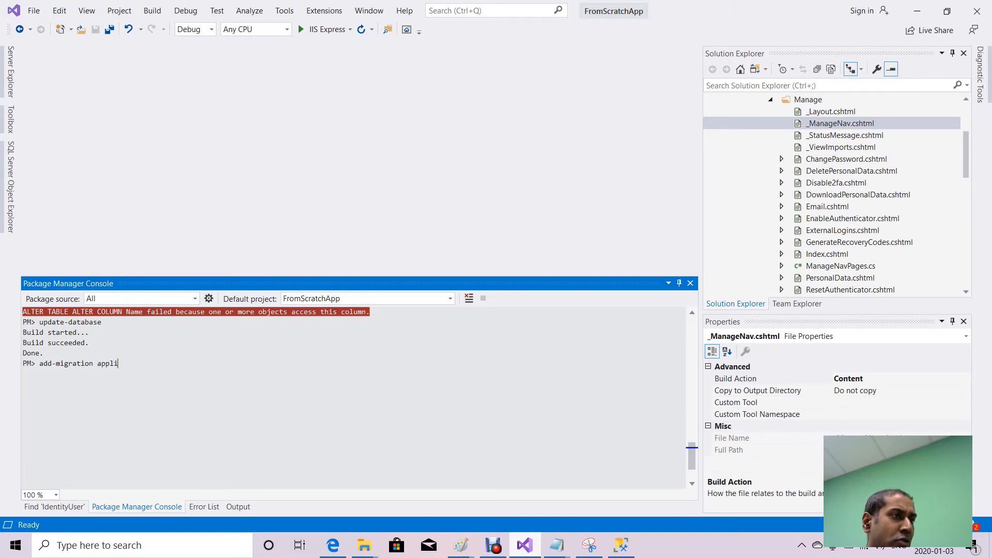
text(cationuser)
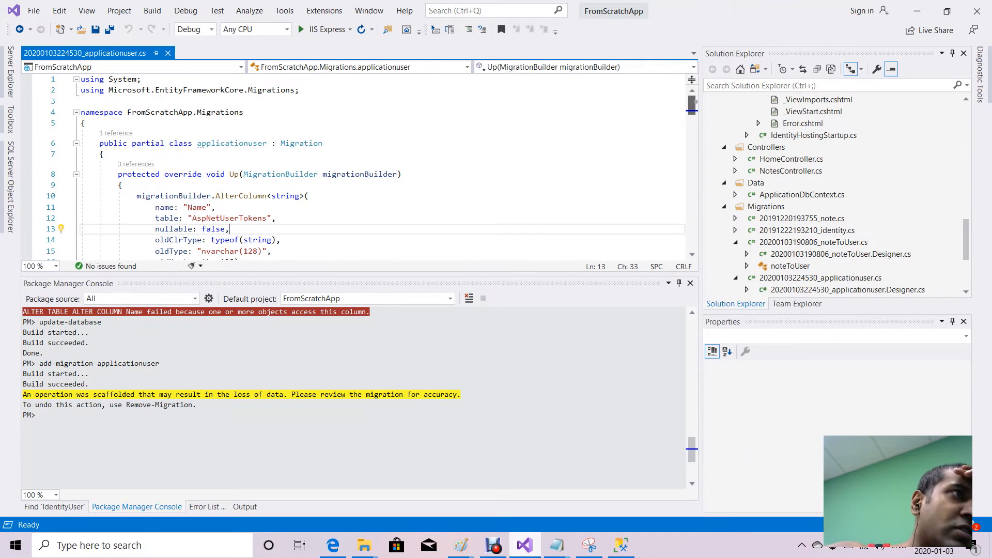
scroll(down, 3)
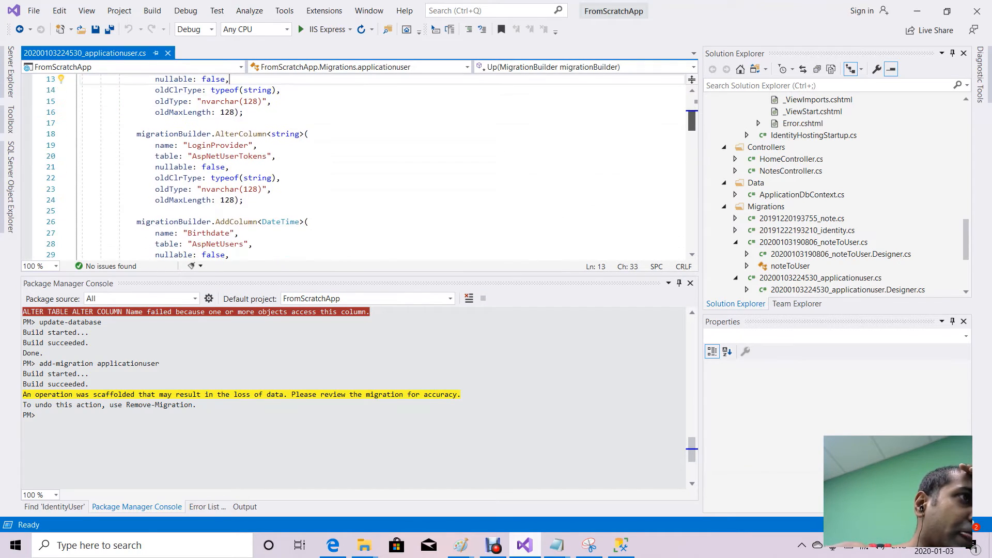
scroll(down, 3)
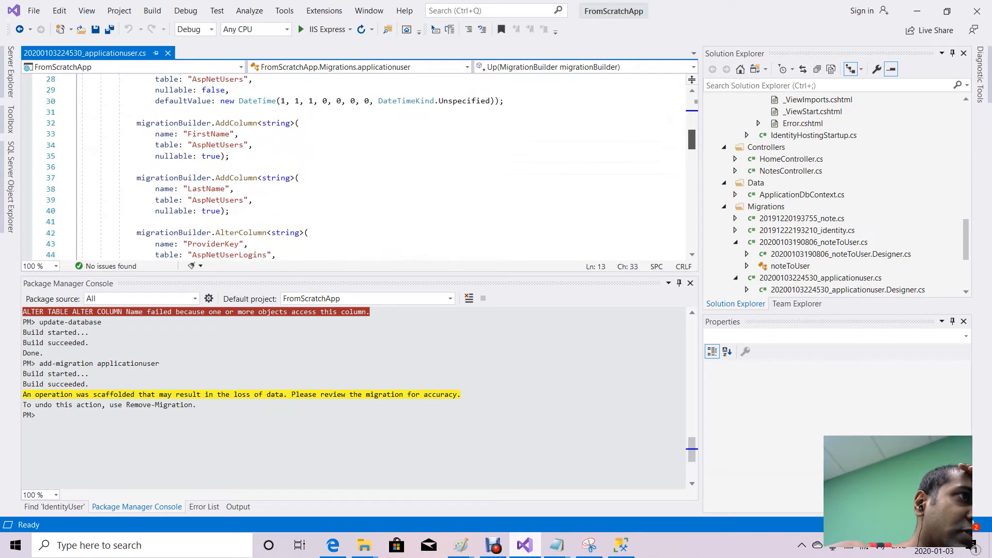
scroll(down, 3)
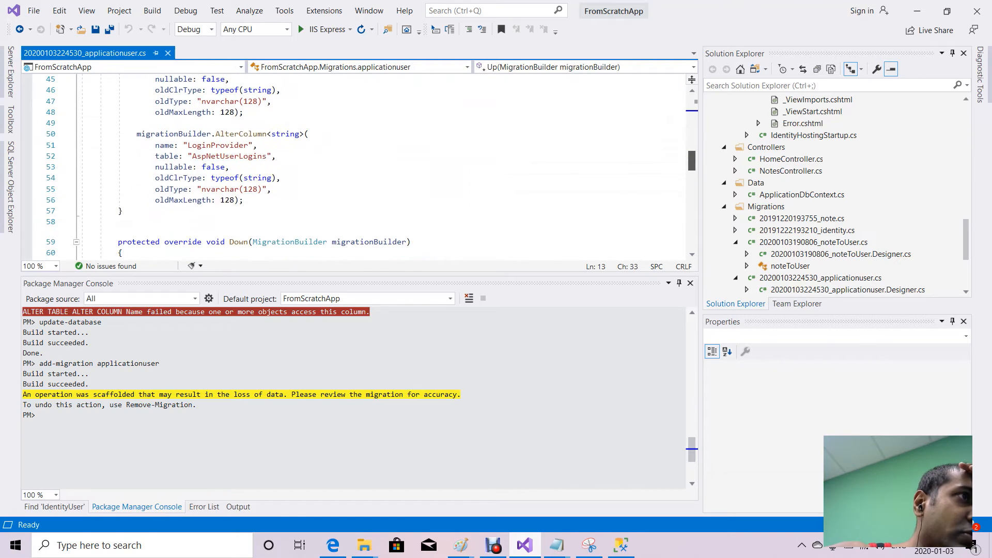
scroll(down, 3)
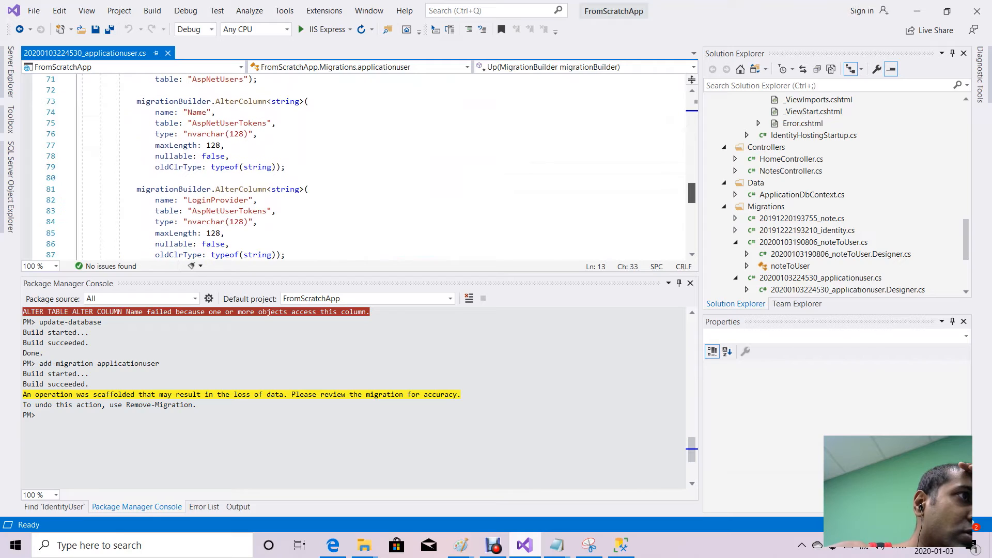
scroll(down, 3)
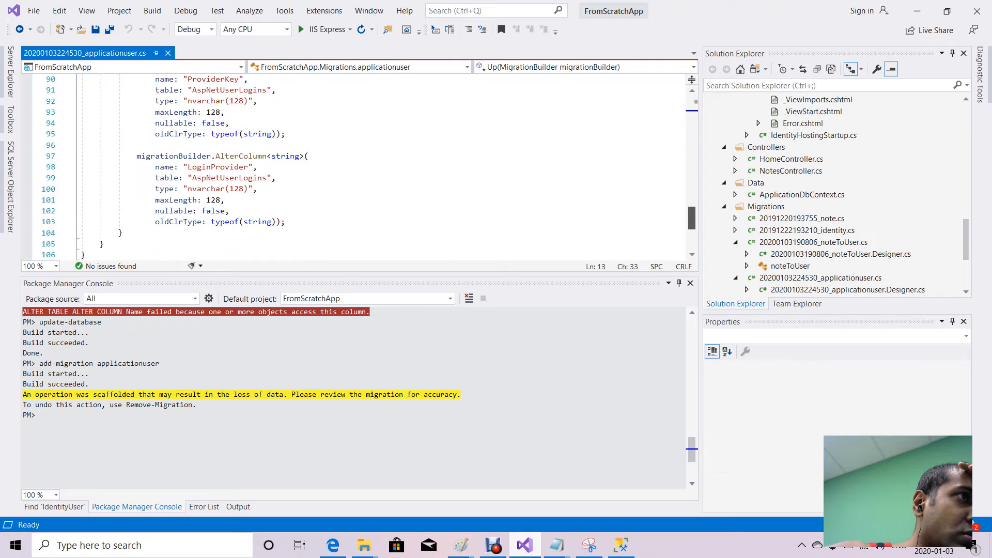
scroll(down, 3)
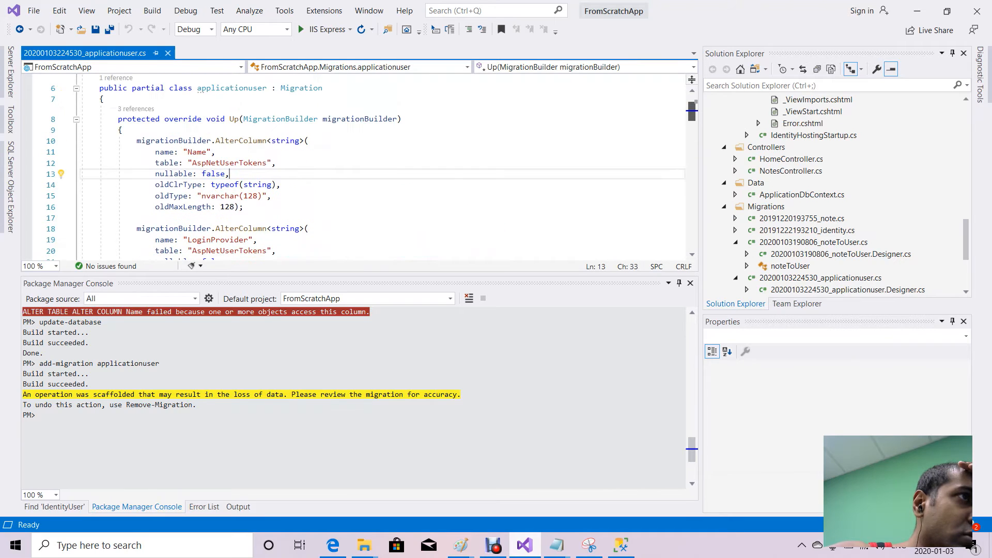
scroll(down, 3)
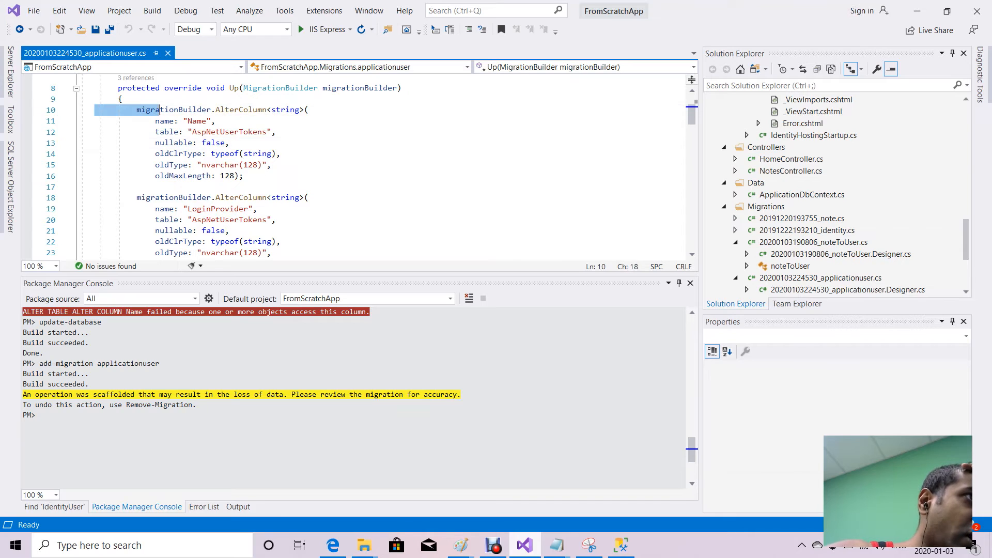
Delete the AlterColumn blocks from the Up method, keeping the Birthdate, FirstName and LastName AddColumn calls.
drag(136, 110, 309, 198)
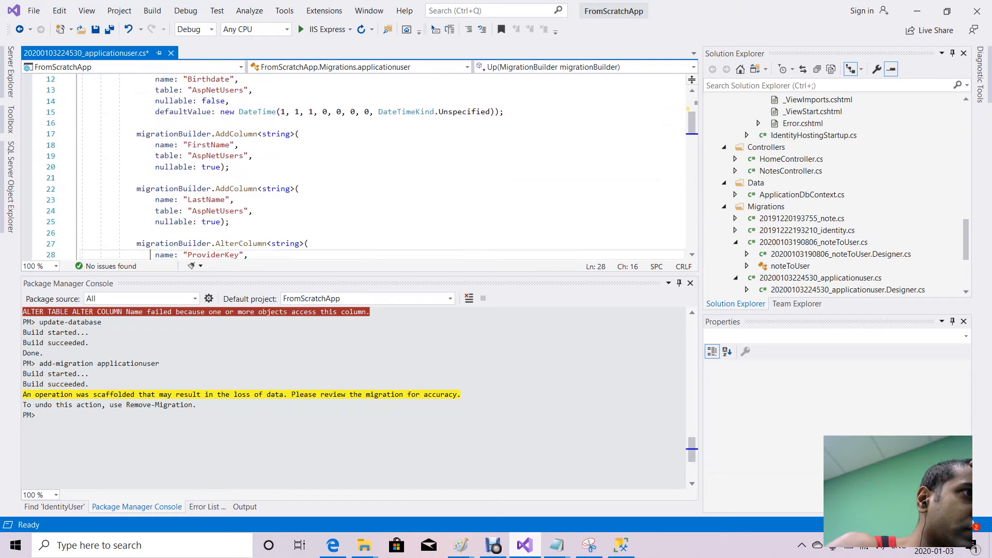
scroll(down, 3)
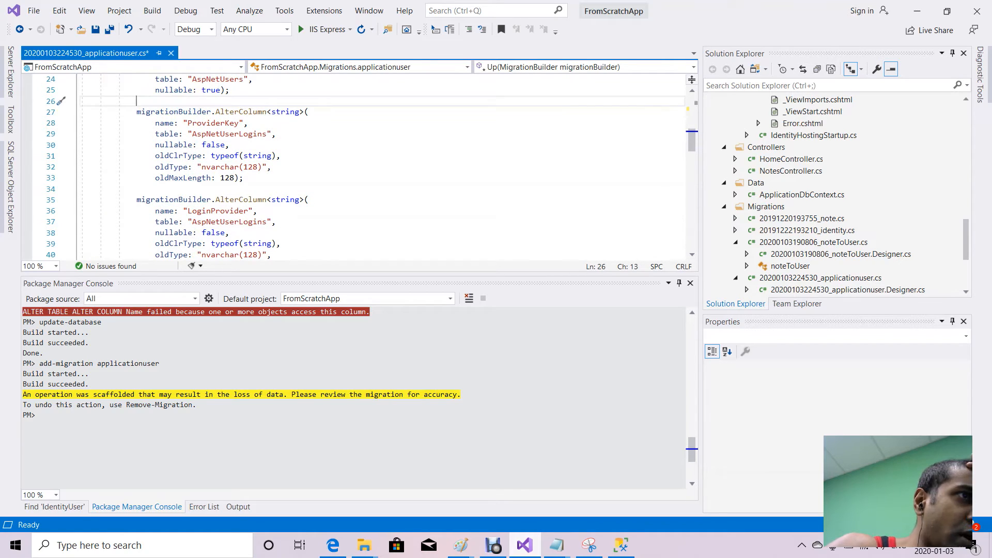
drag(136, 101, 137, 145)
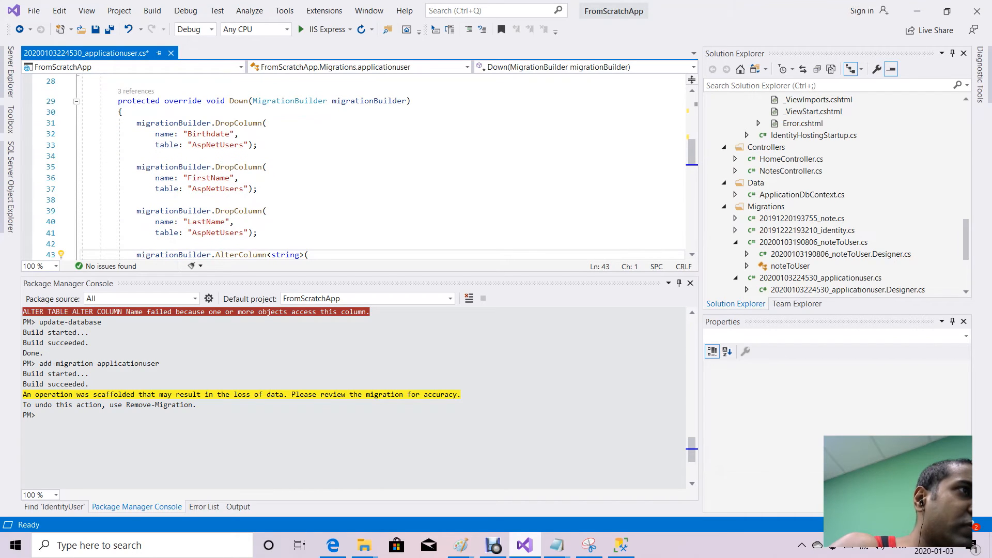
Scroll through the Down method to review it after removing its AlterColumn statements.
scroll(down, 3)
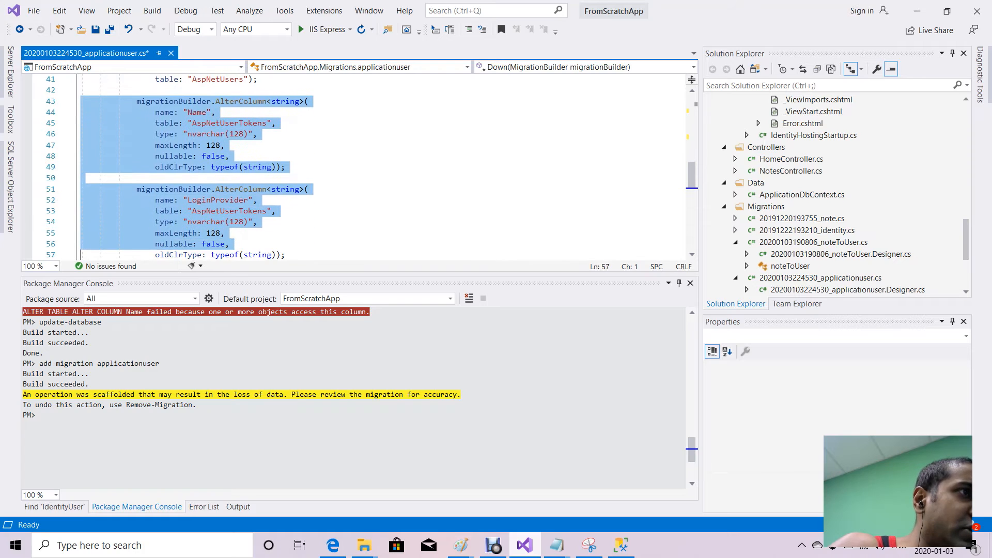
scroll(down, 3)
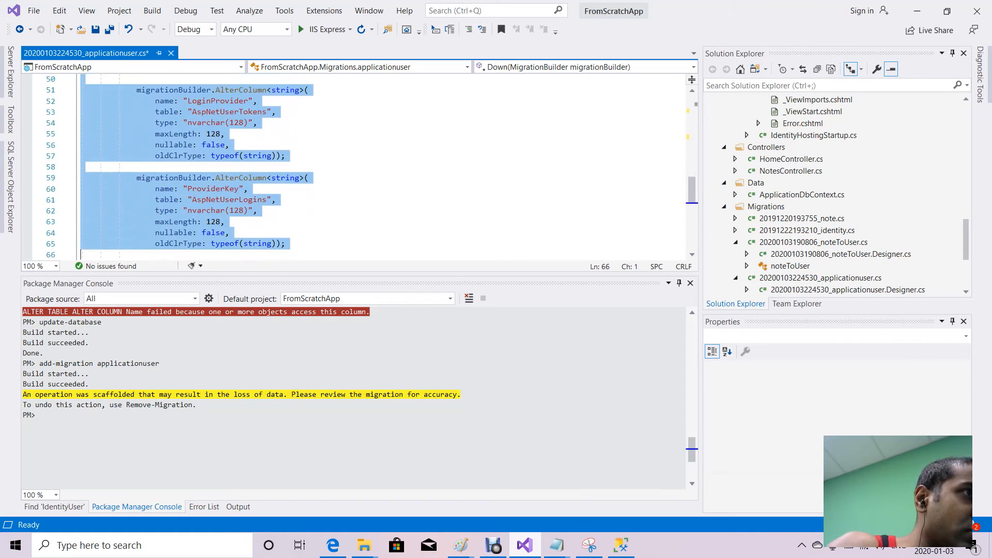
scroll(down, 3)
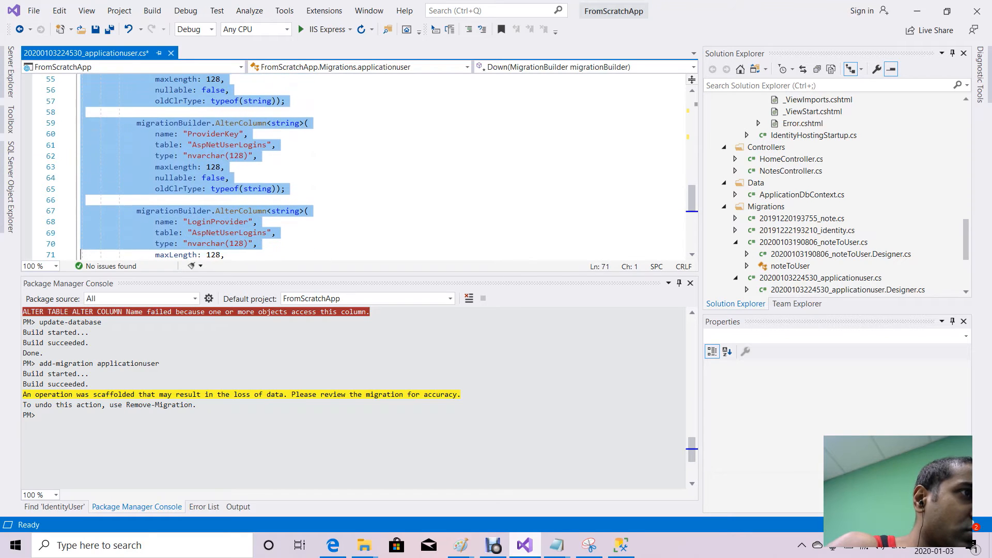
scroll(down, 3)
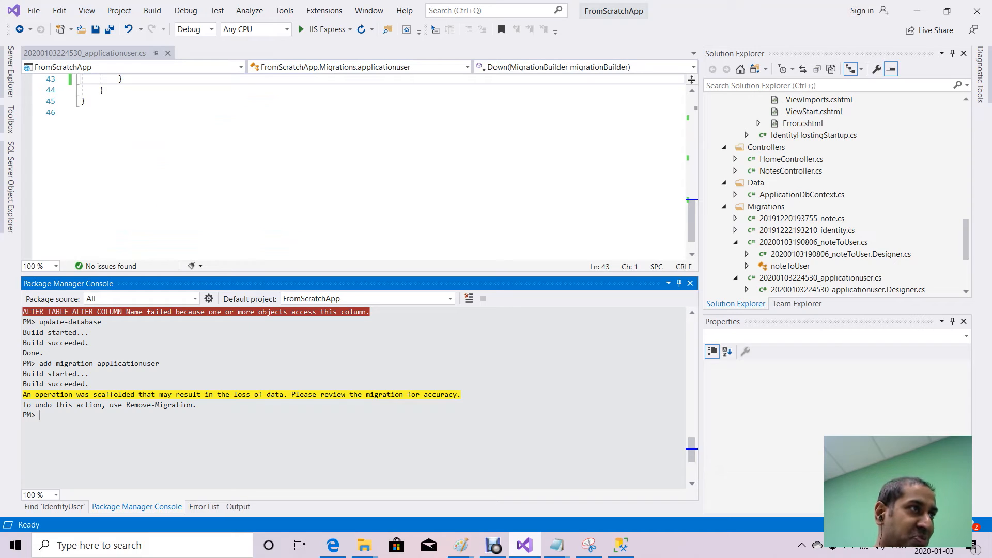
Run update-database in the Package Manager Console to apply the migration.
text(update-database)
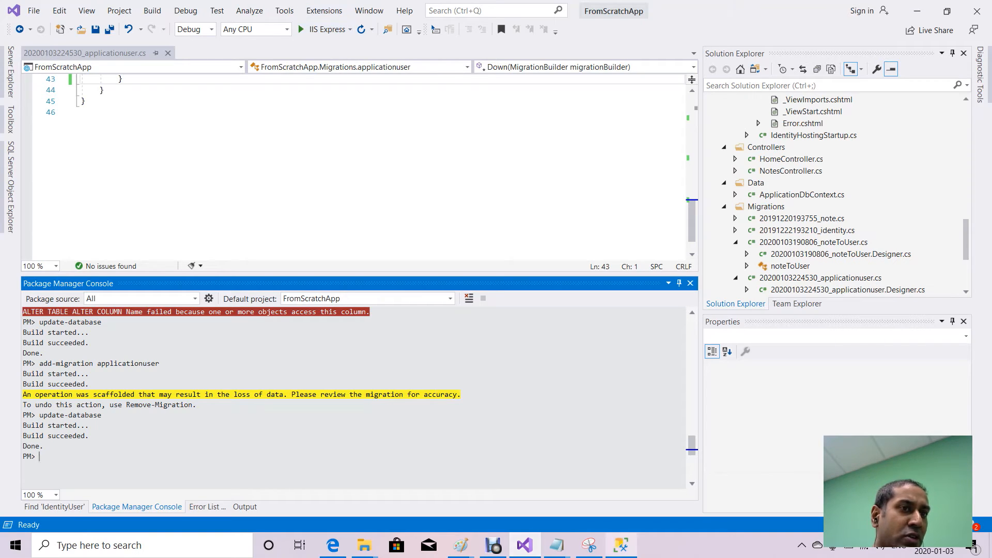
In SSMS Object Explorer, expand dbo.AspNetUsers and its Columns, then bring up the table's context menu.
click(621, 545)
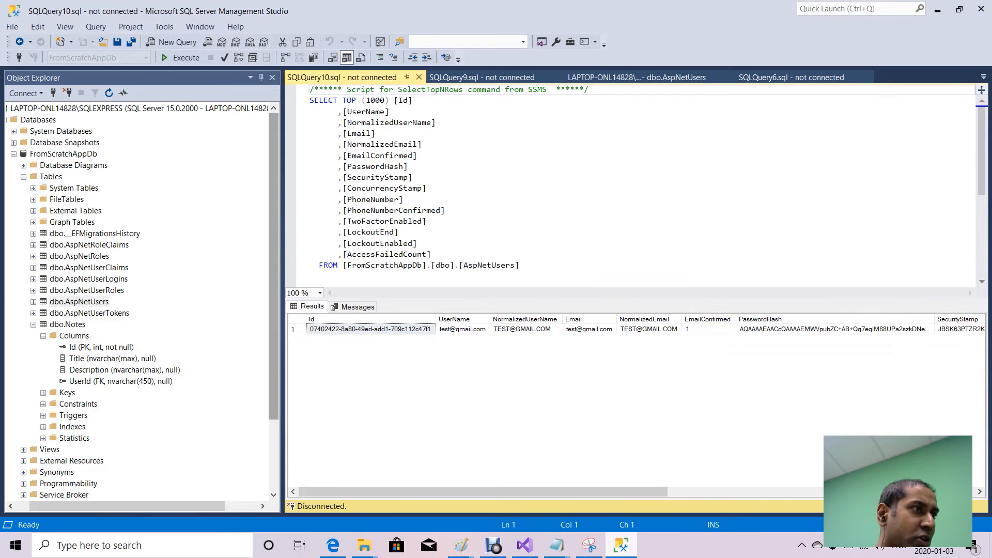
click(32, 302)
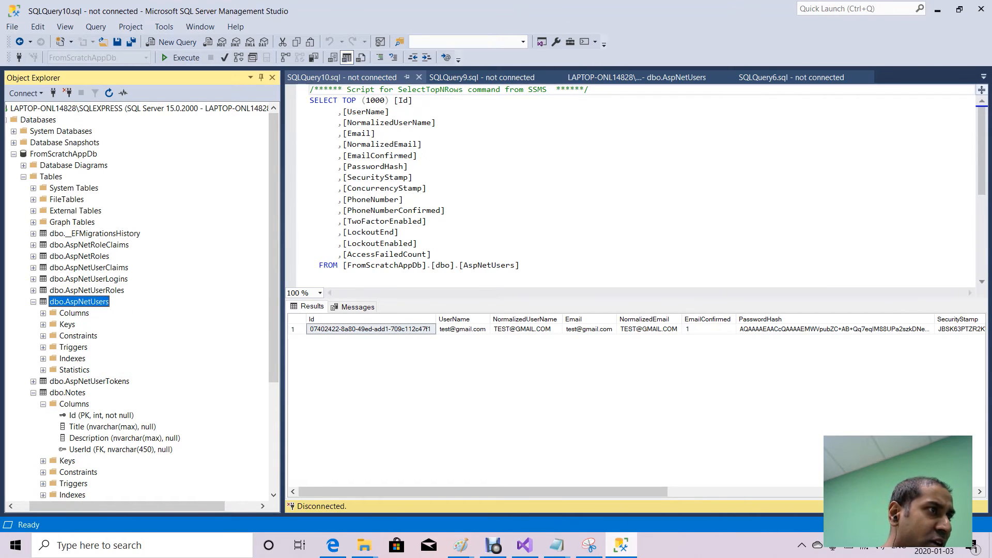
click(39, 312)
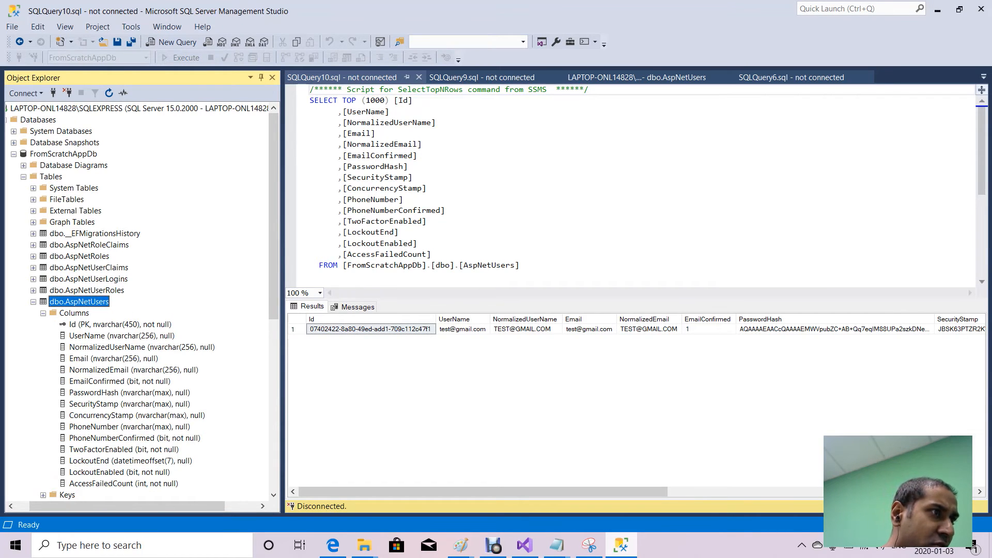
right_click(79, 302)
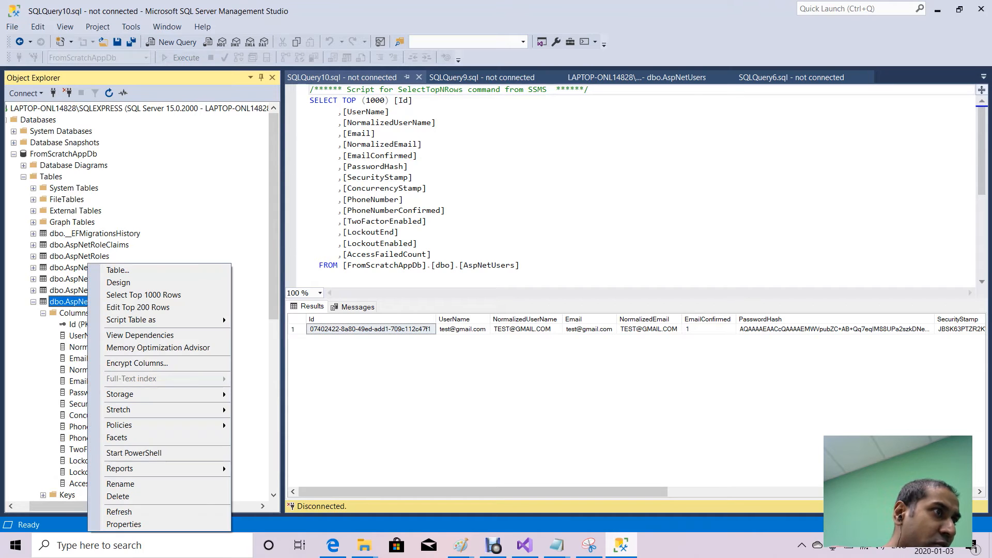
mouse_move(118, 496)
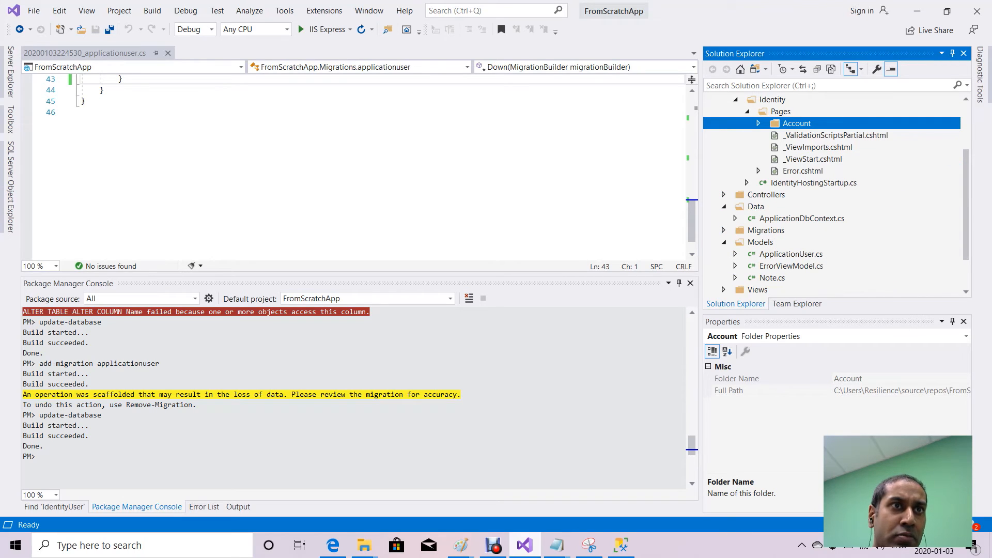
Review Models/ApplicationUser.cs with FirstName, LastName and Birthdate, then start debugging with IIS Express.
click(792, 254)
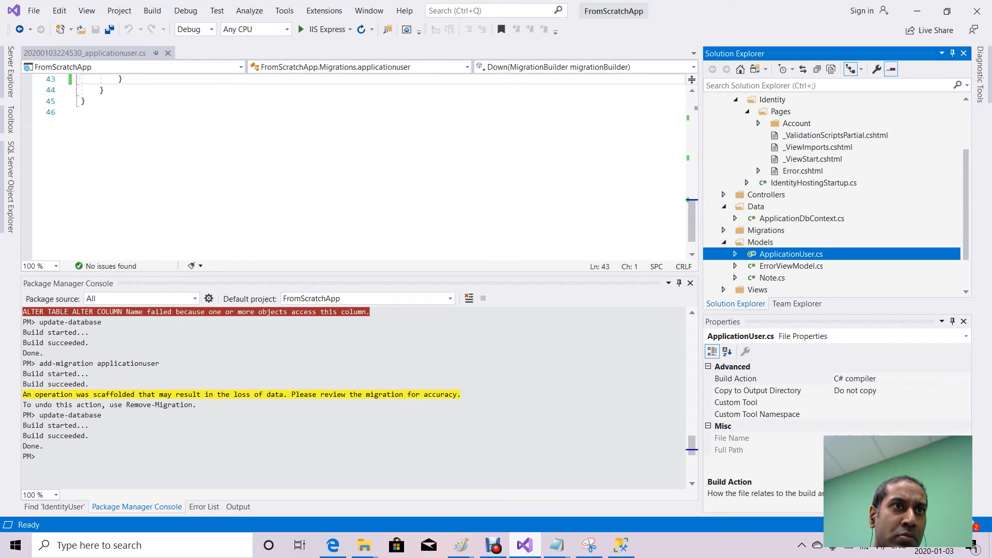
double_click(791, 255)
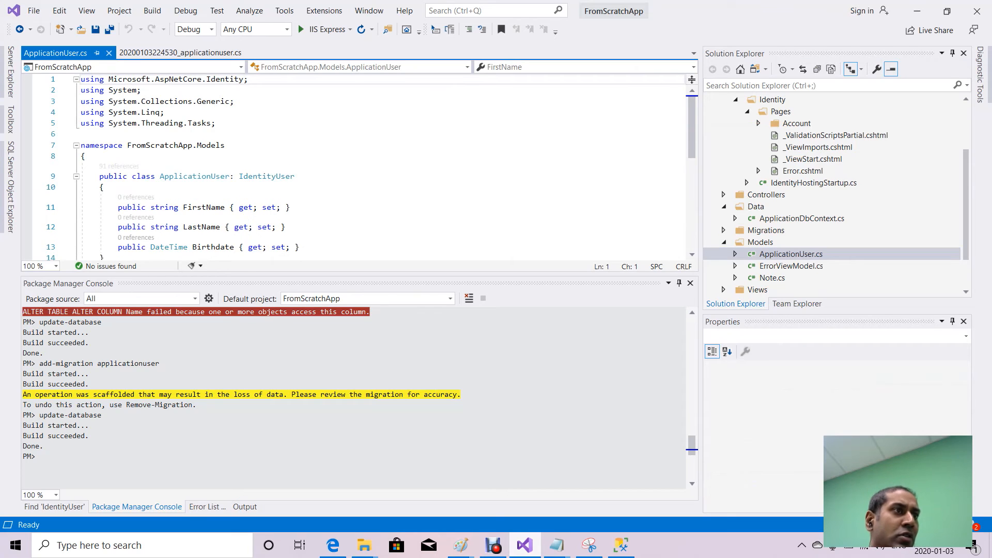
scroll(down, 3)
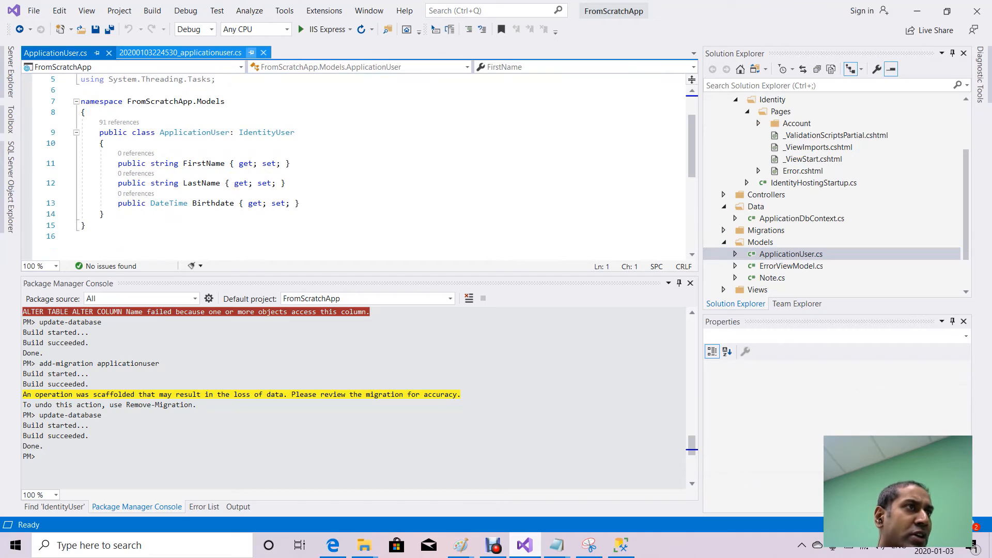
click(263, 52)
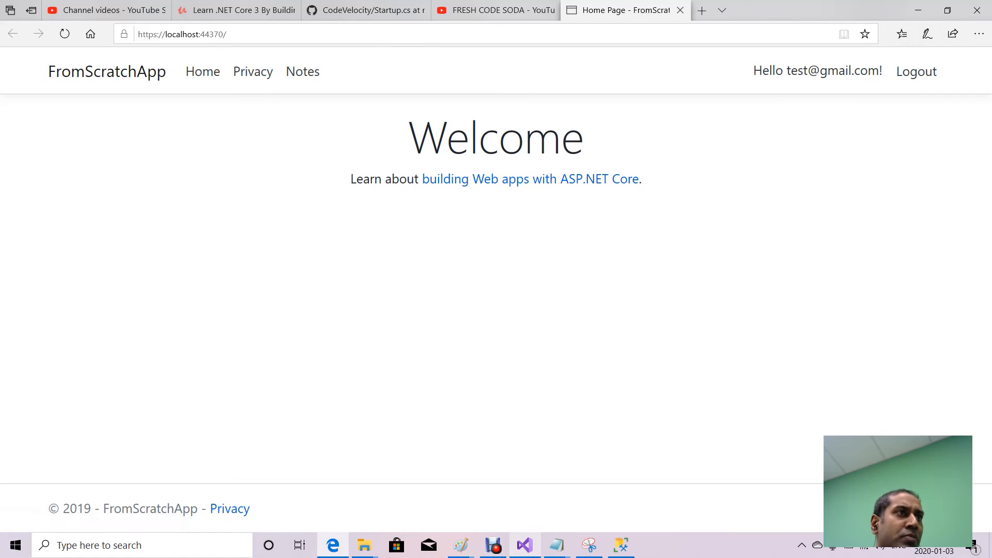
Visit Notes, log out, and go to Register, which throws the IEmailSender exception.
click(302, 71)
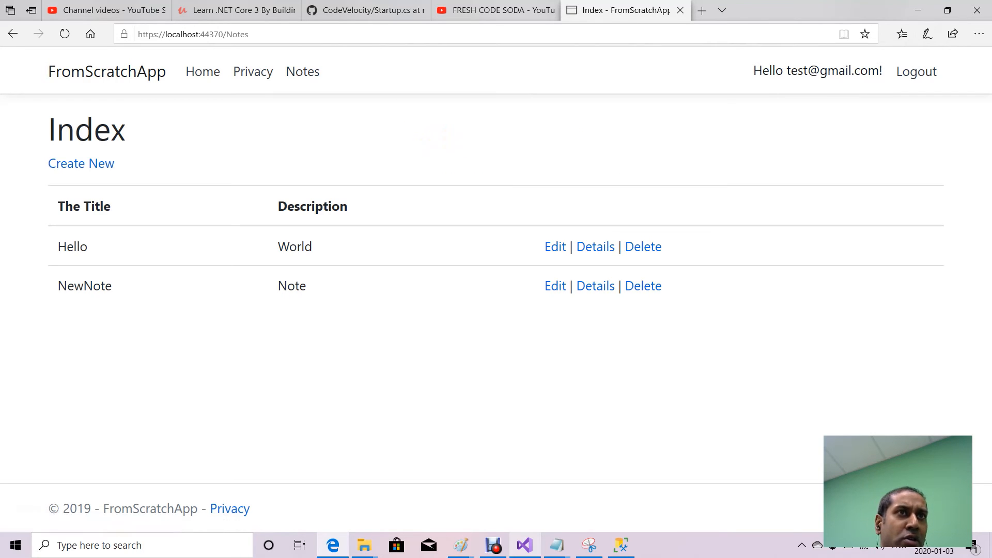
mouse_move(915, 72)
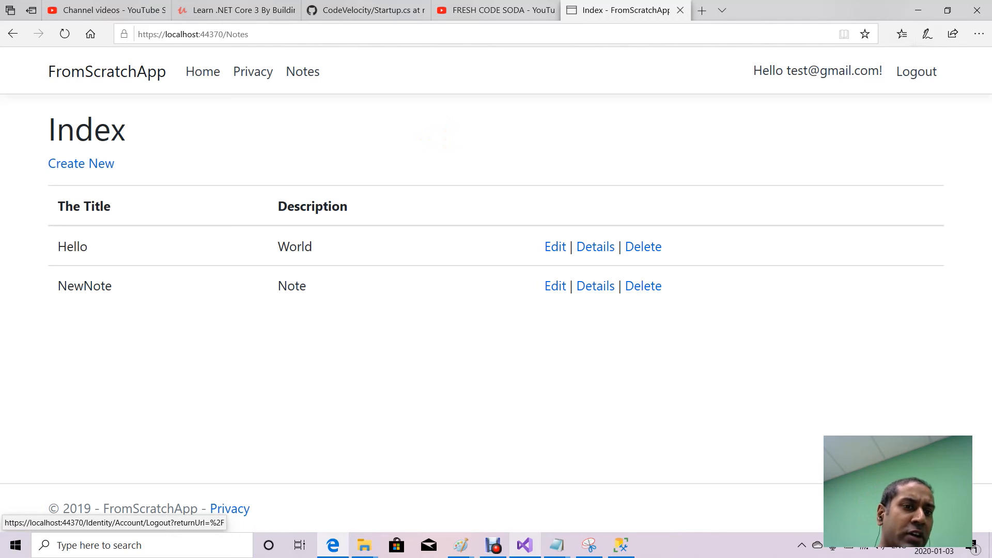
click(915, 71)
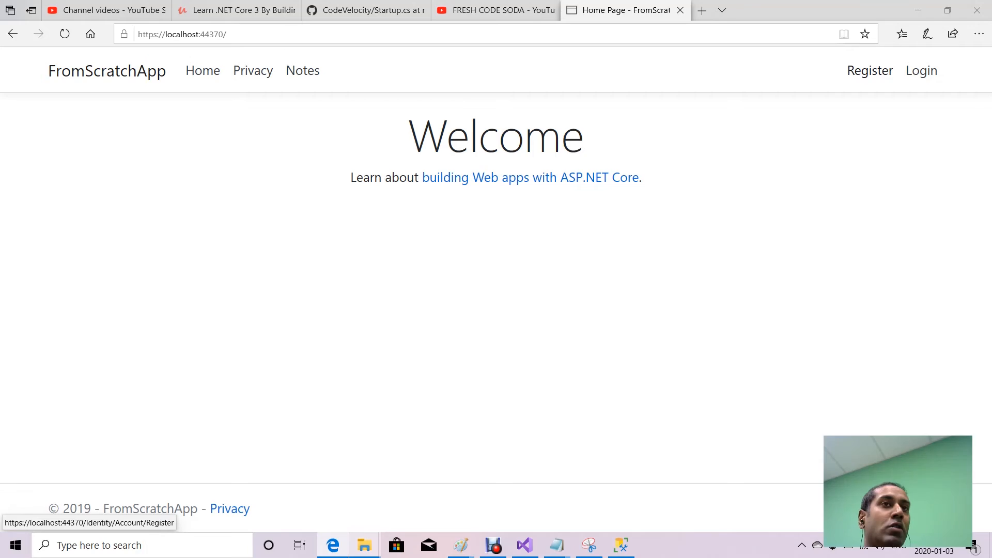
click(870, 70)
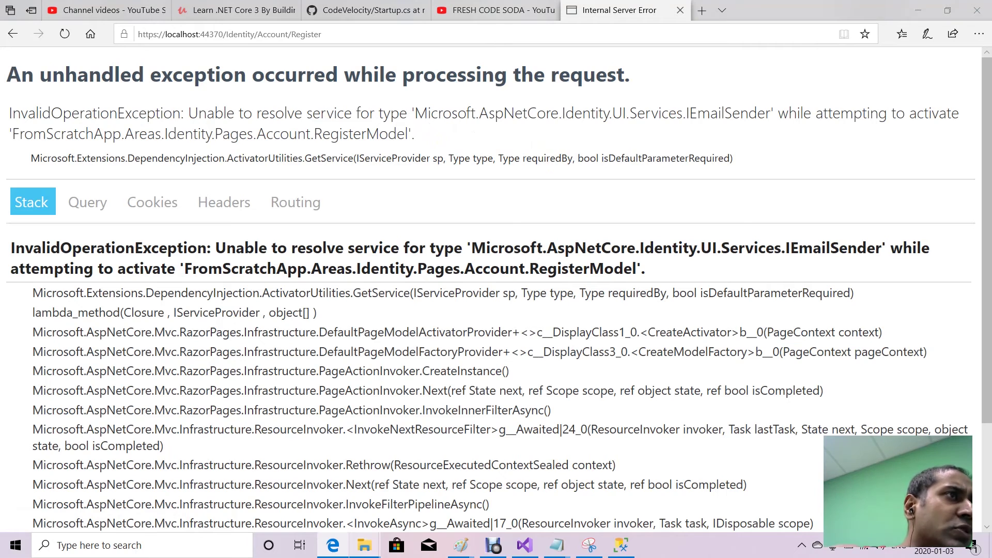
Select the unresolved IEmailSender type name in the exception message and return to Visual Studio.
drag(187, 113, 401, 112)
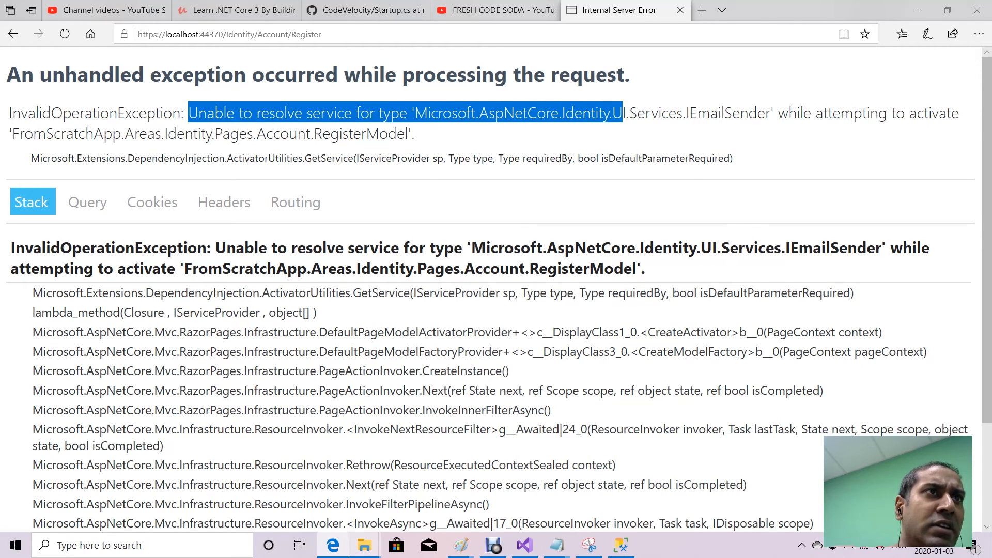
drag(623, 113, 729, 114)
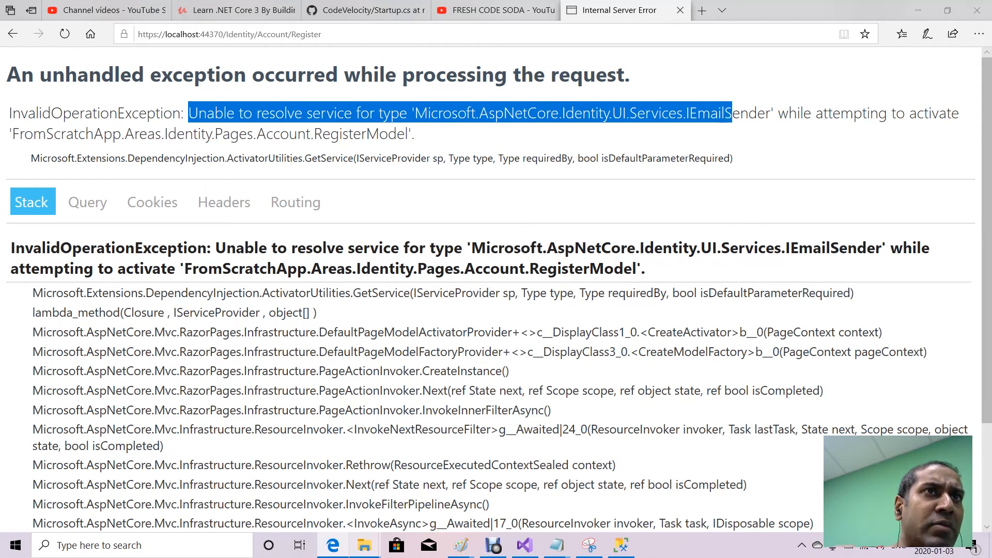
drag(727, 113, 804, 113)
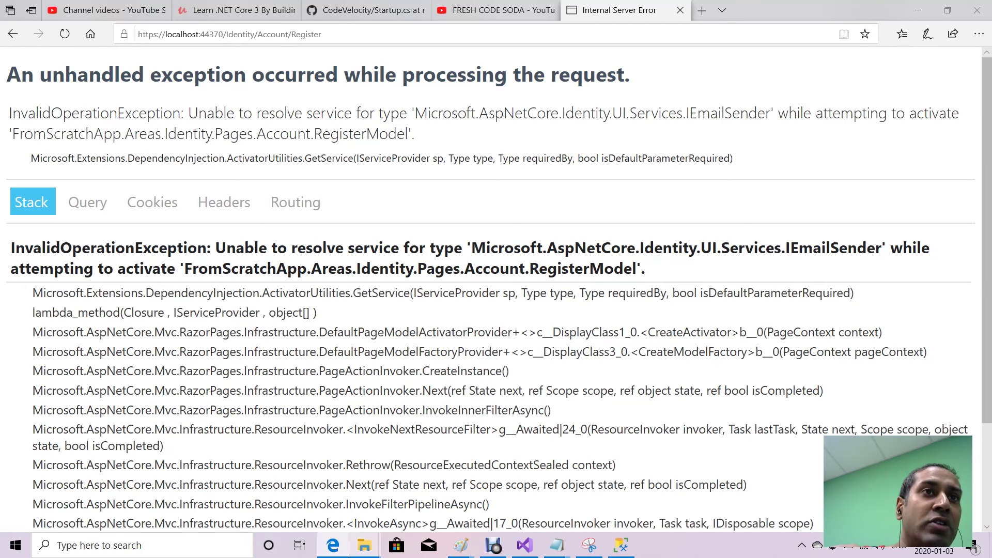
double_click(833, 248)
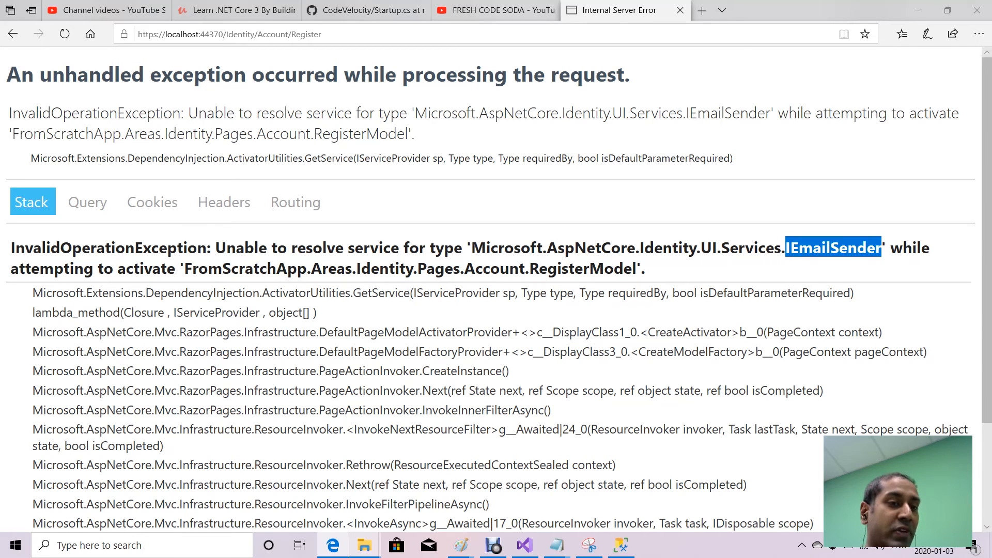
click(523, 545)
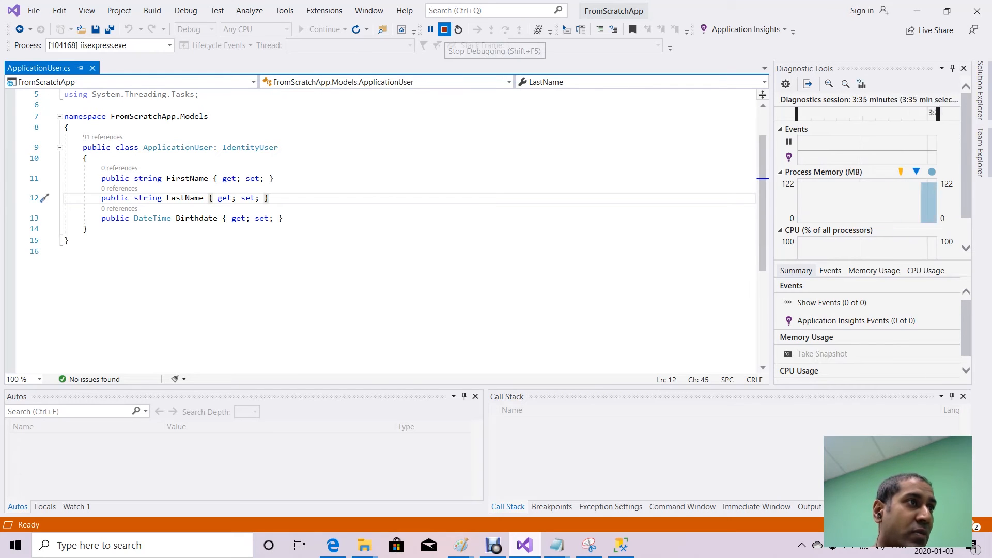
Stop debugging, add a Servies folder to the FromScratchApp project, and start adding an item to it.
click(444, 29)
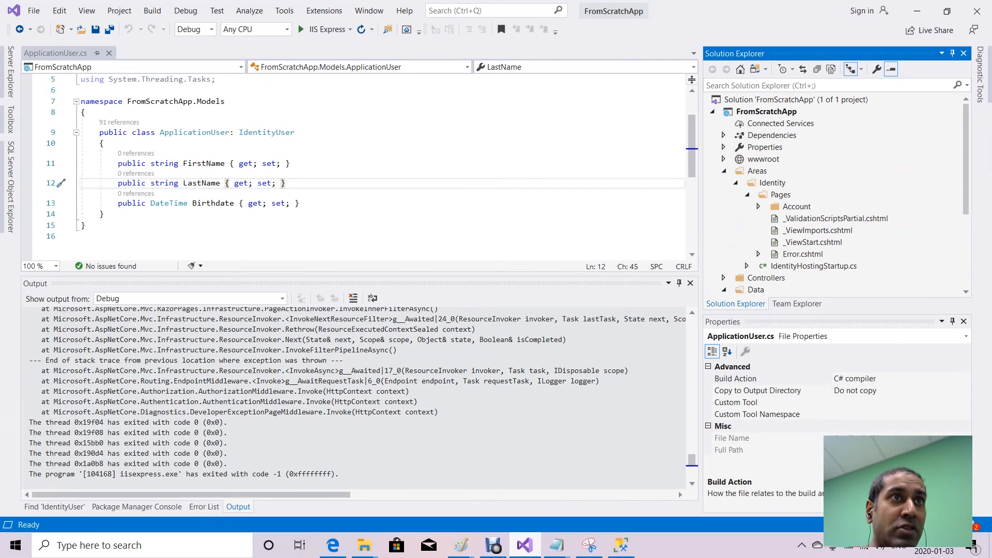
right_click(766, 112)
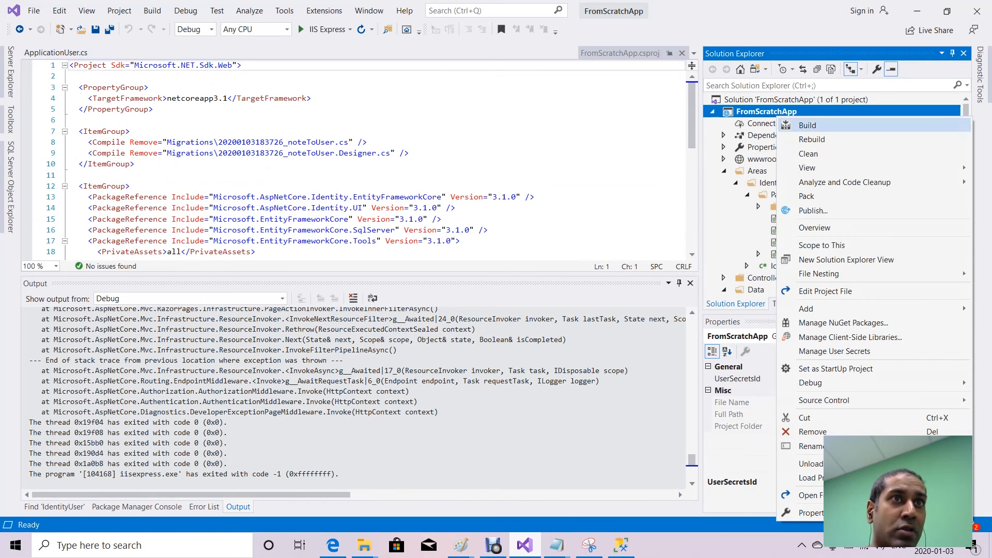
mouse_move(813, 447)
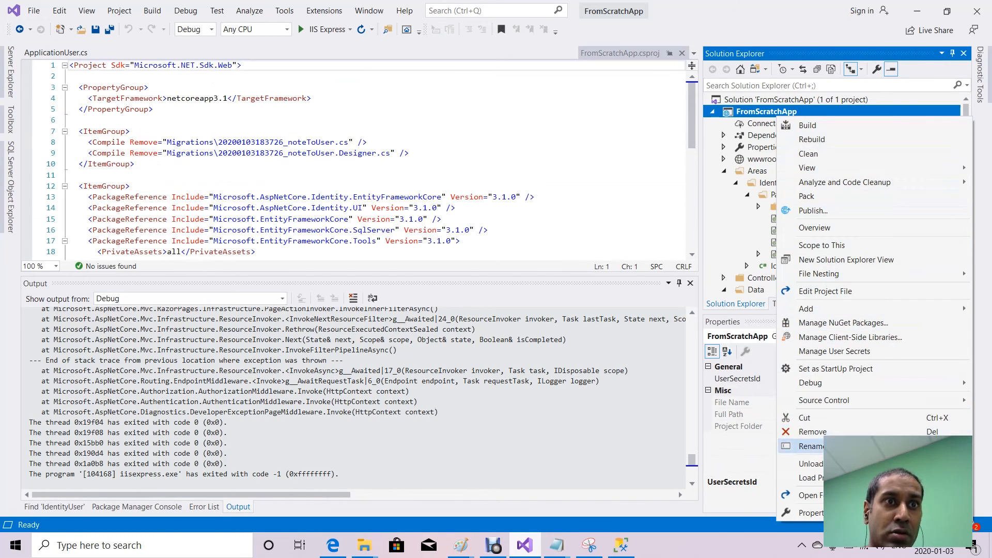
mouse_move(845, 182)
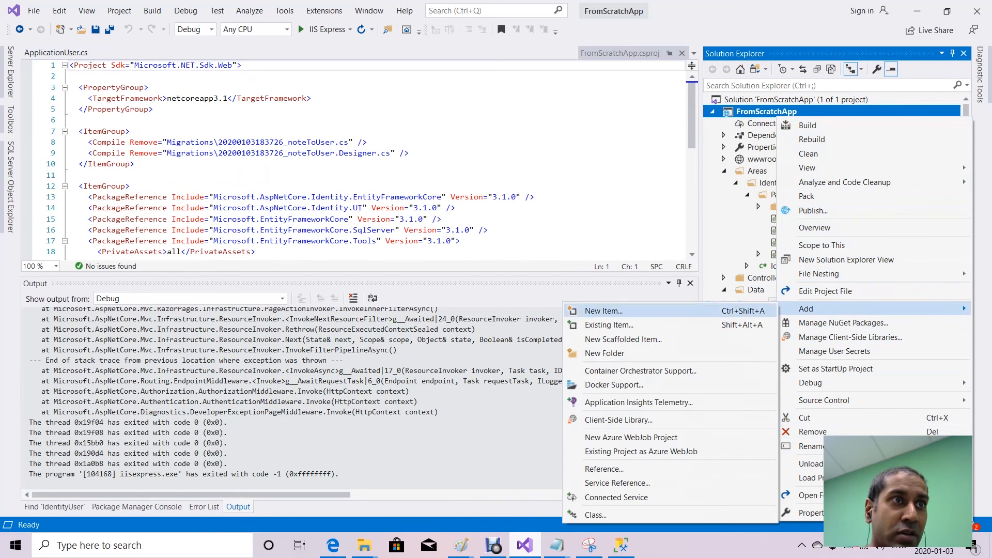
click(605, 353)
text(Servies)
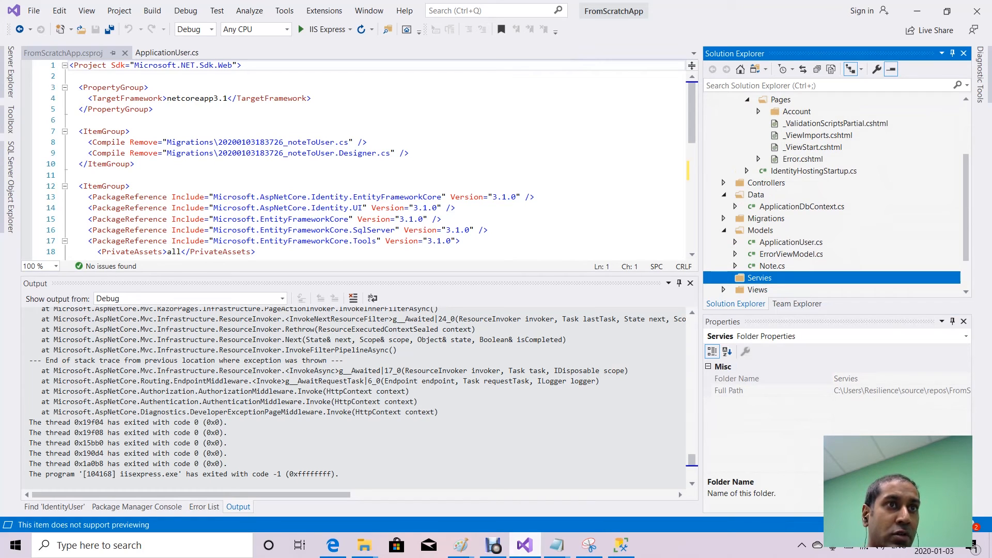
right_click(760, 277)
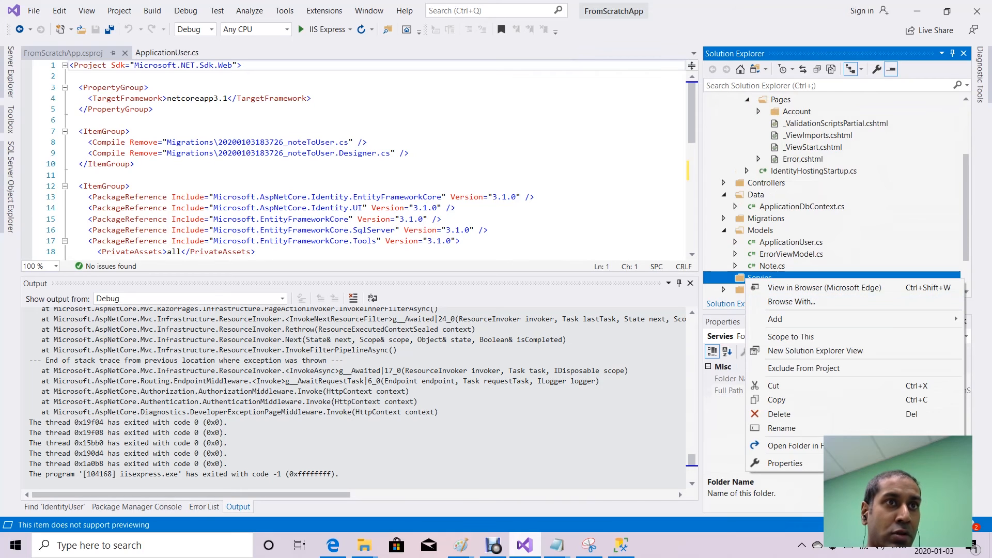
click(775, 318)
text(AuthMessageSender.cs)
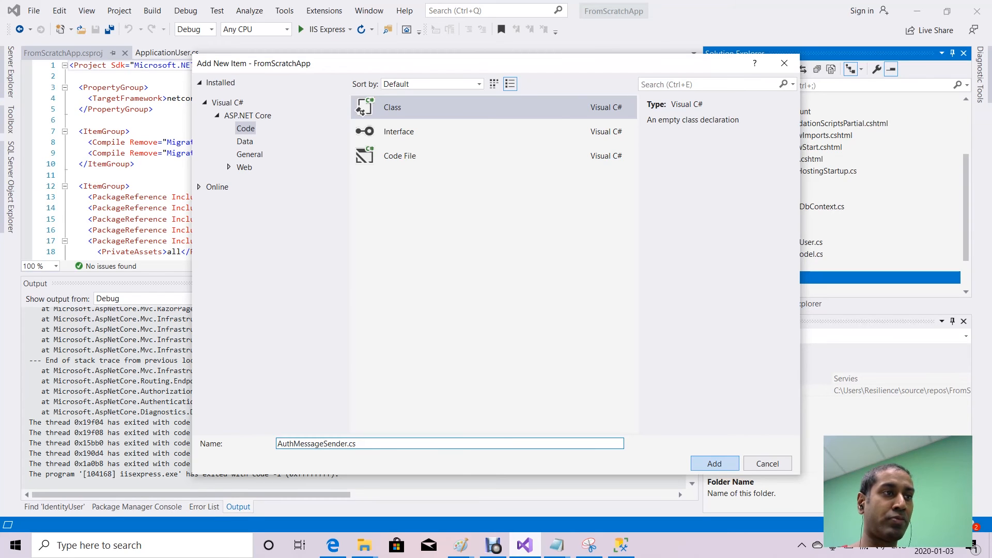
Create AuthMessageSender.cs implementing IEmailSender via Quick Actions, with a parameterless constructor, and save it.
click(714, 463)
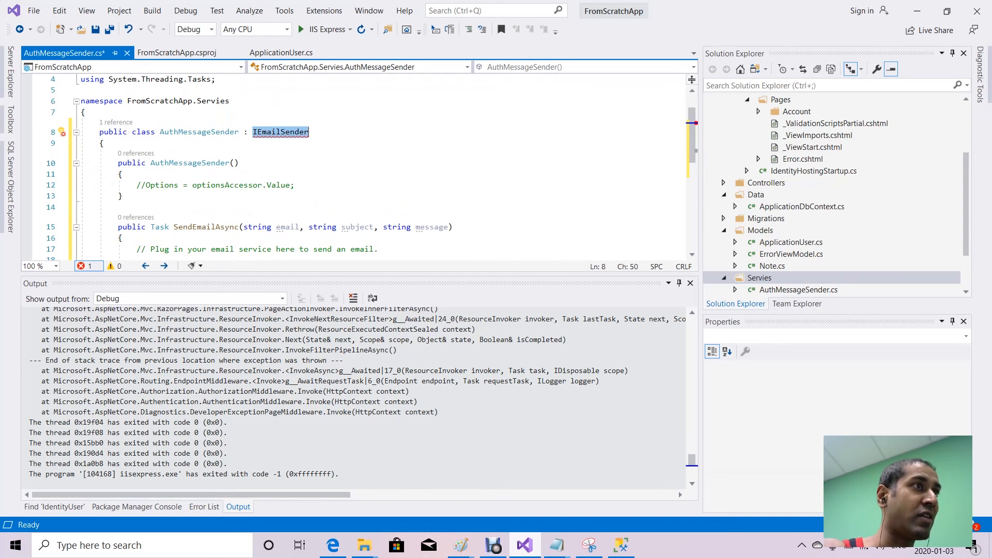
click(60, 133)
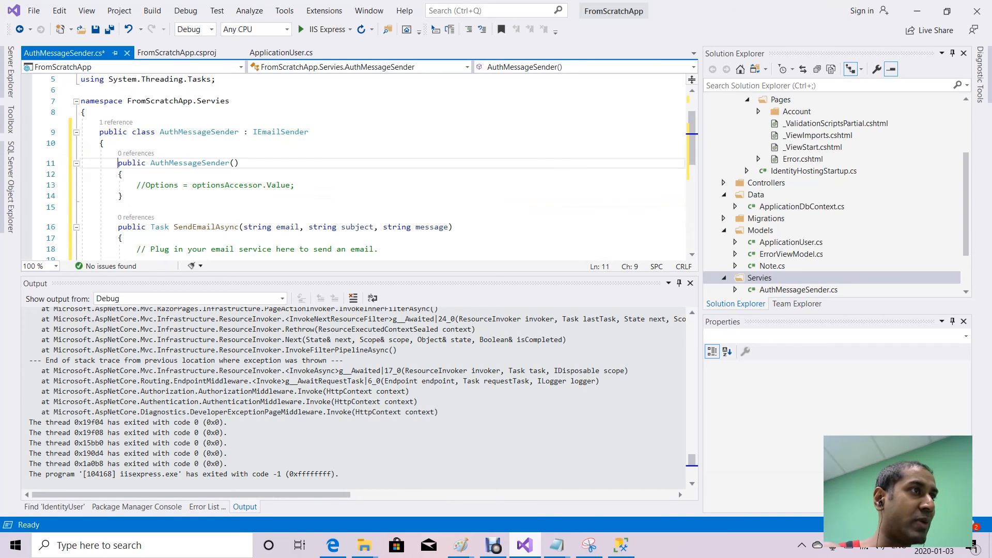
drag(117, 163, 239, 162)
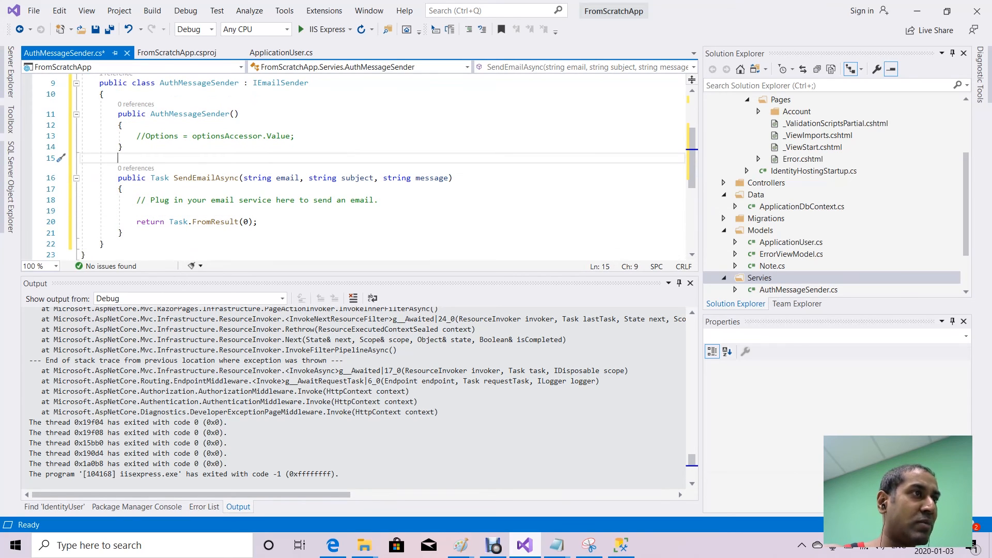
mouse_move(177, 221)
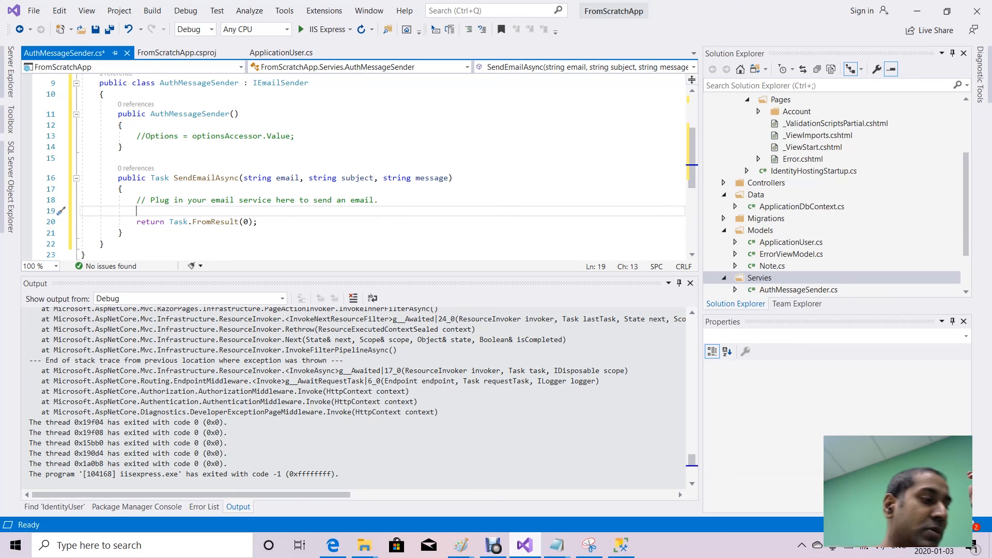
key(Ctrl+S)
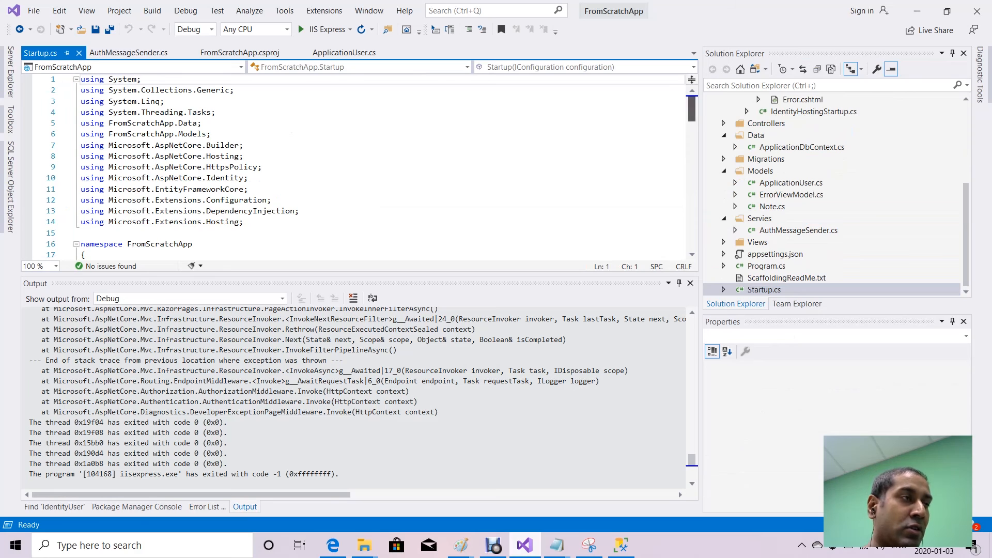
In ConfigureServices add services.AddTransient<IEmailSender, AuthMessageSender>();, resolve both usings, and save Startup.cs.
scroll(down, 3)
text(services.AddScoped<SignInManager<ApplicationUser>, SignInManager<ApplicationUser>>();)
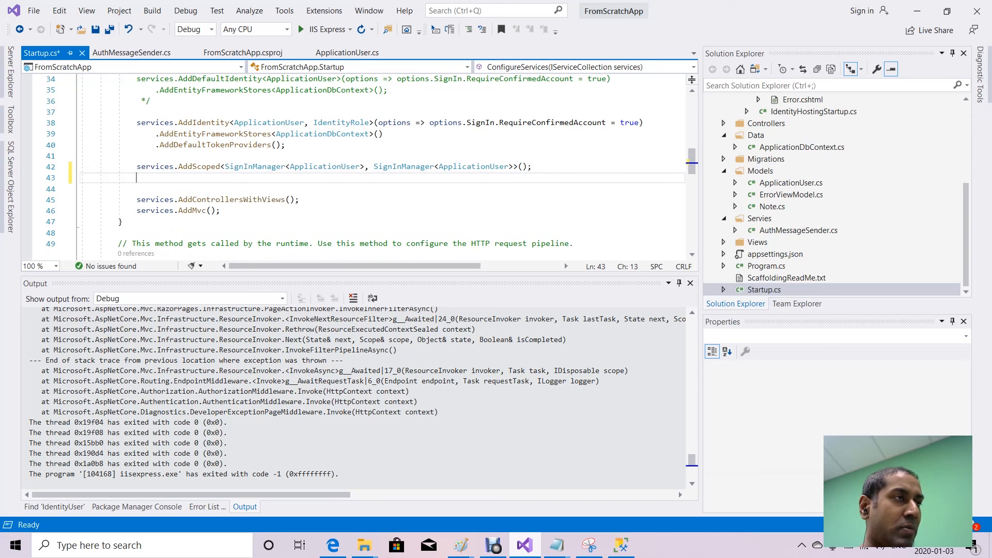
text(services.AddTransient<IEmailSender, AuthMessageSender>();)
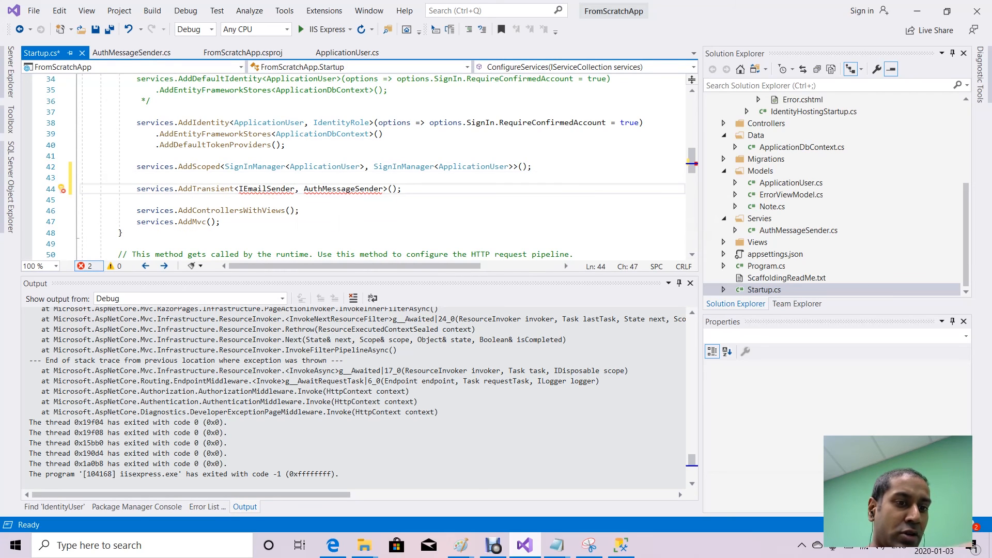
click(61, 189)
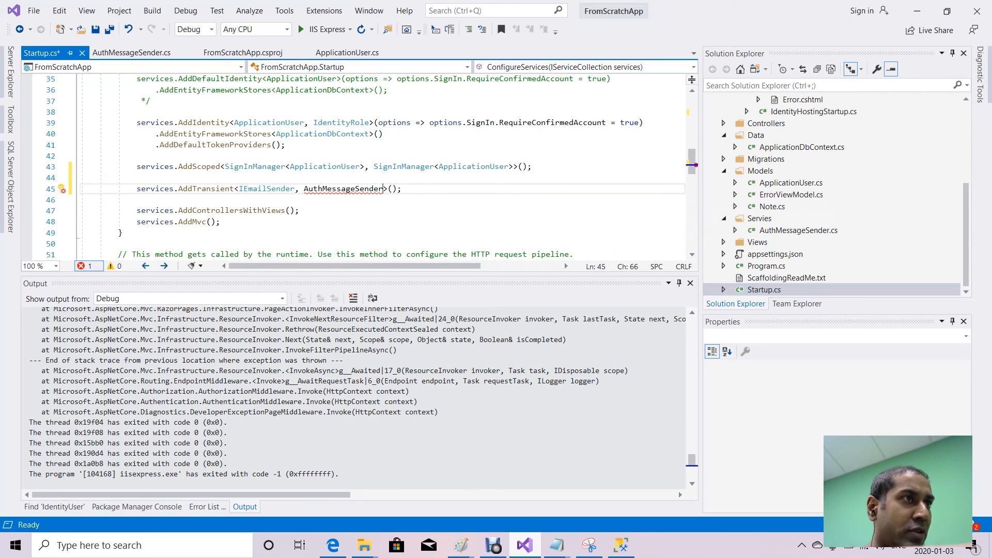
click(53, 188)
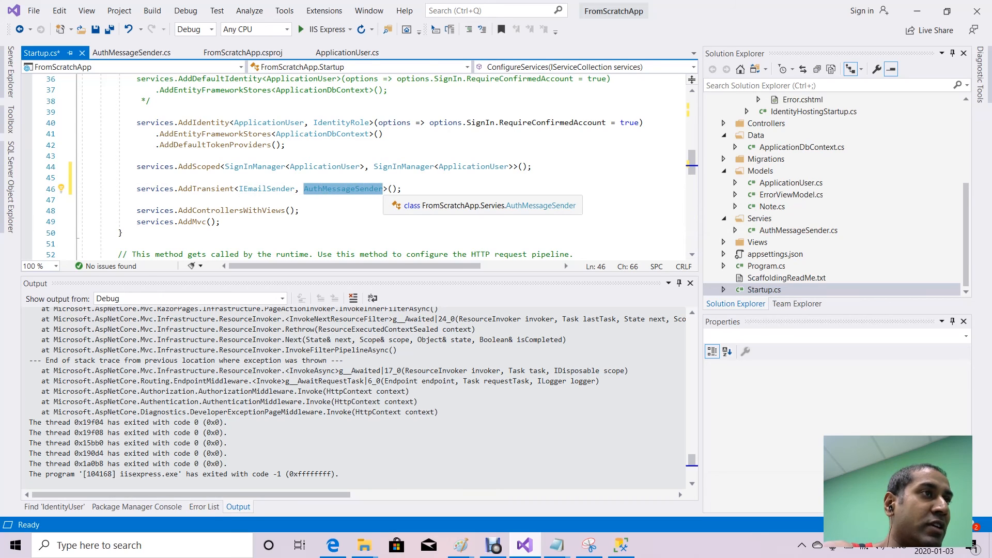
mouse_move(251, 188)
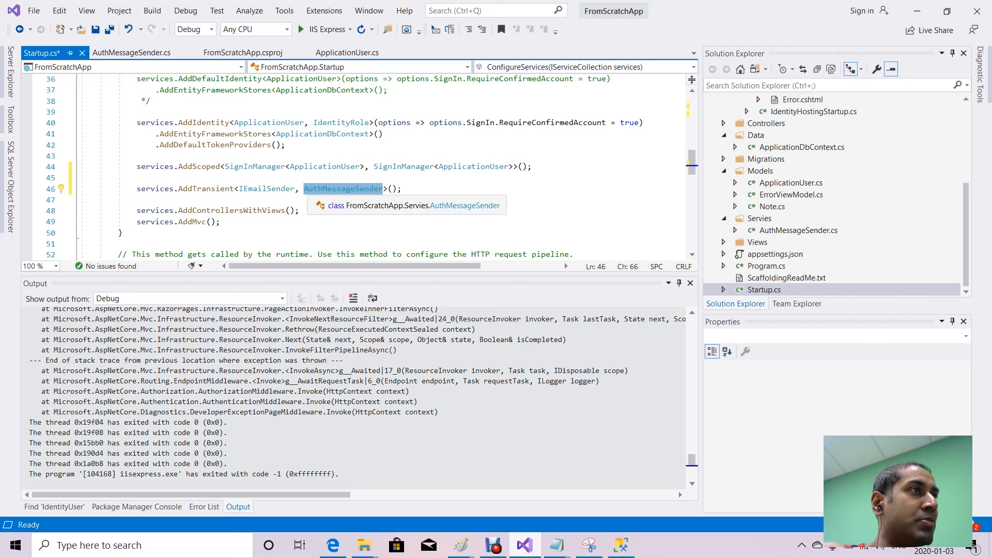
key(Ctrl+S)
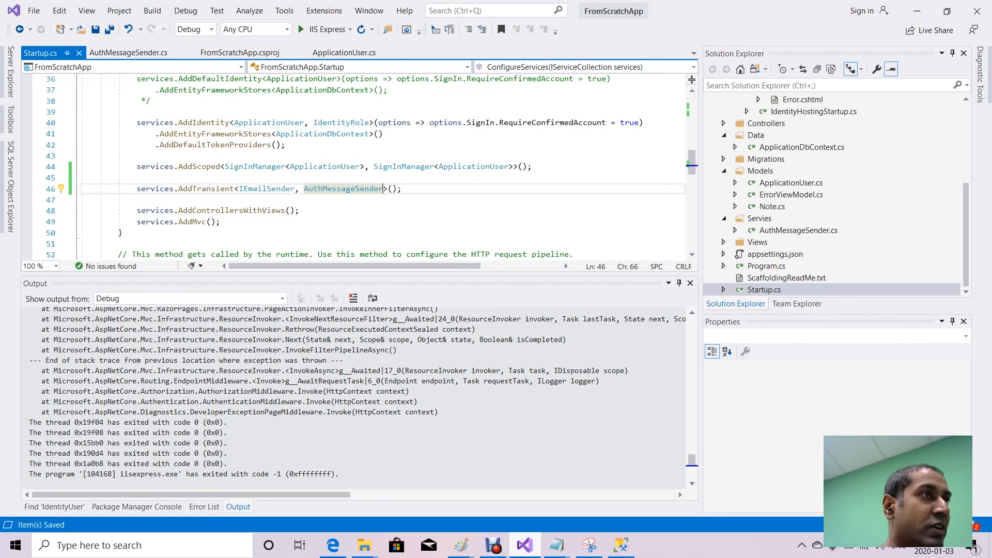
mouse_move(323, 29)
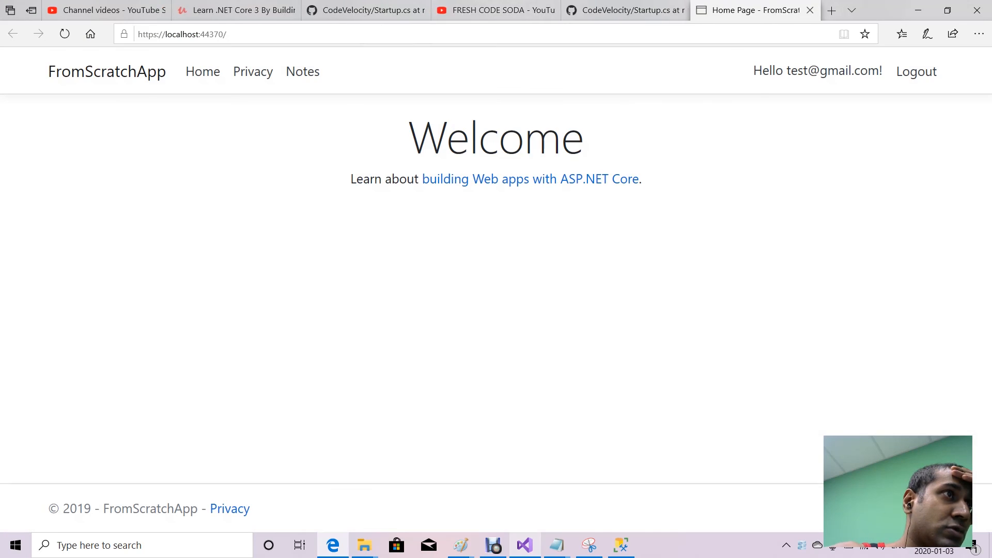
mouse_move(916, 71)
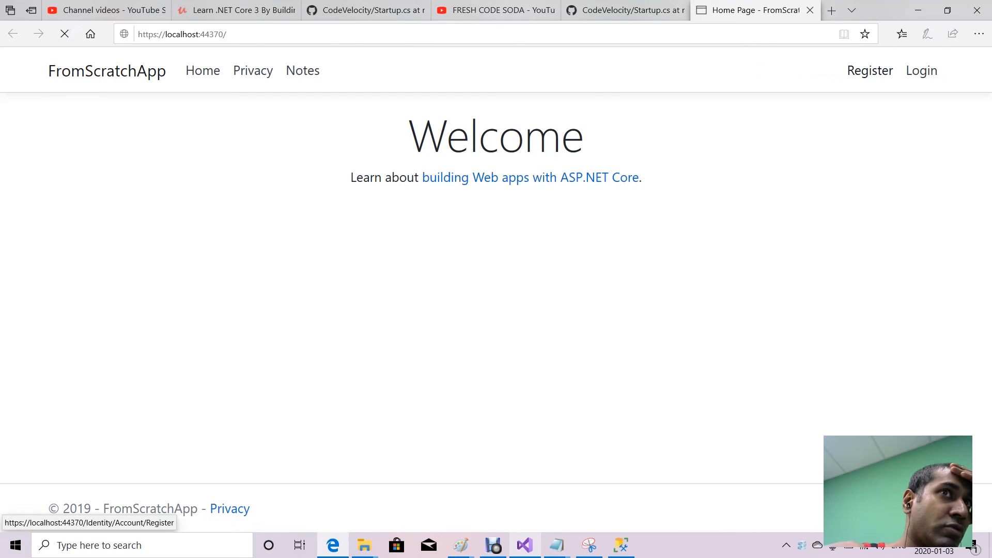
Register a new test3 account with email and password, then confirm it via the confirm-account link.
click(870, 70)
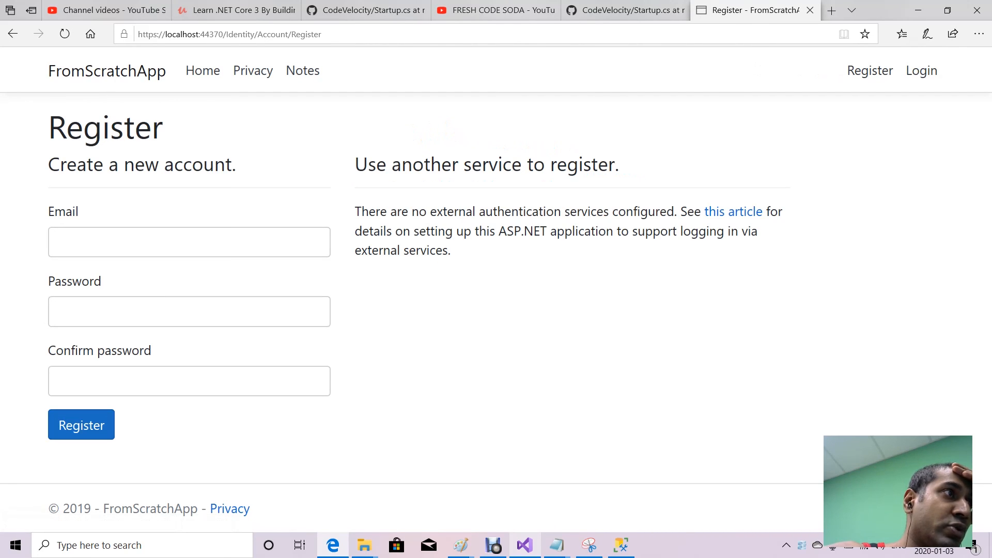
click(190, 241)
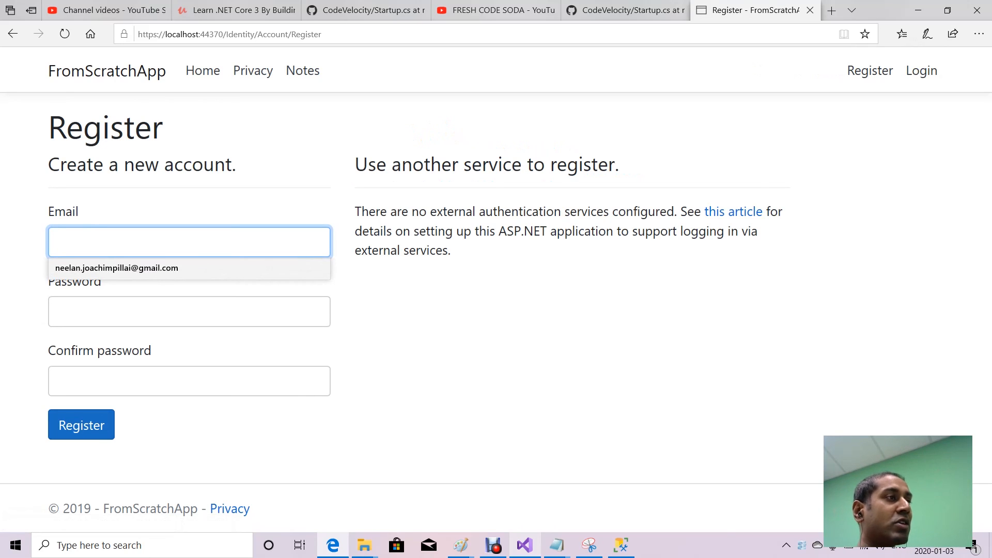
text(test3)
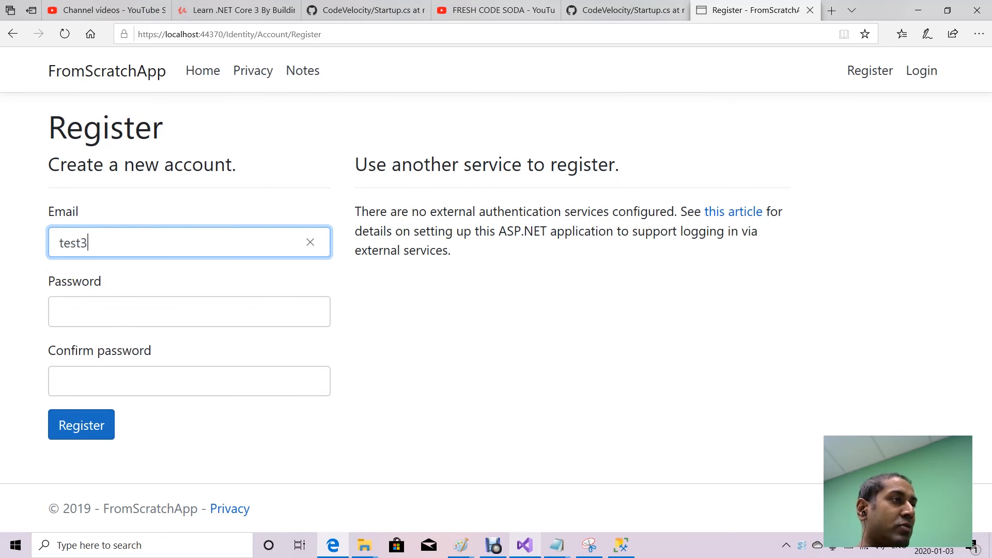
click(189, 312)
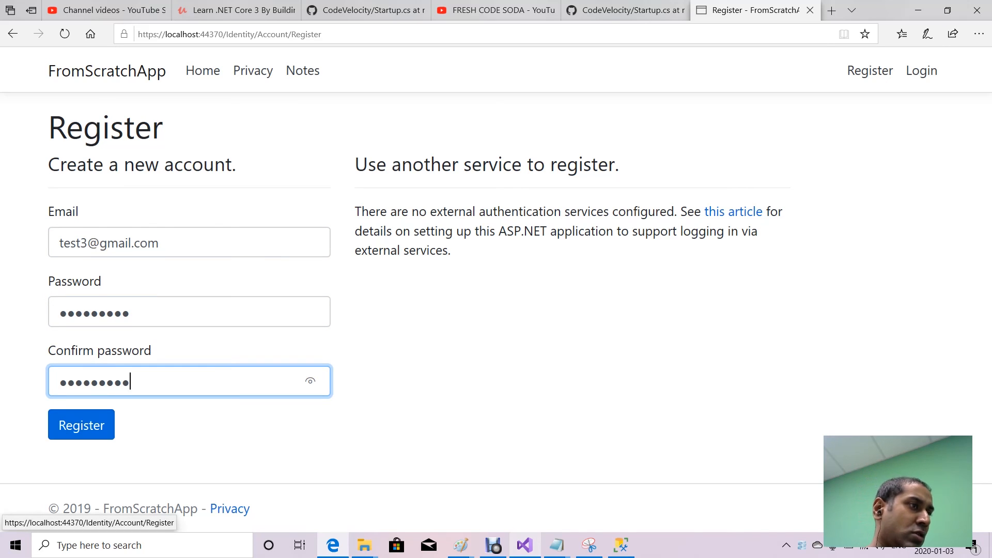
click(81, 424)
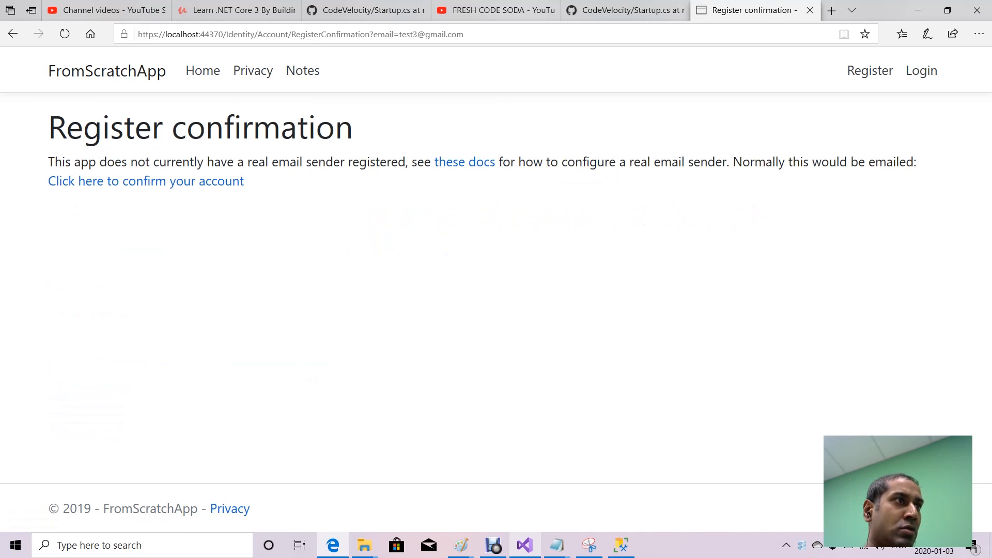
click(145, 181)
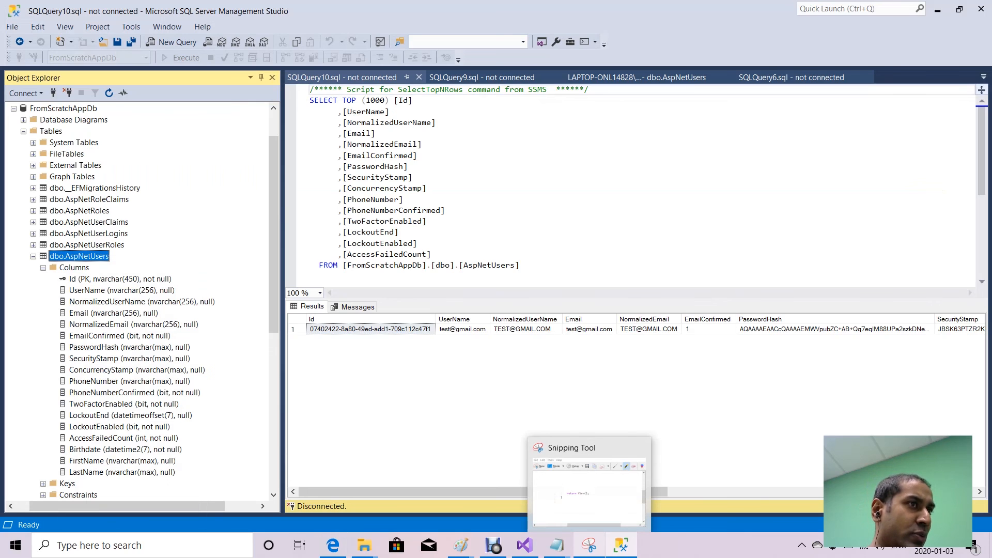
Rerun the AspNetUsers SELECT and inspect the new user's Email, default Birthdate and NULL name columns.
click(166, 58)
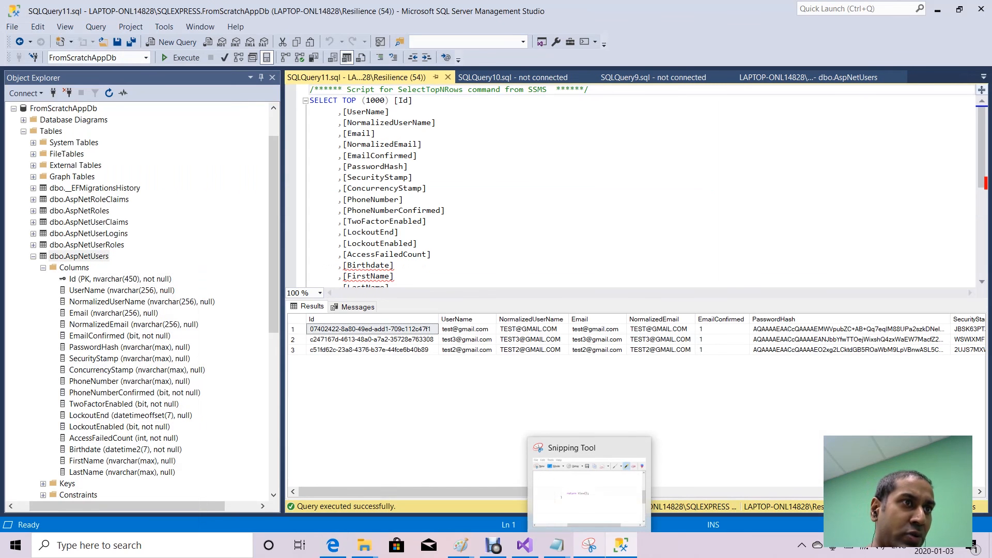
click(530, 339)
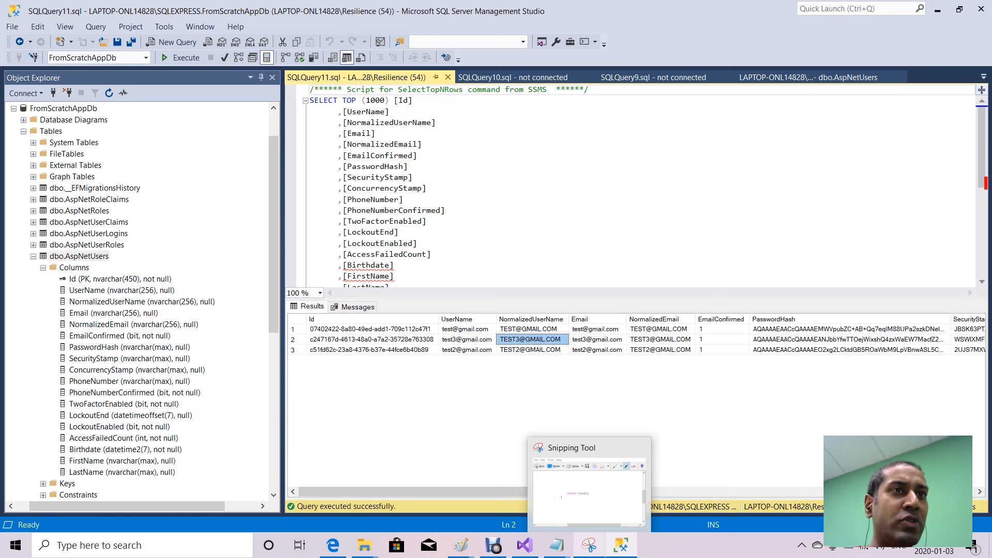
click(597, 339)
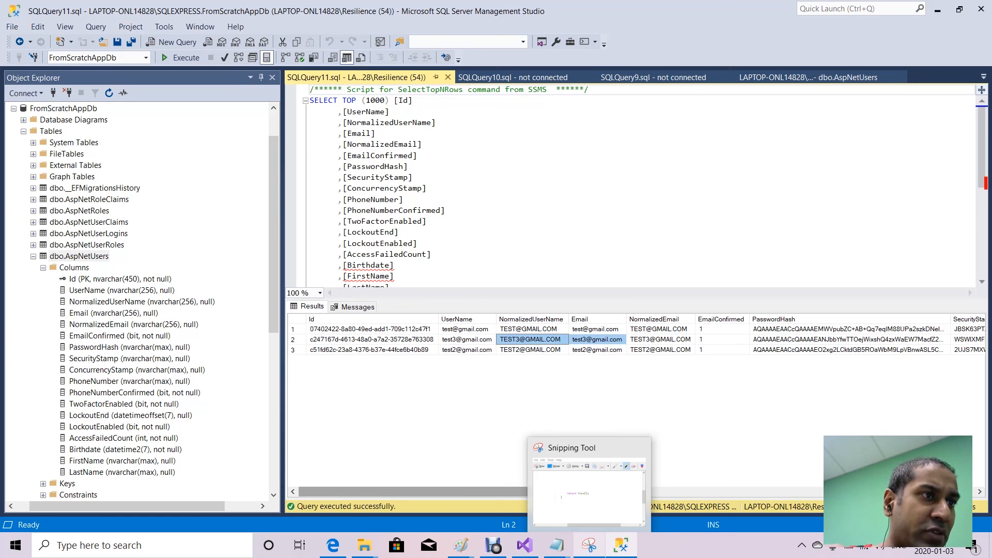
scroll(right, 3)
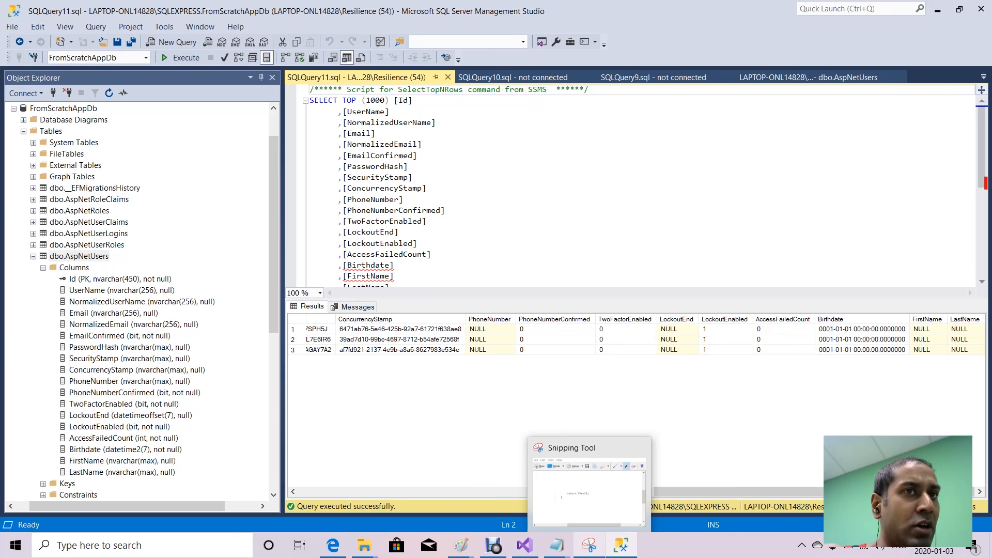
click(862, 329)
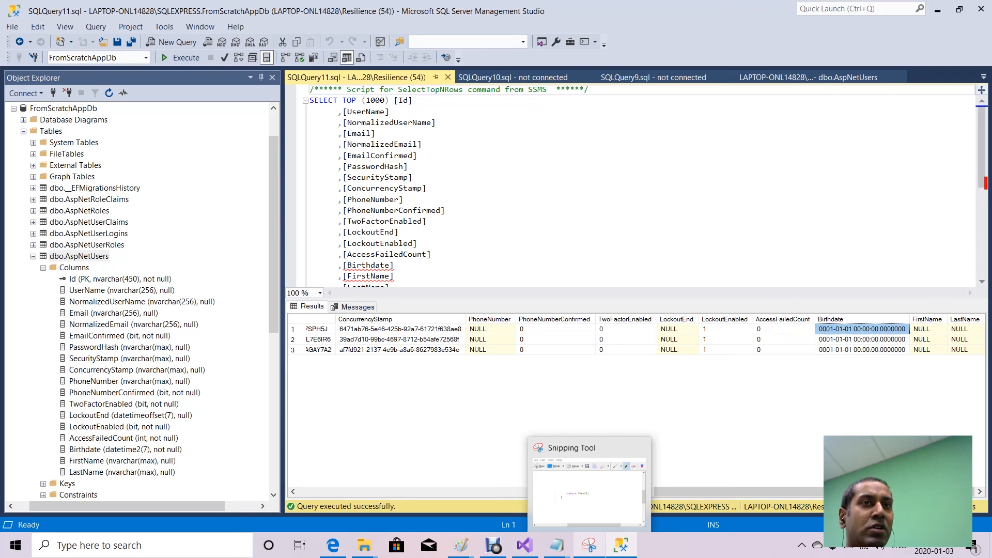